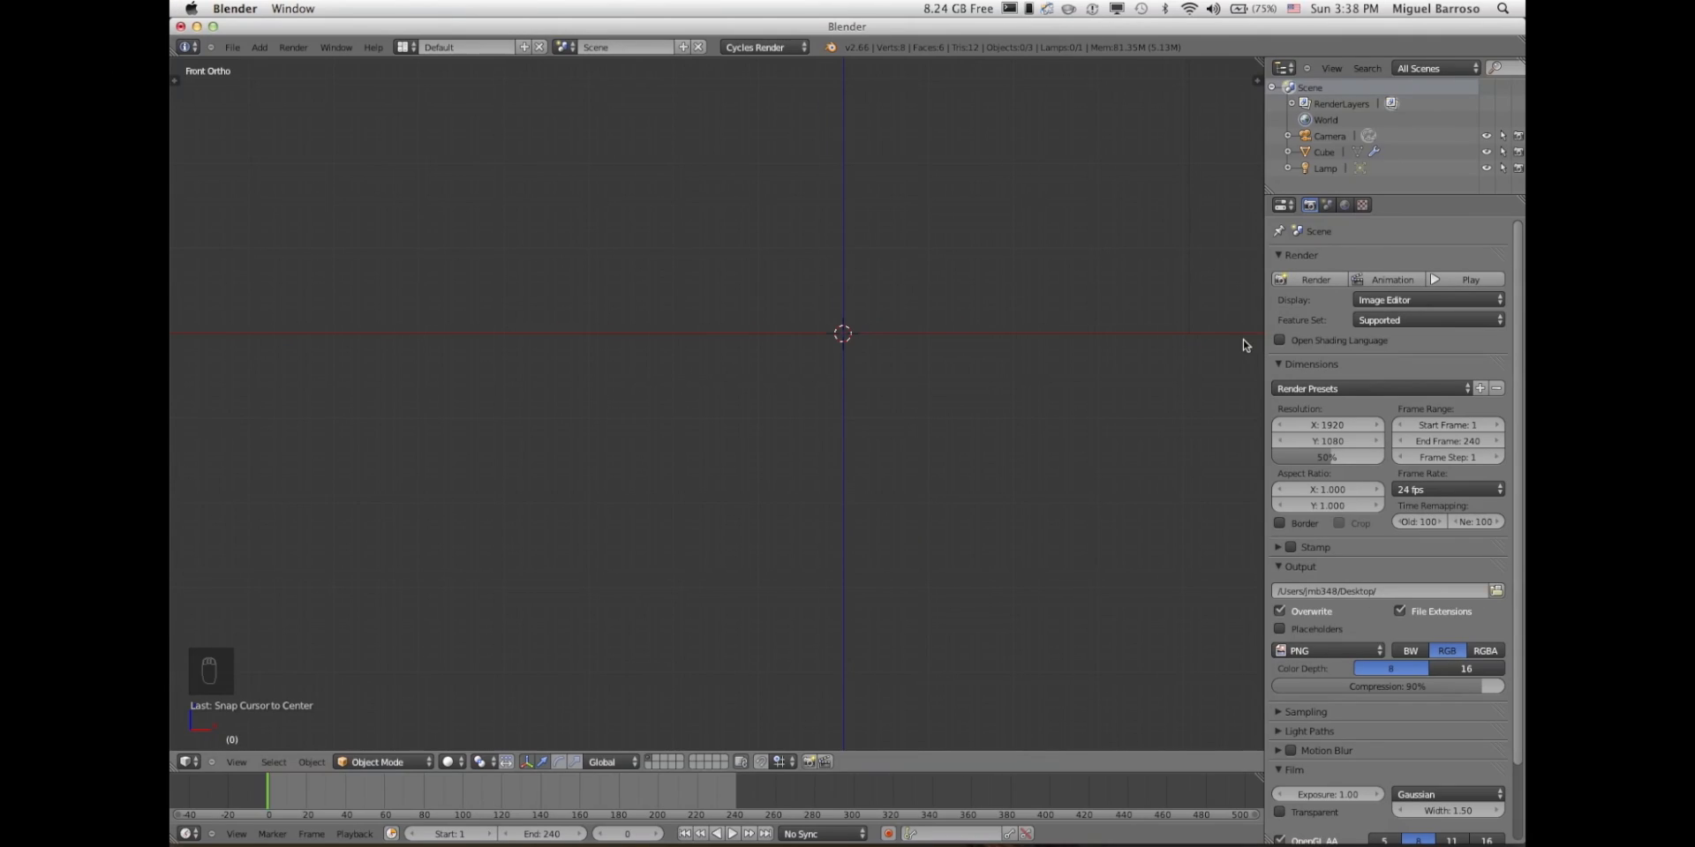
{"action": "mouse_move", "coordinate": [1262, 314]}
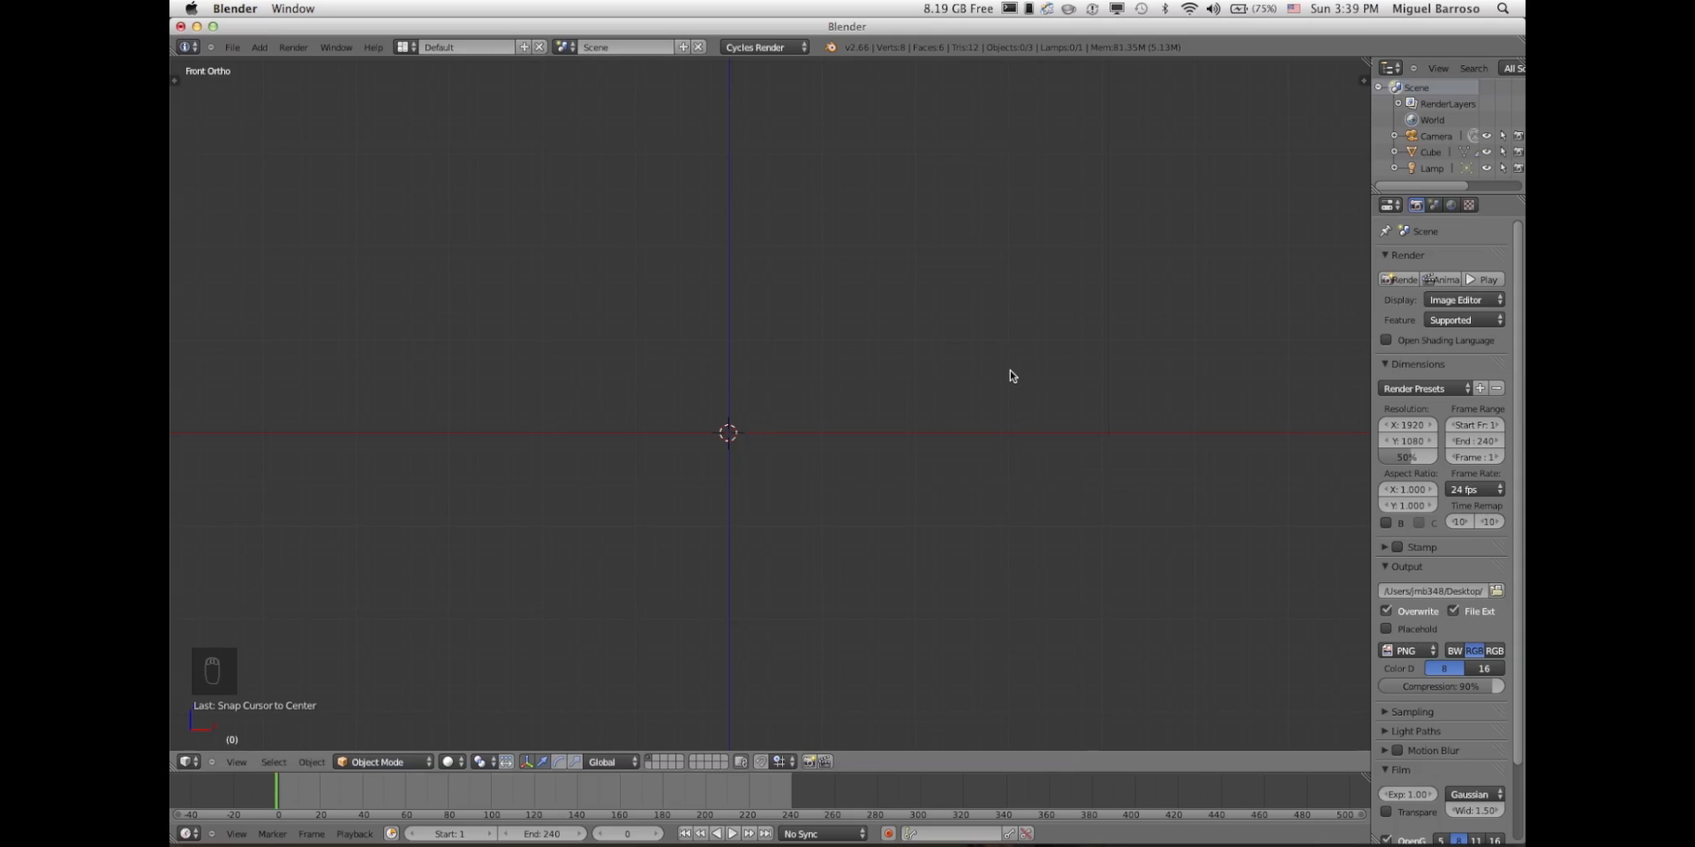
{"action": "mouse_move", "coordinate": [900, 371]}
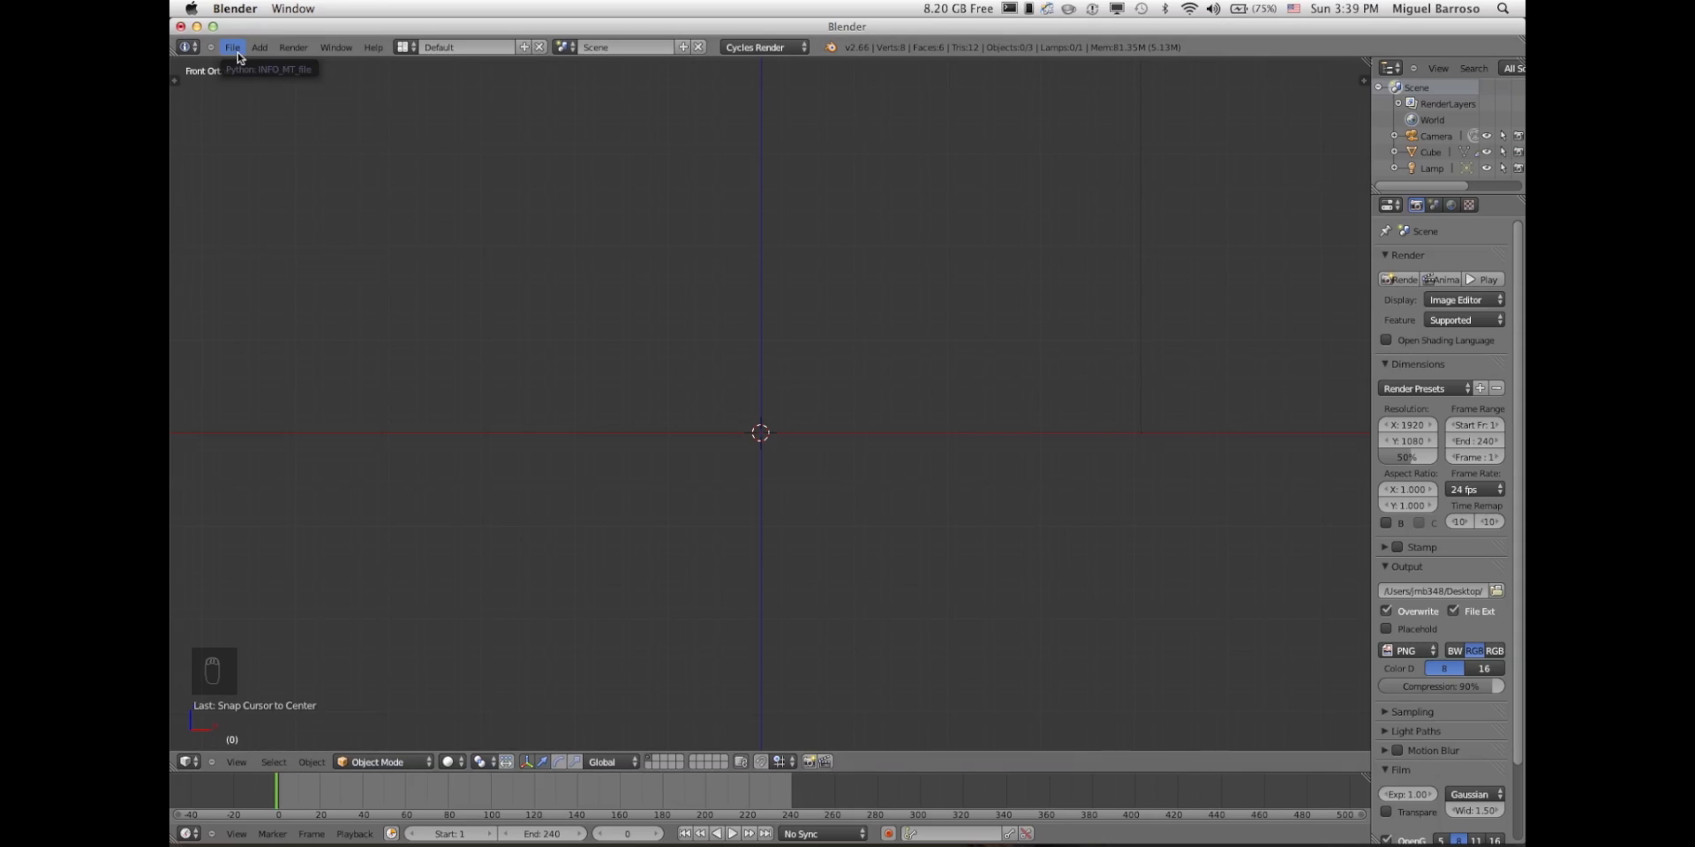
- Enable the Import Images as Planes add-on in preferences, found by searching 'image'
{"action": "left_click", "coordinate": [230, 46]}
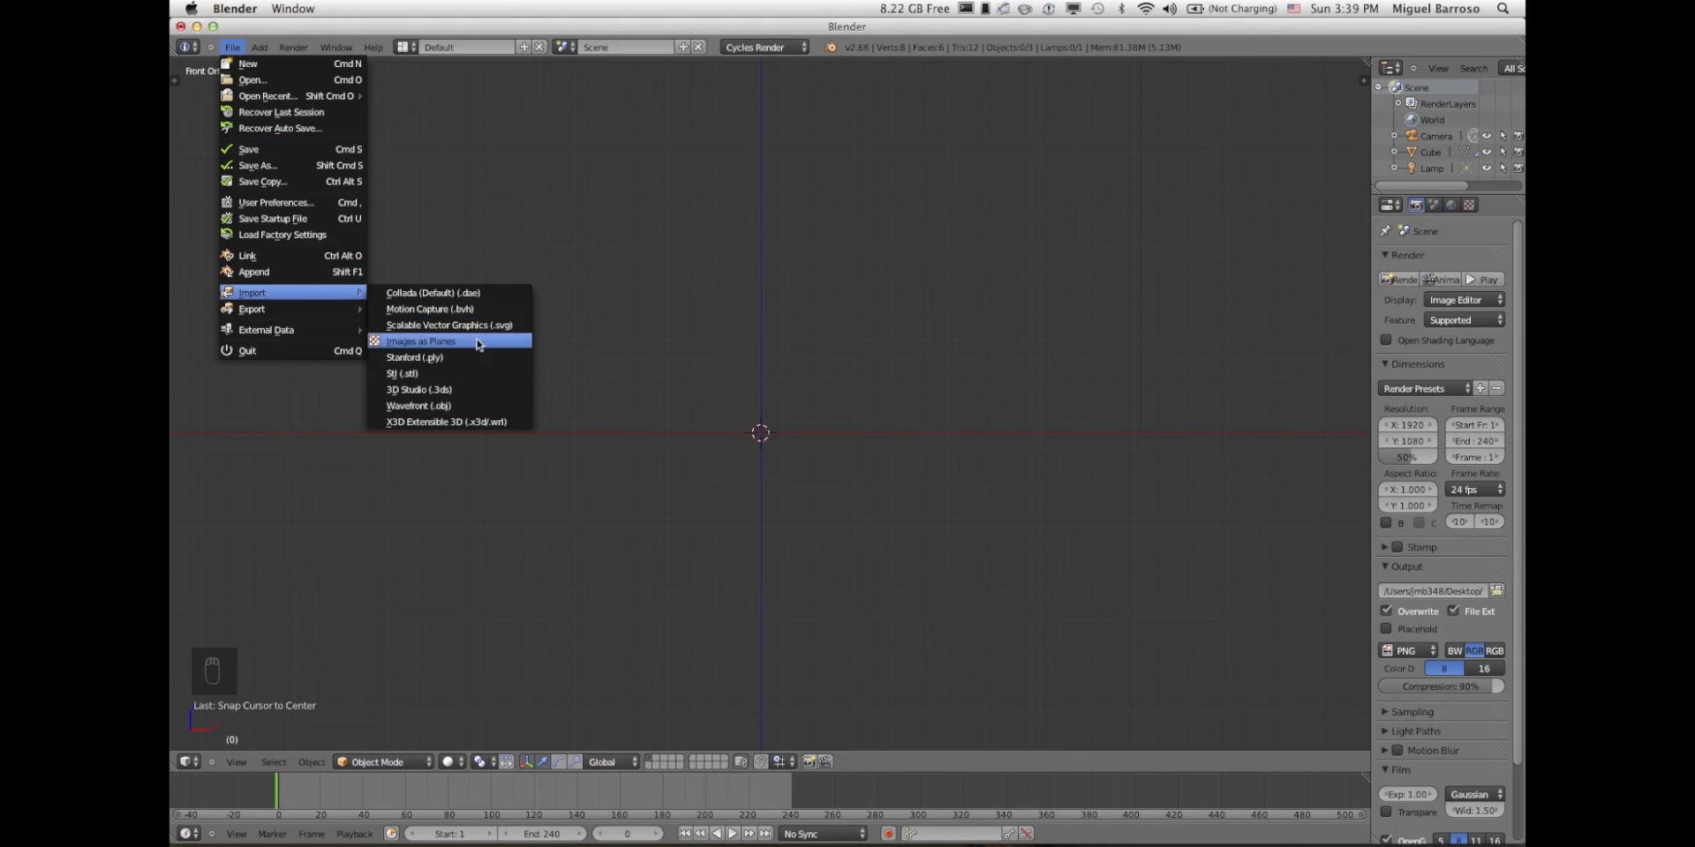
{"action": "mouse_move", "coordinate": [273, 217]}
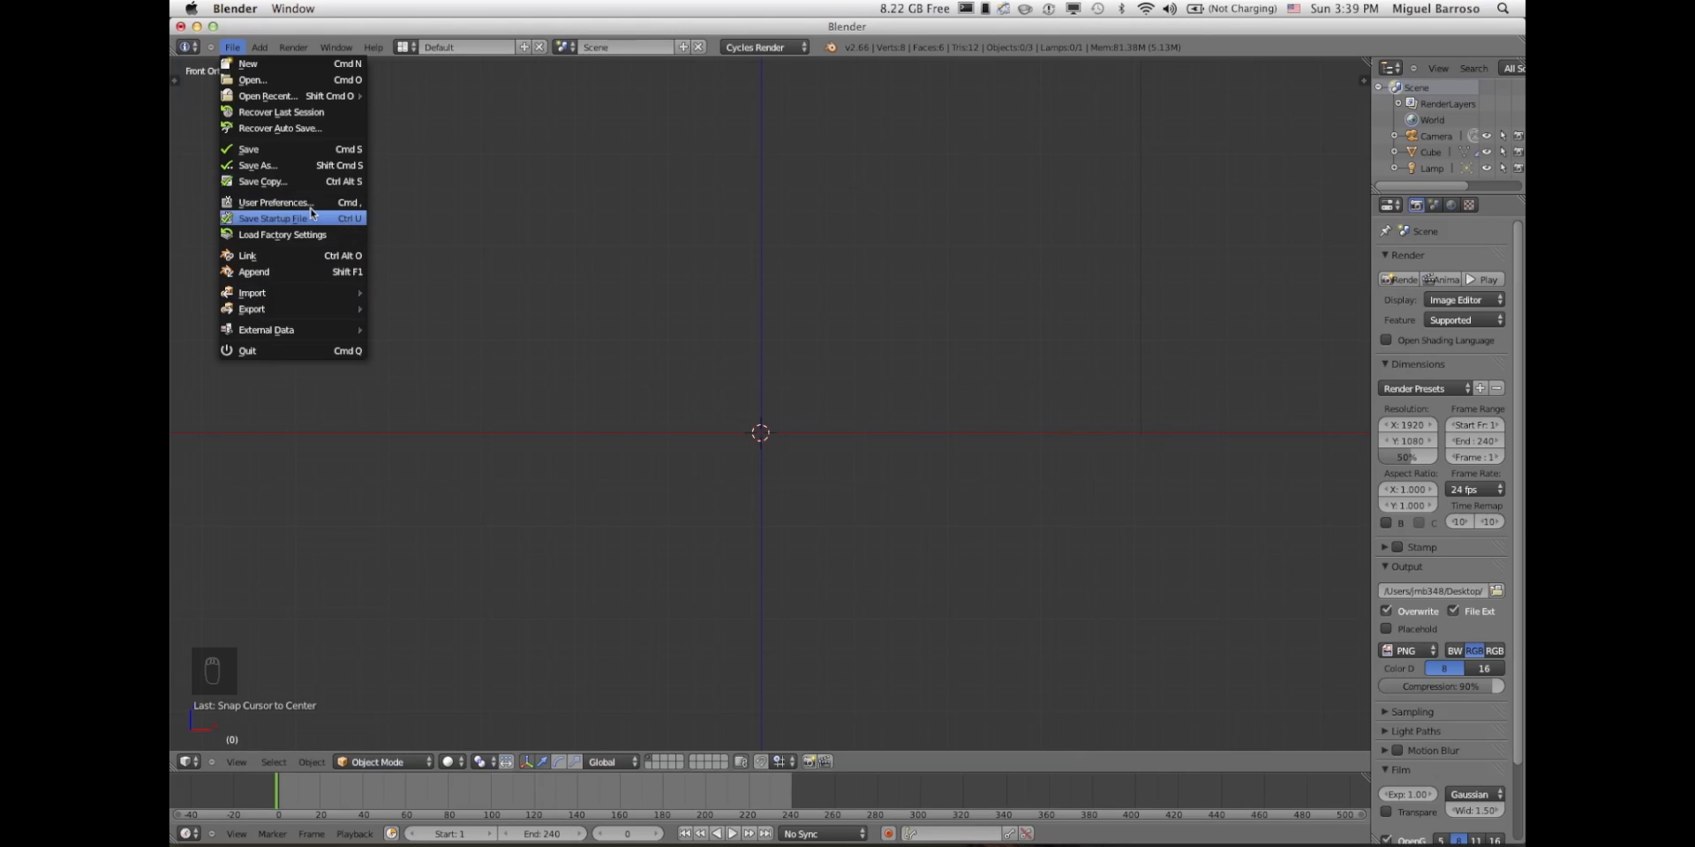
{"action": "left_click", "coordinate": [275, 202]}
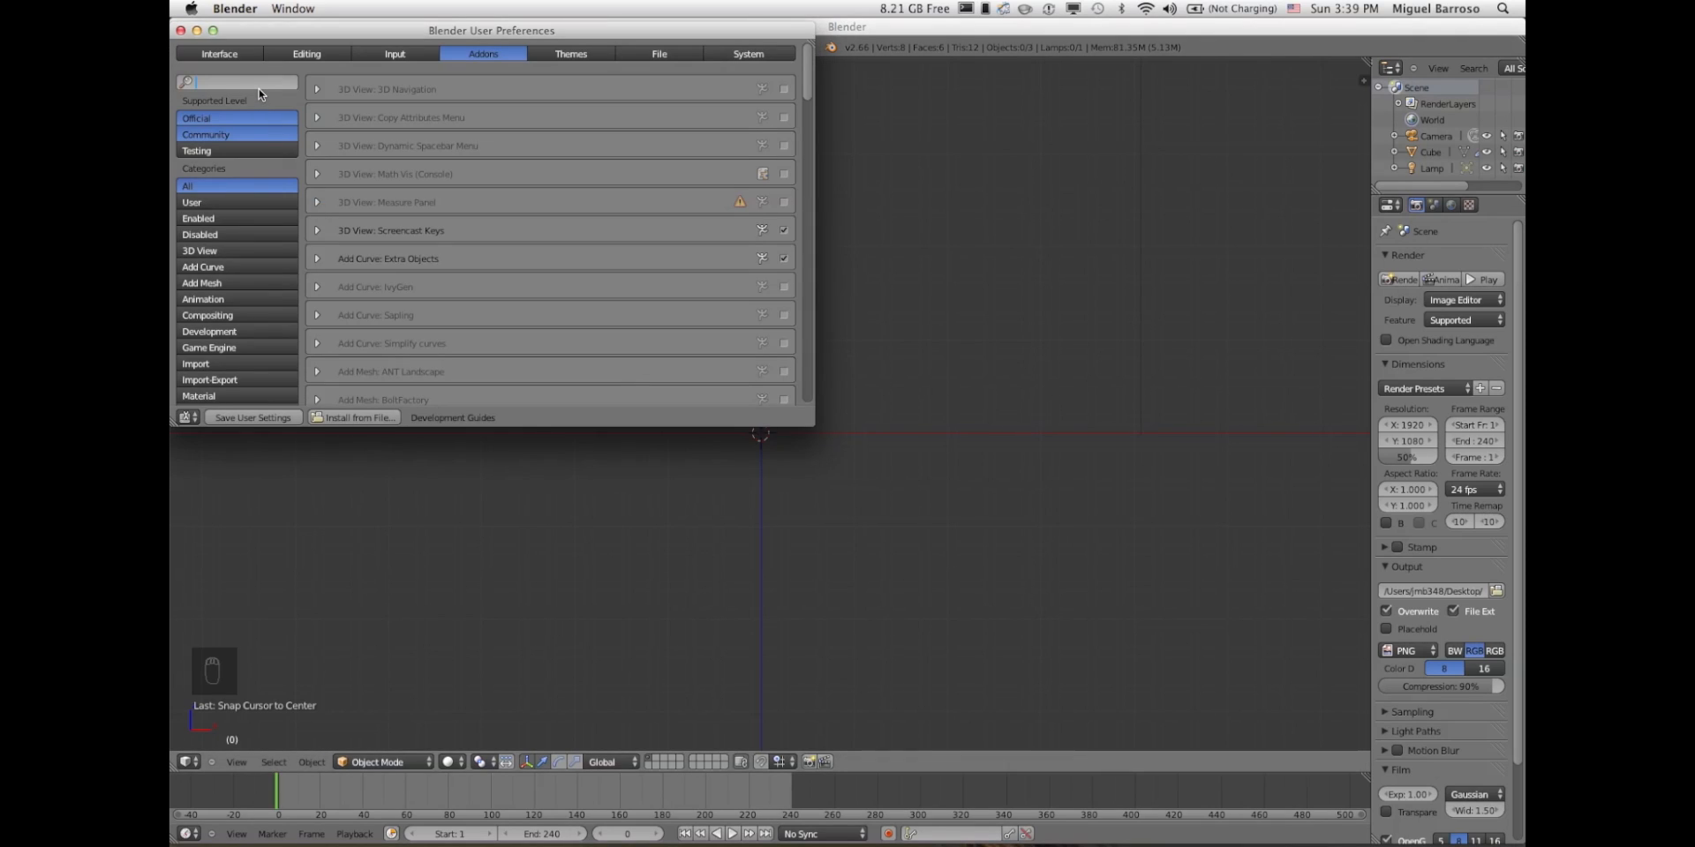
{"action": "type", "text": "image"}
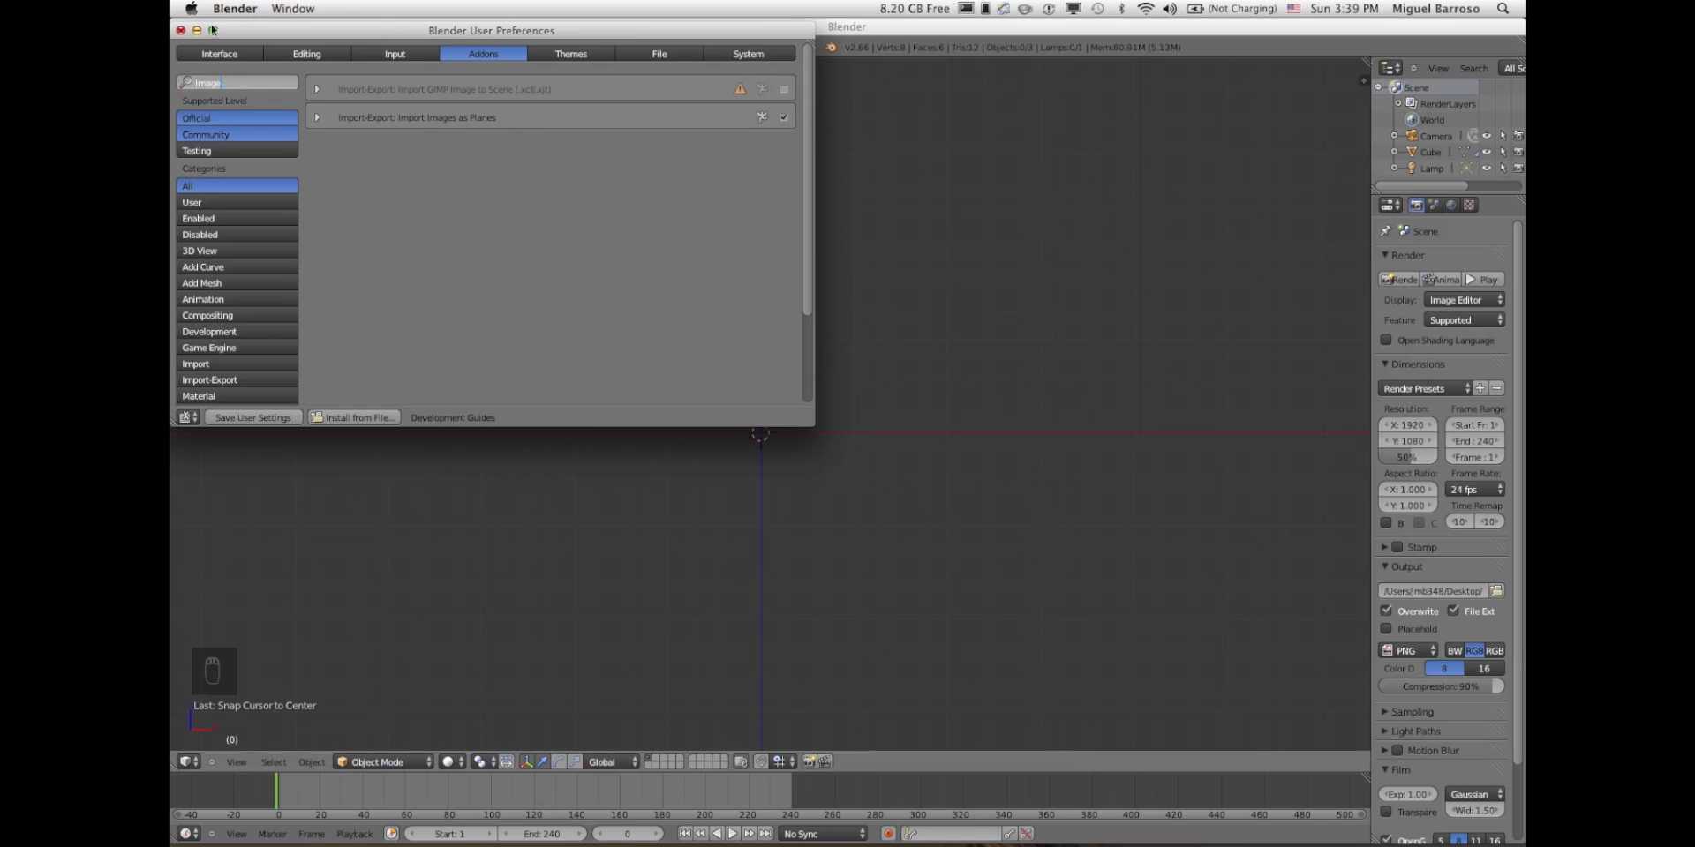
{"action": "left_click", "coordinate": [180, 30]}
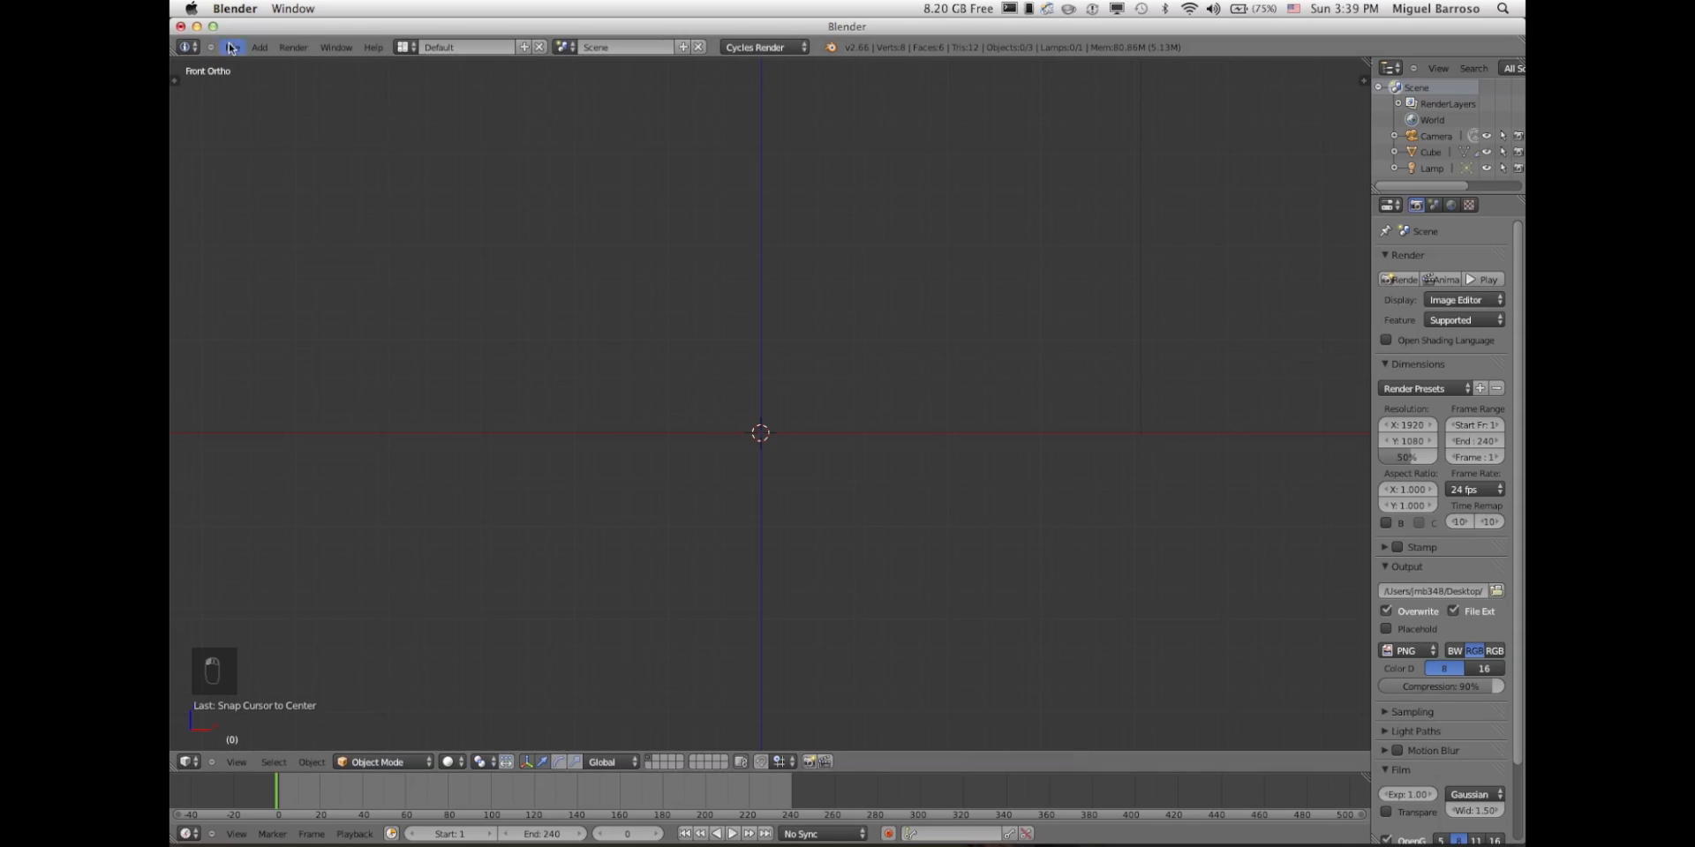
- Import jp_draws_US_Flag.jpg as an image plane
{"action": "left_click", "coordinate": [231, 47]}
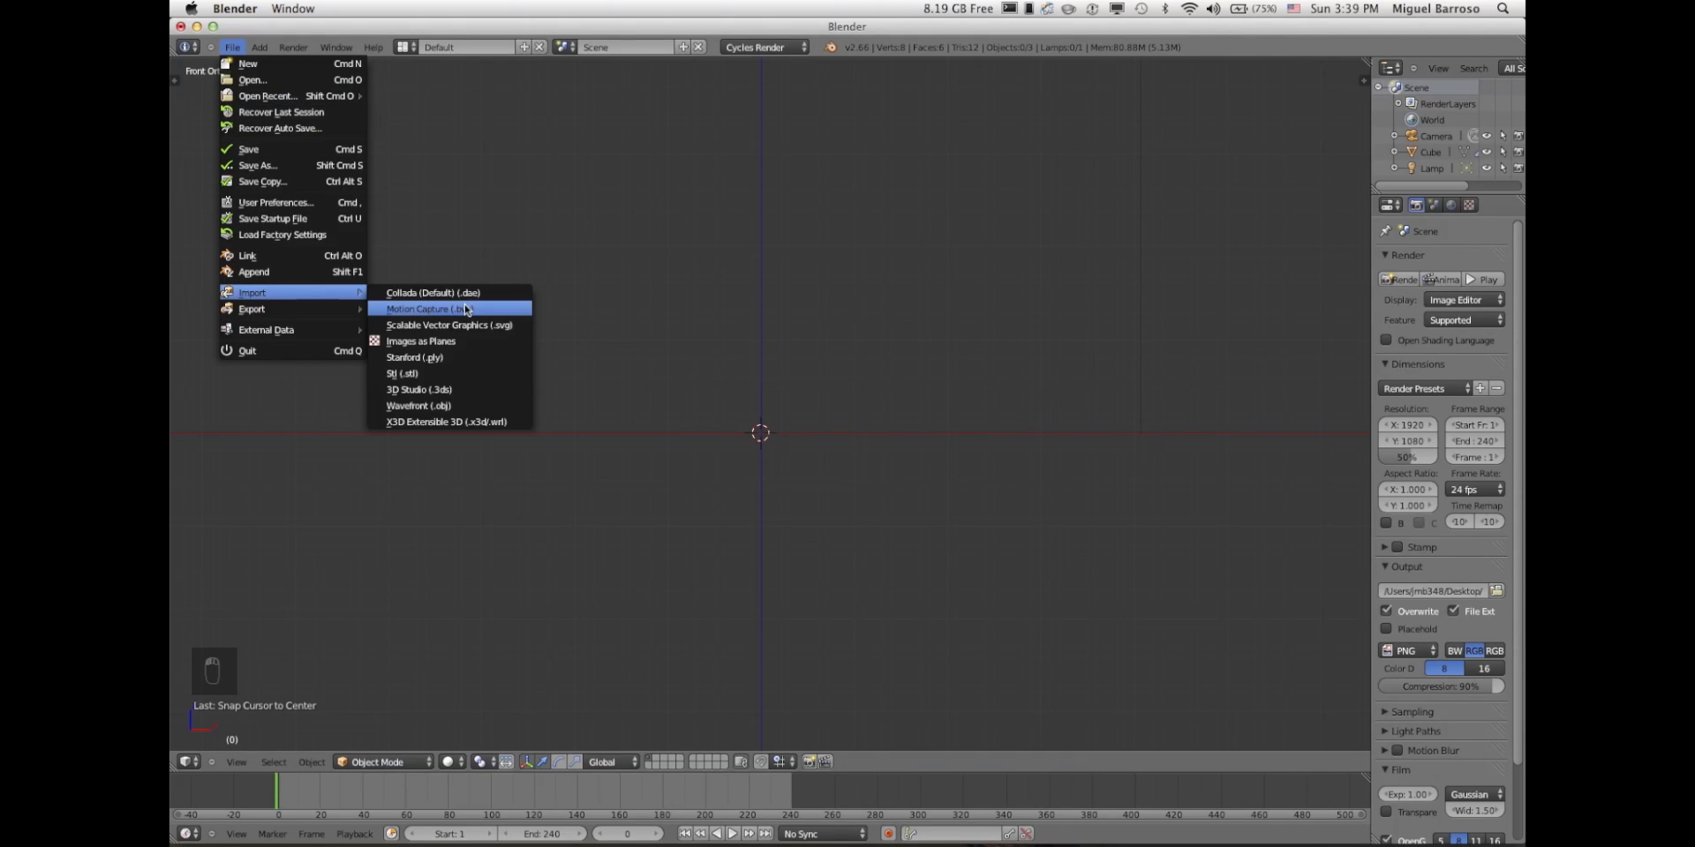
{"action": "left_click", "coordinate": [422, 341]}
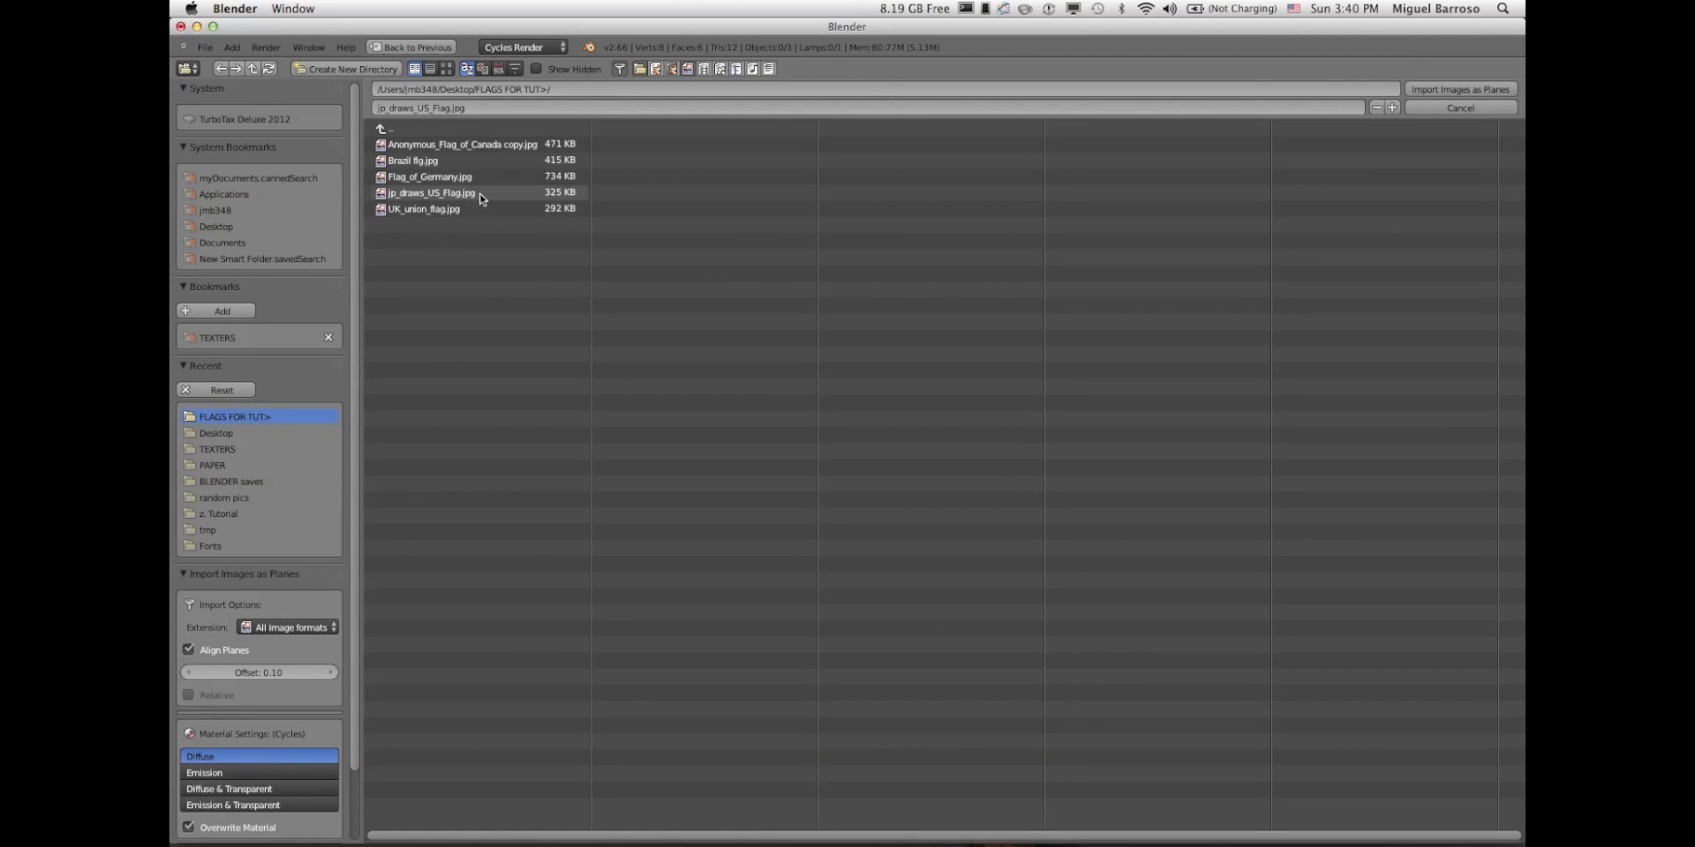
{"action": "left_click", "coordinate": [427, 193]}
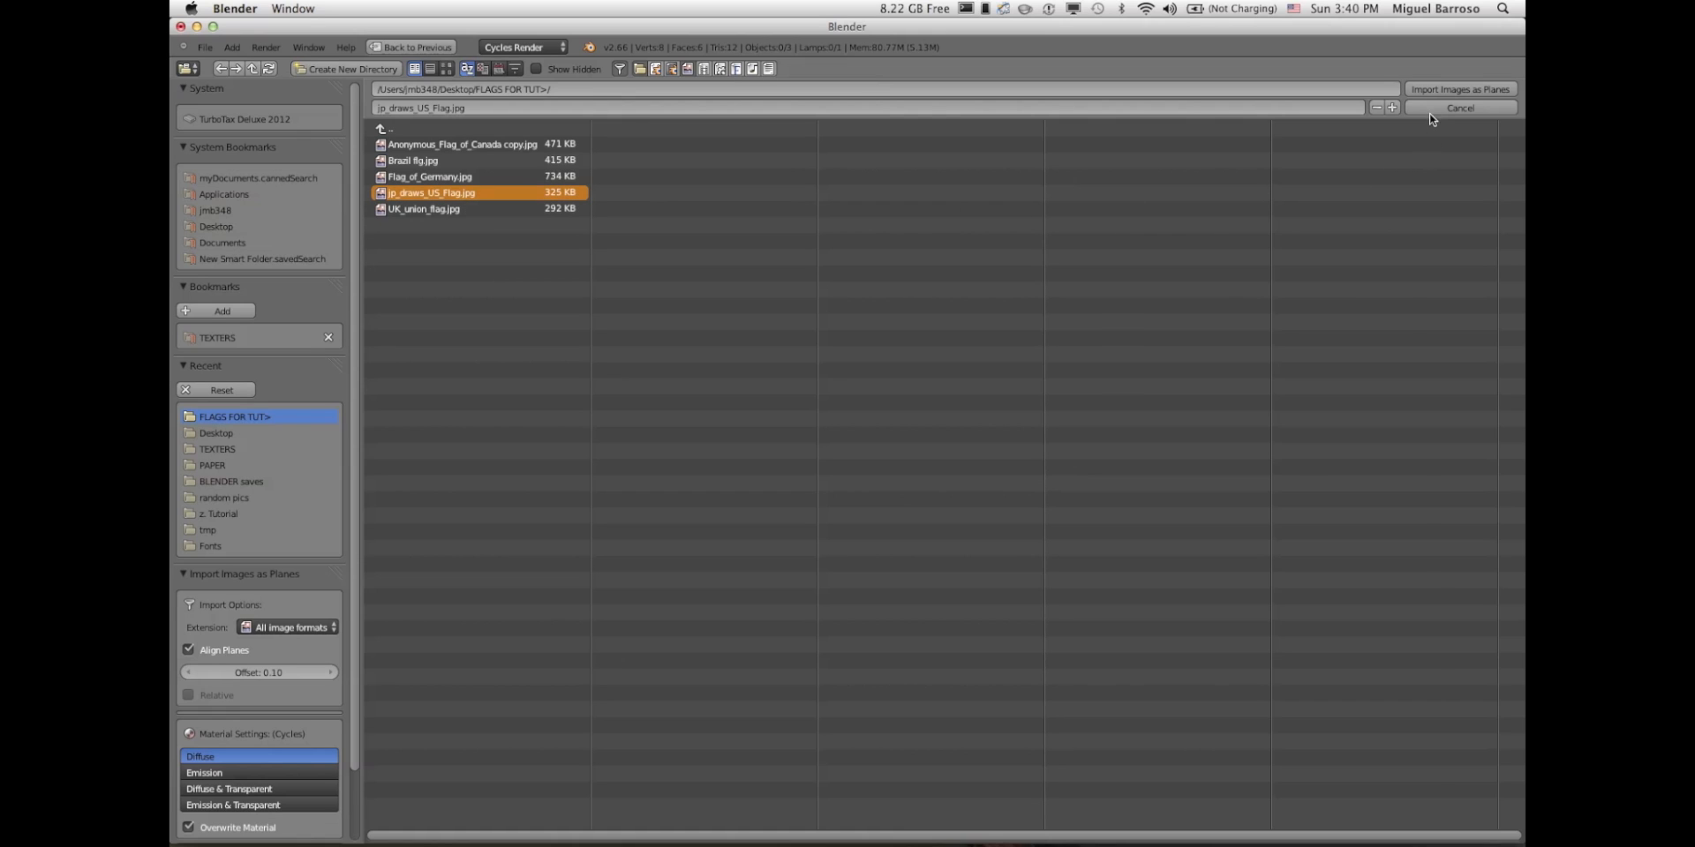
{"action": "left_click", "coordinate": [1458, 88]}
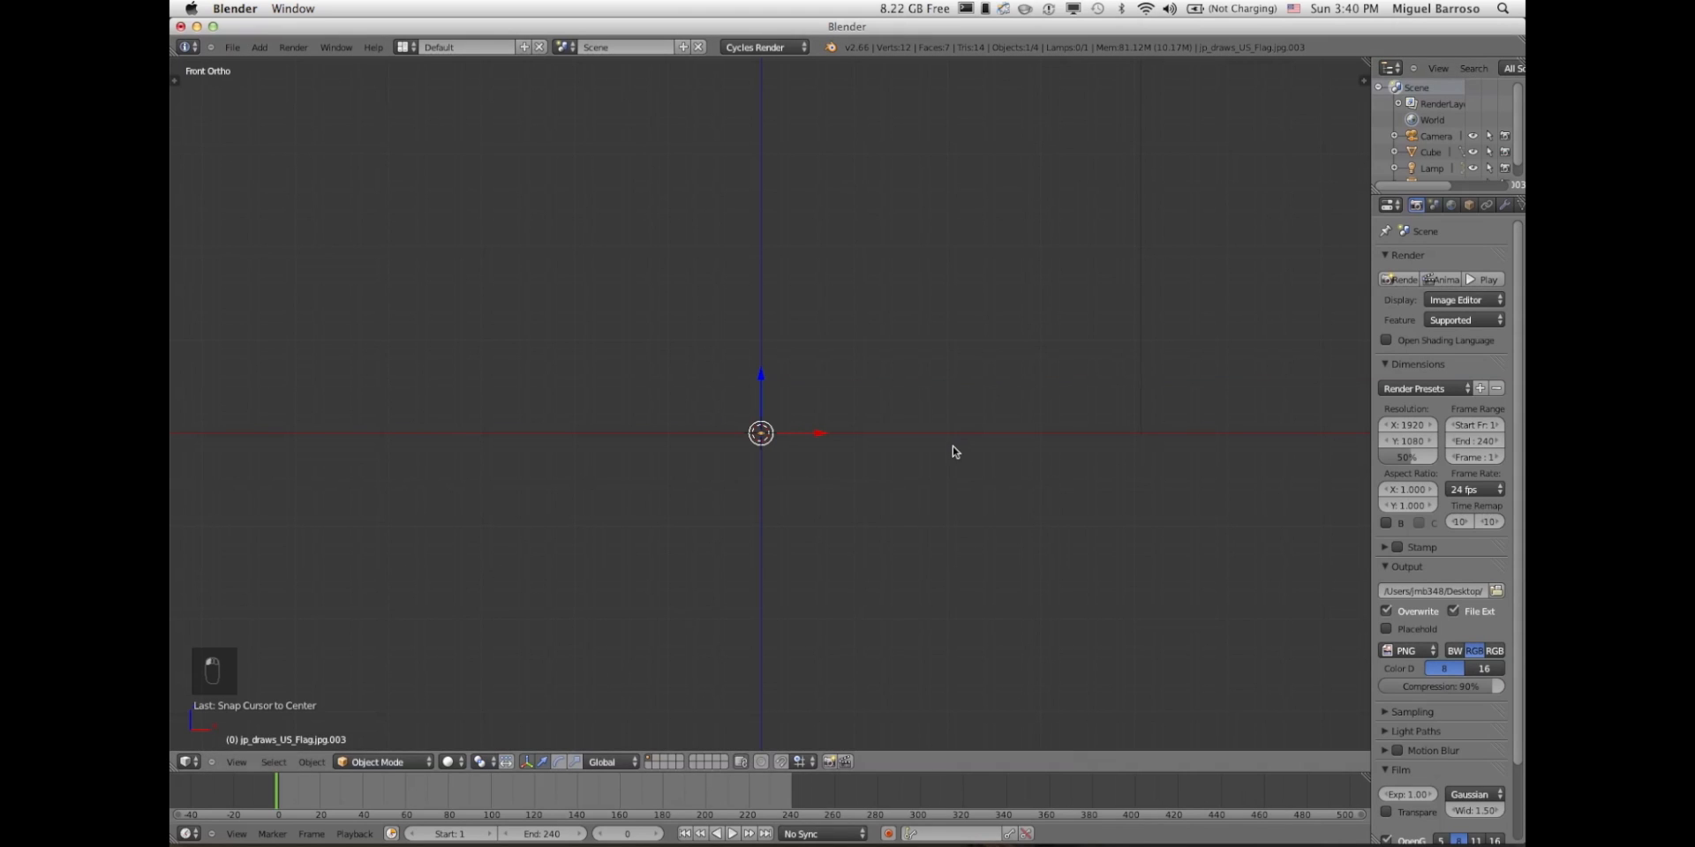
- Rotate the flag plane 90° on X, enlarge it, and use Texture viewport shading
{"action": "key", "text": "r"}
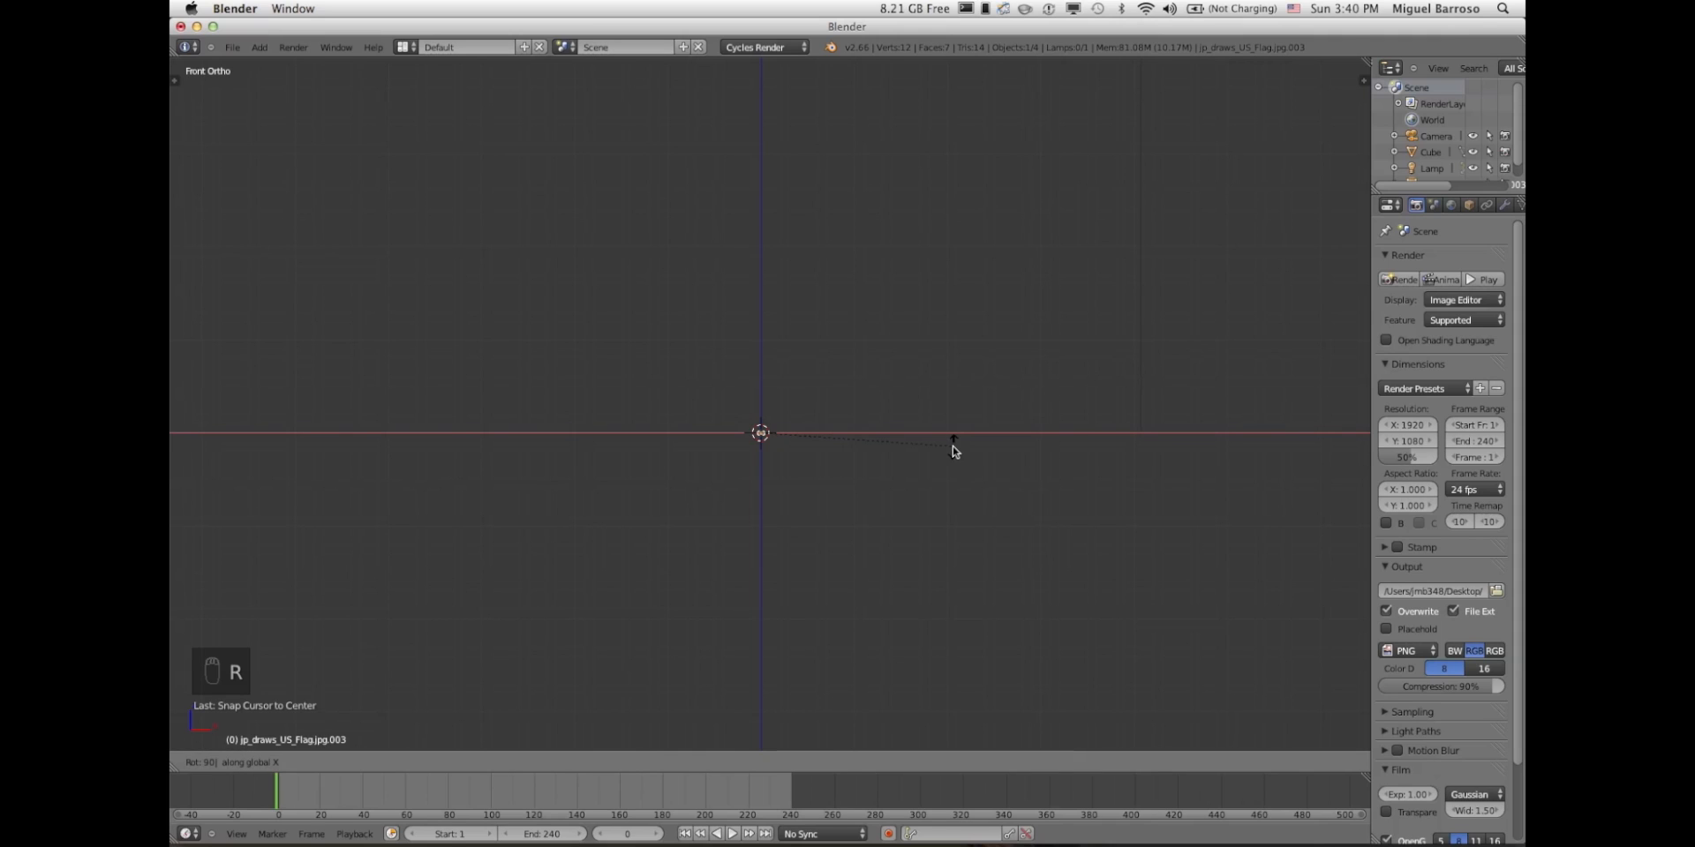
{"action": "key", "text": "s"}
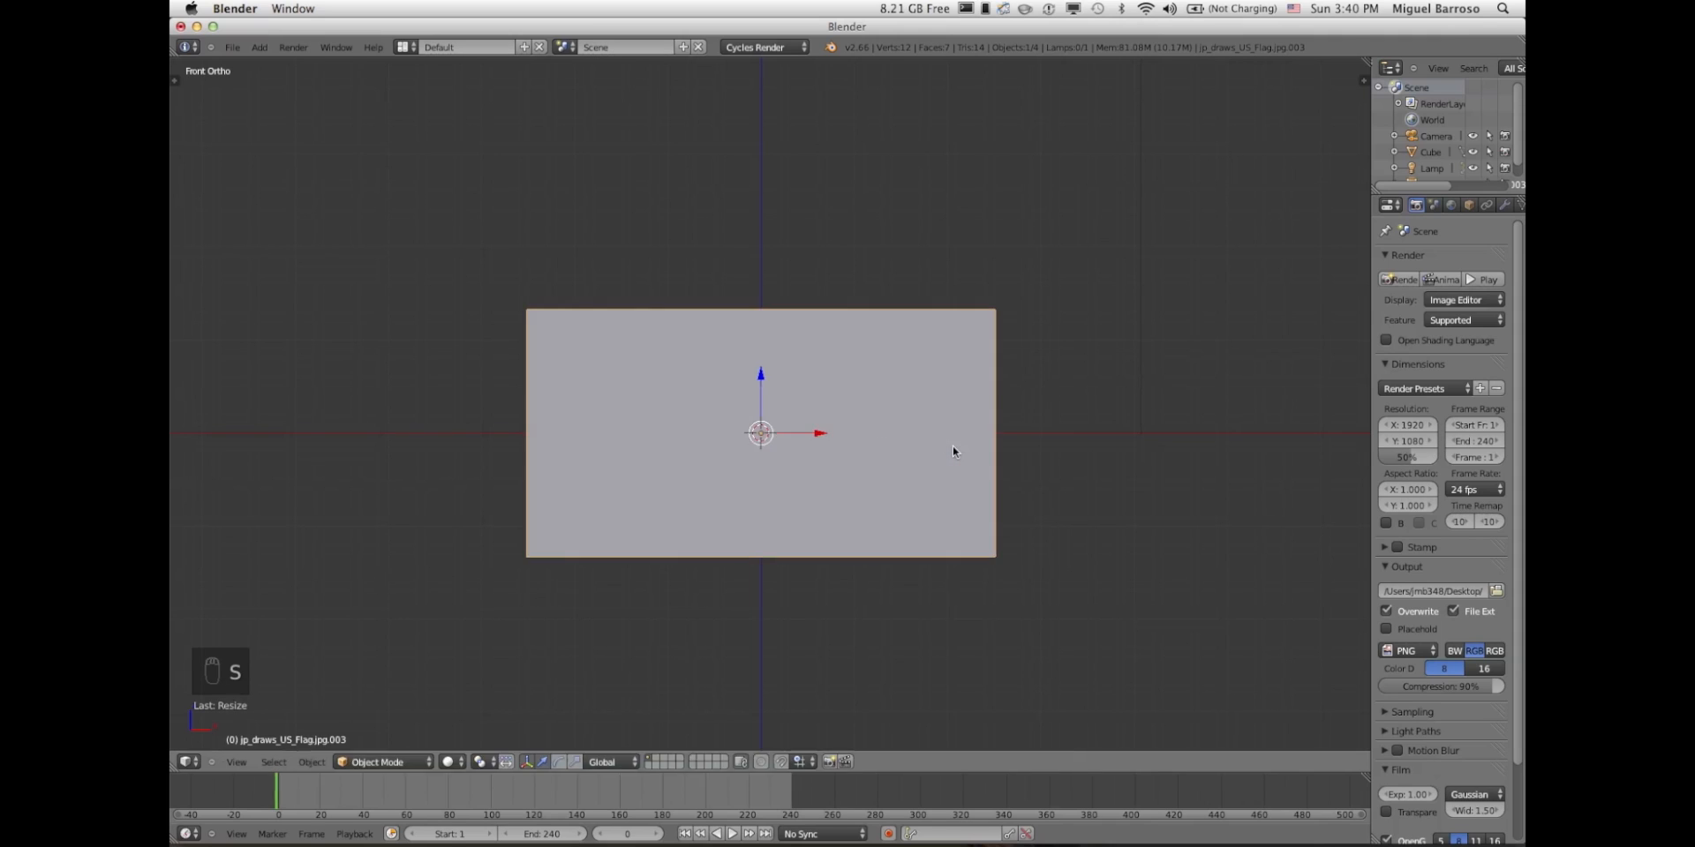
{"action": "left_click", "coordinate": [452, 762]}
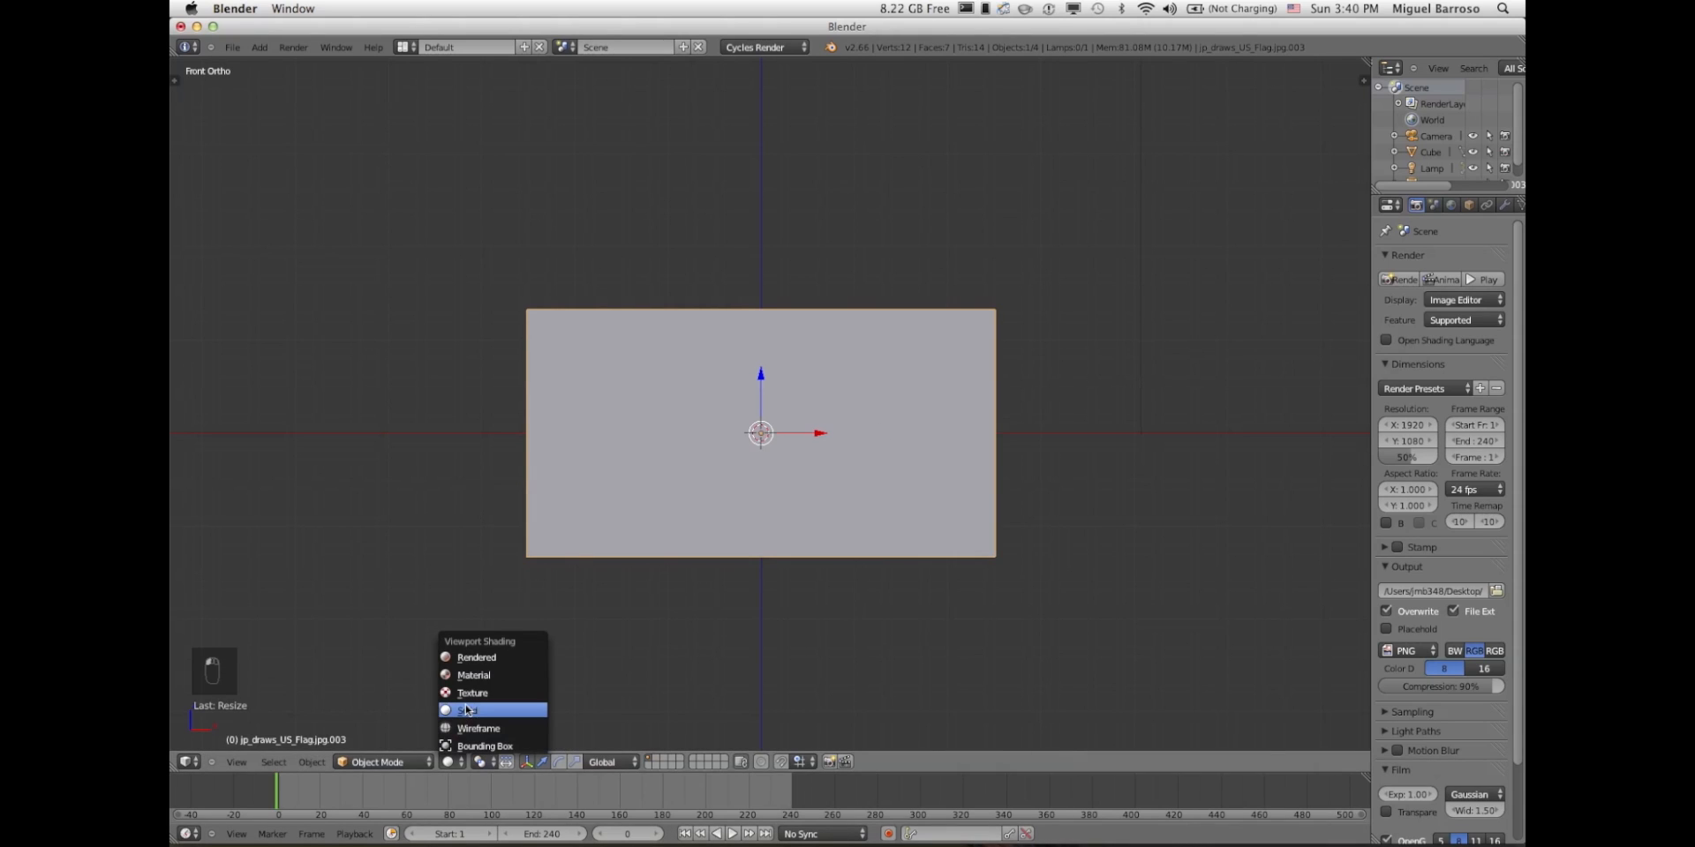
{"action": "left_click", "coordinate": [472, 693]}
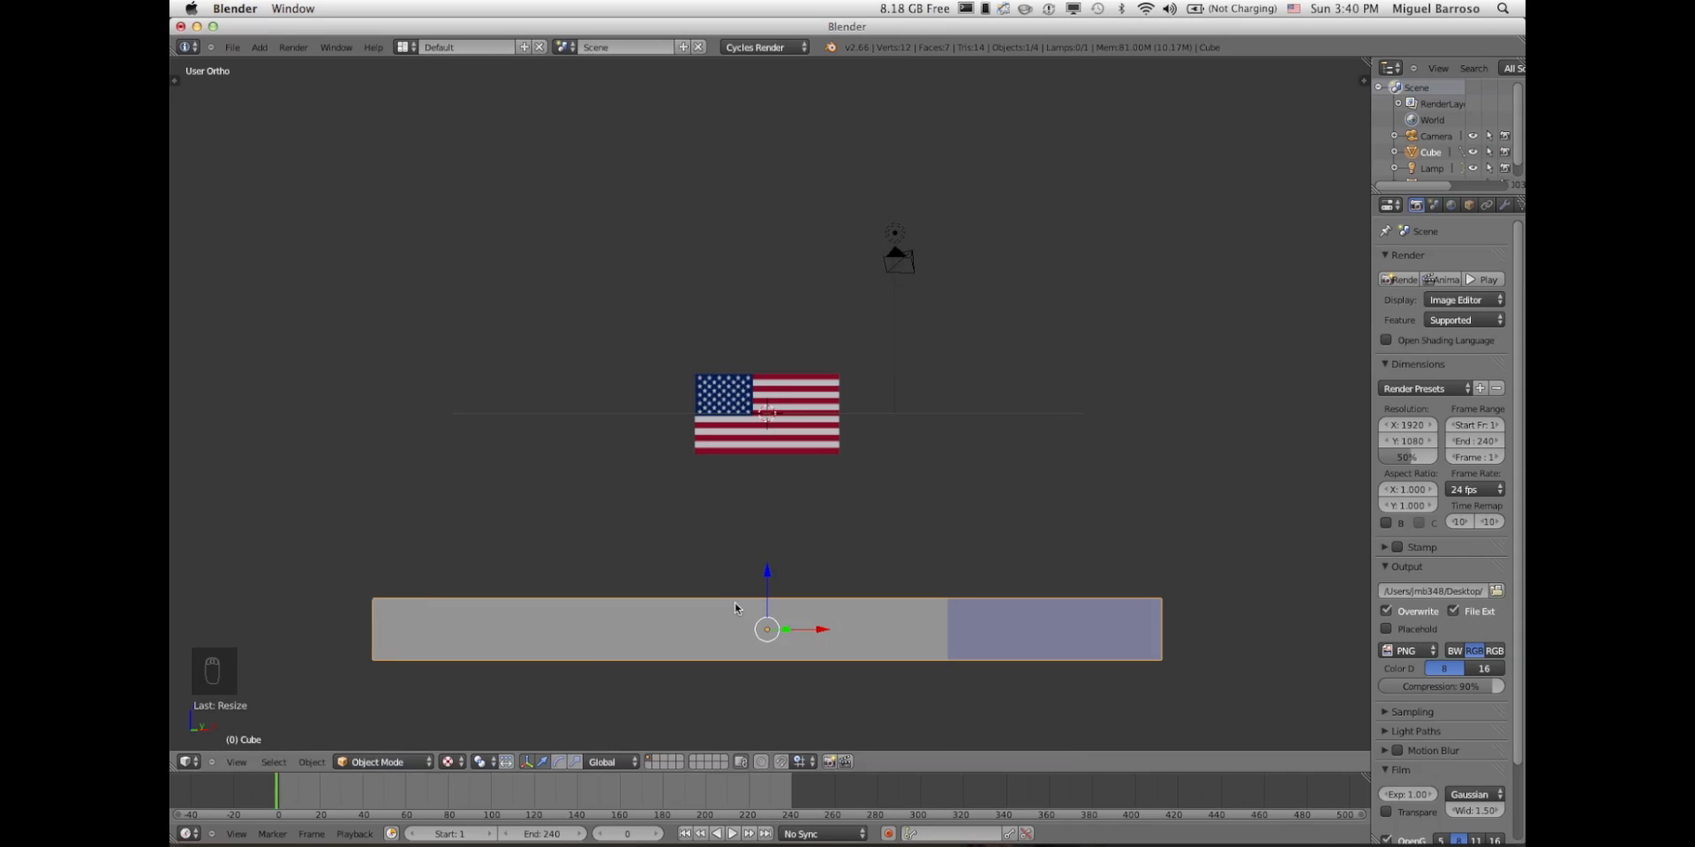
{"action": "mouse_move", "coordinate": [938, 497]}
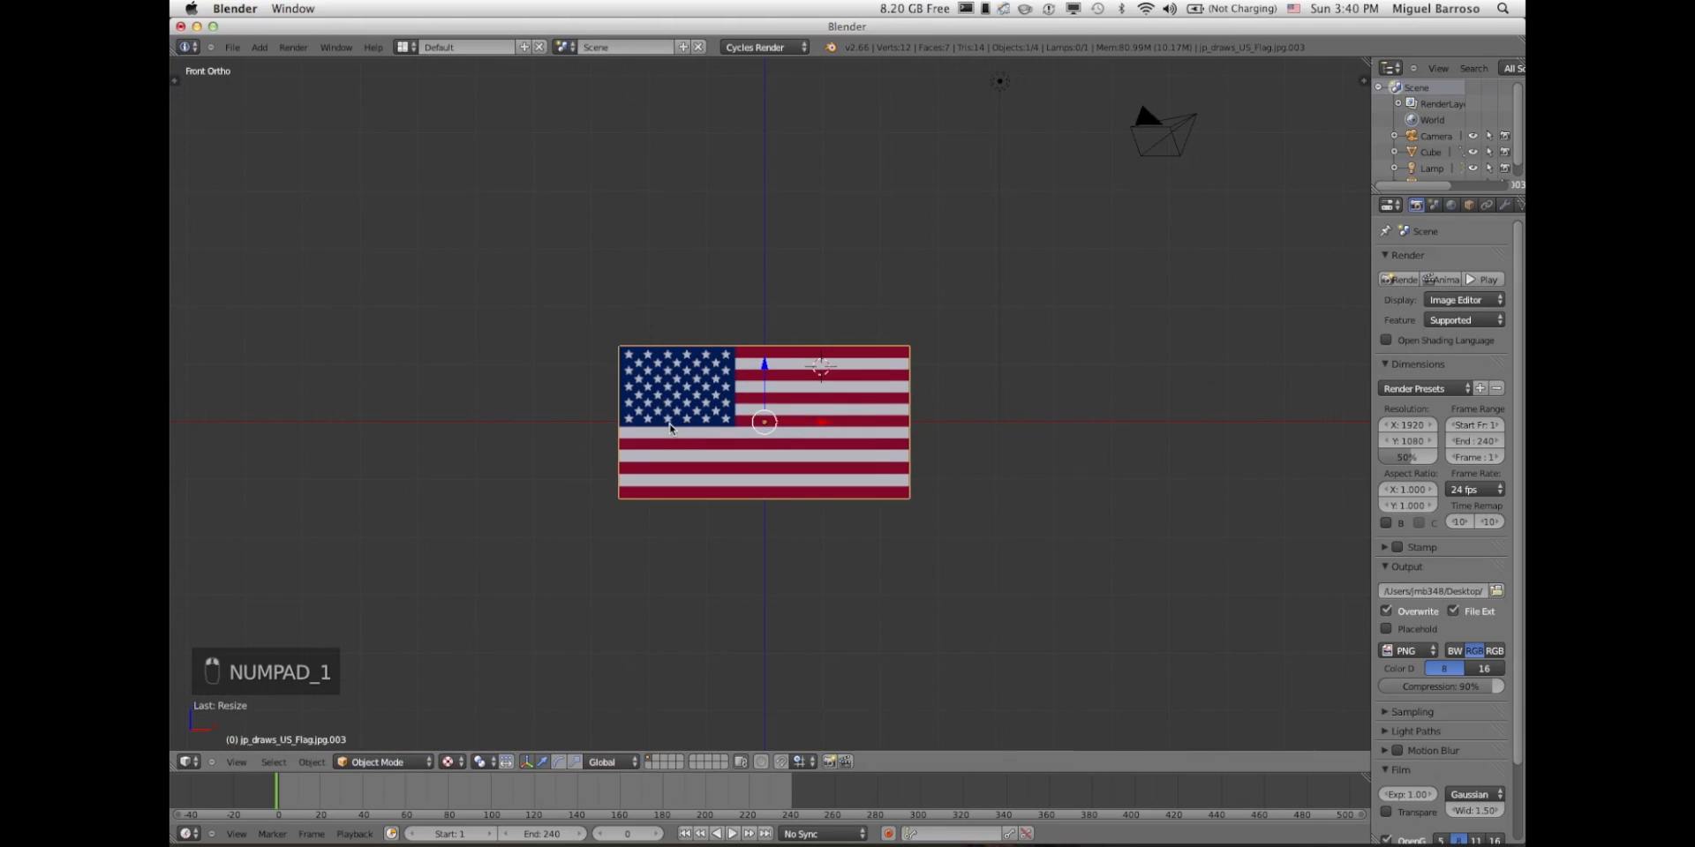
{"action": "mouse_move", "coordinate": [819, 557]}
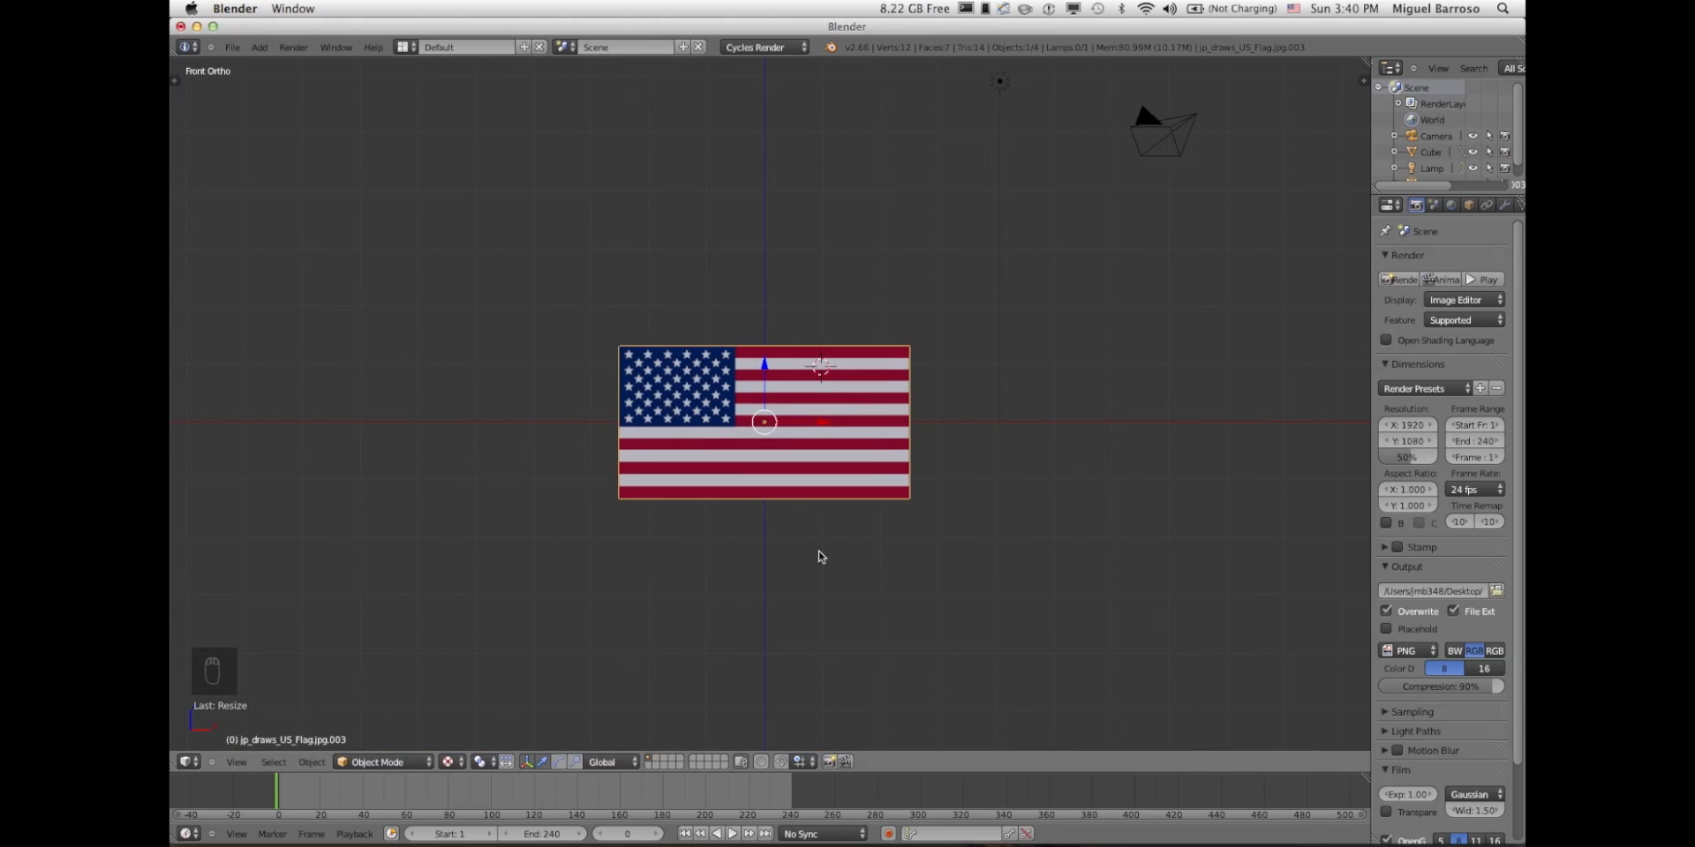
{"action": "mouse_move", "coordinate": [671, 390]}
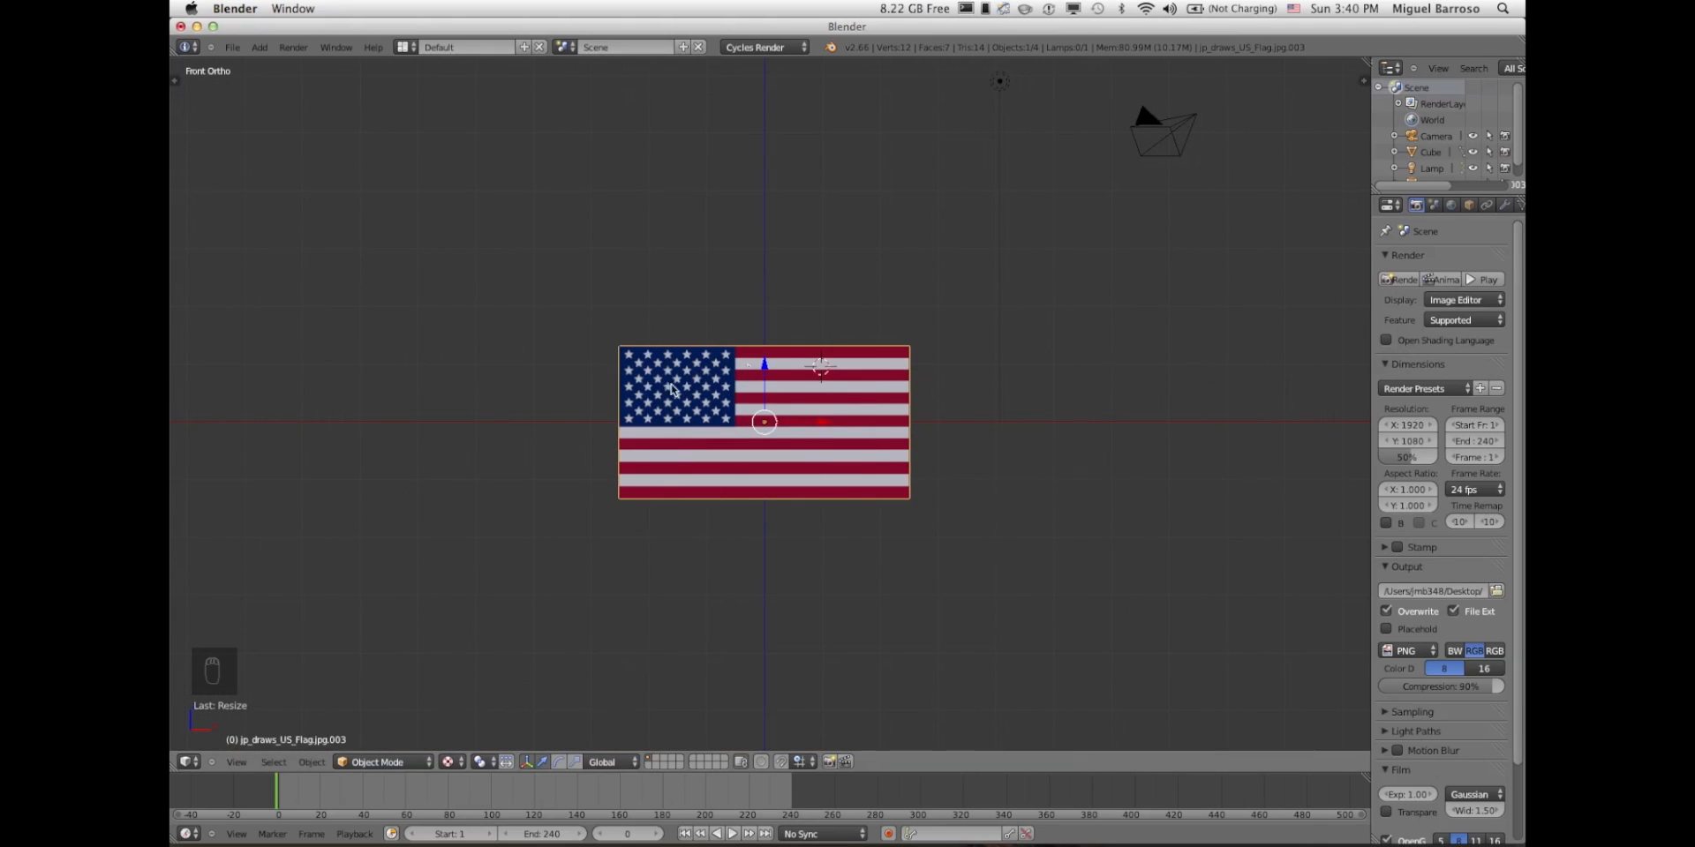
- Subdivide the flag mesh repeatedly with 2 cuts into a dense grid, staying in Edit Mode
{"action": "key", "text": "Tab"}
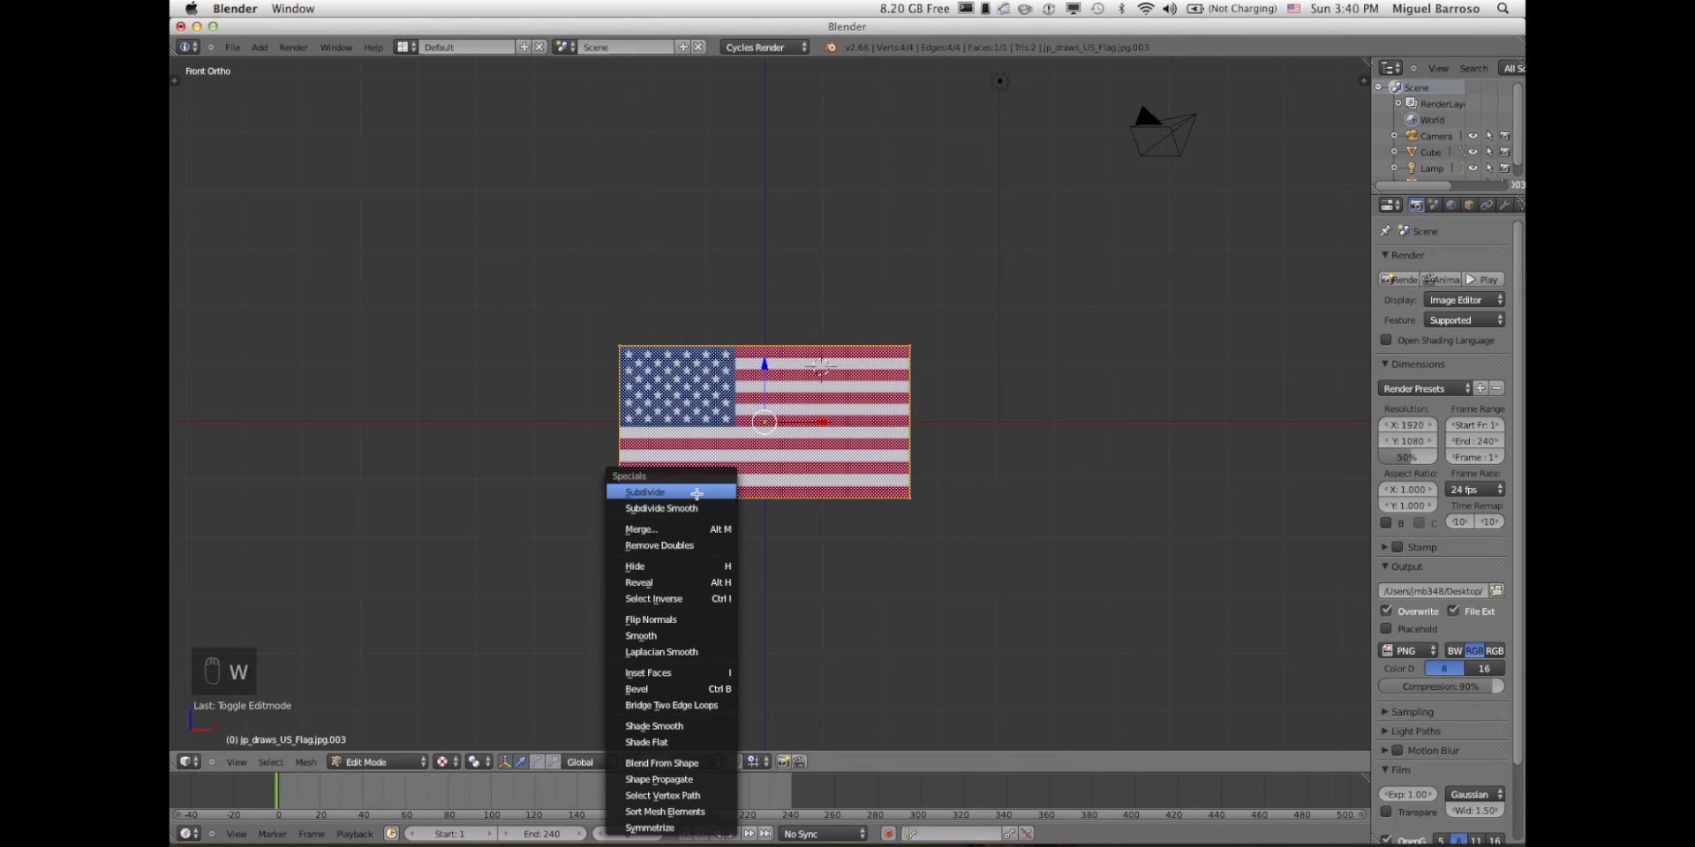
{"action": "left_click", "coordinate": [644, 491]}
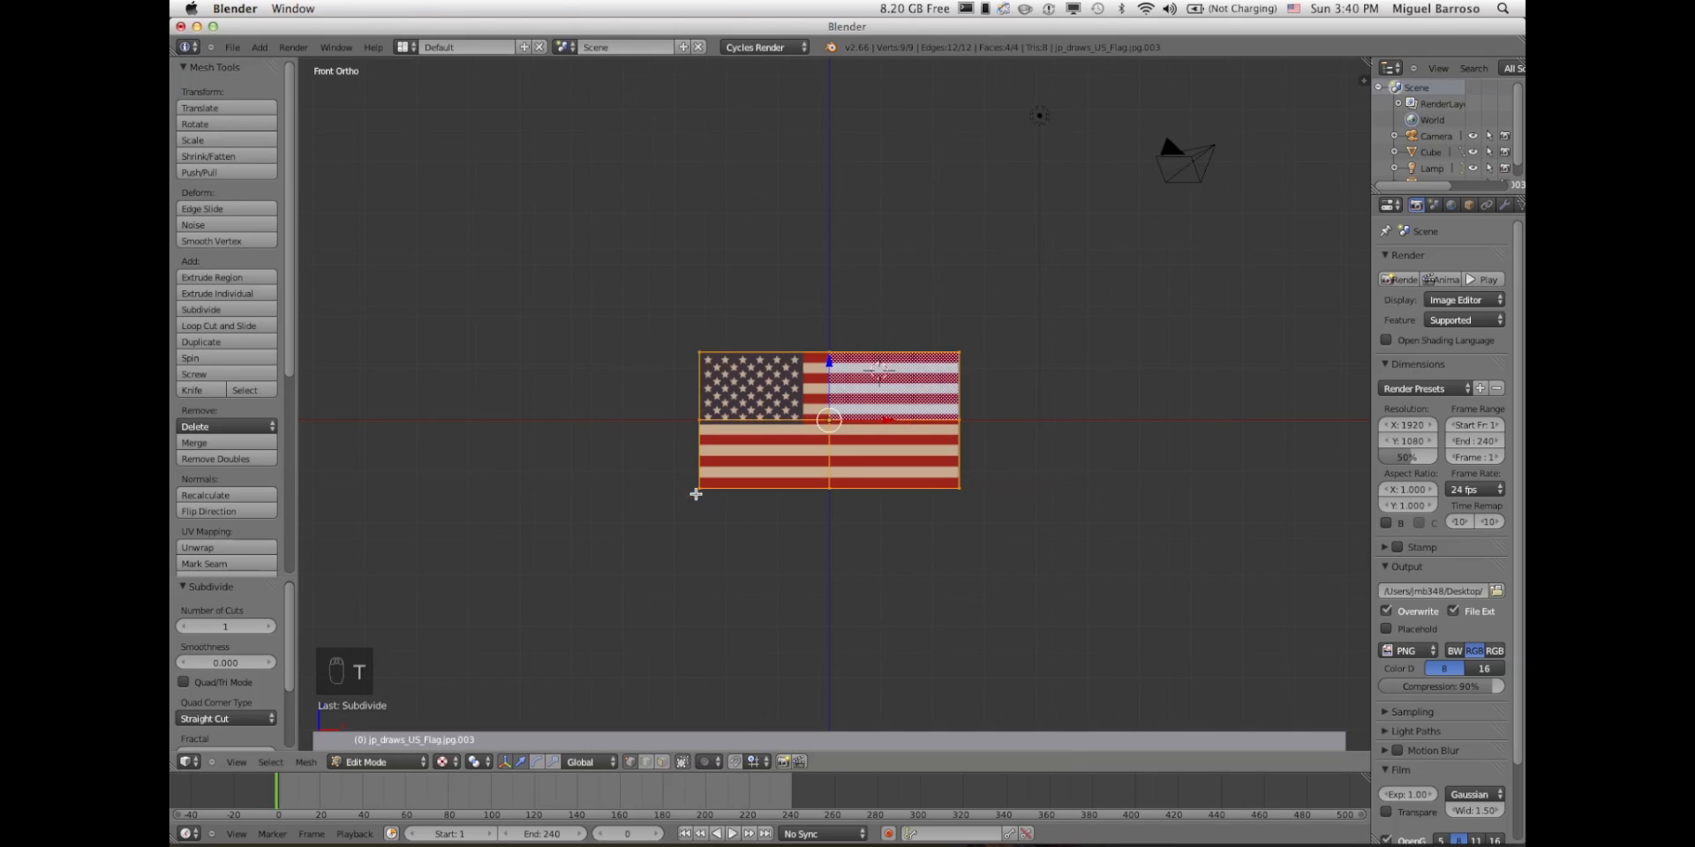
{"action": "left_click", "coordinate": [270, 627]}
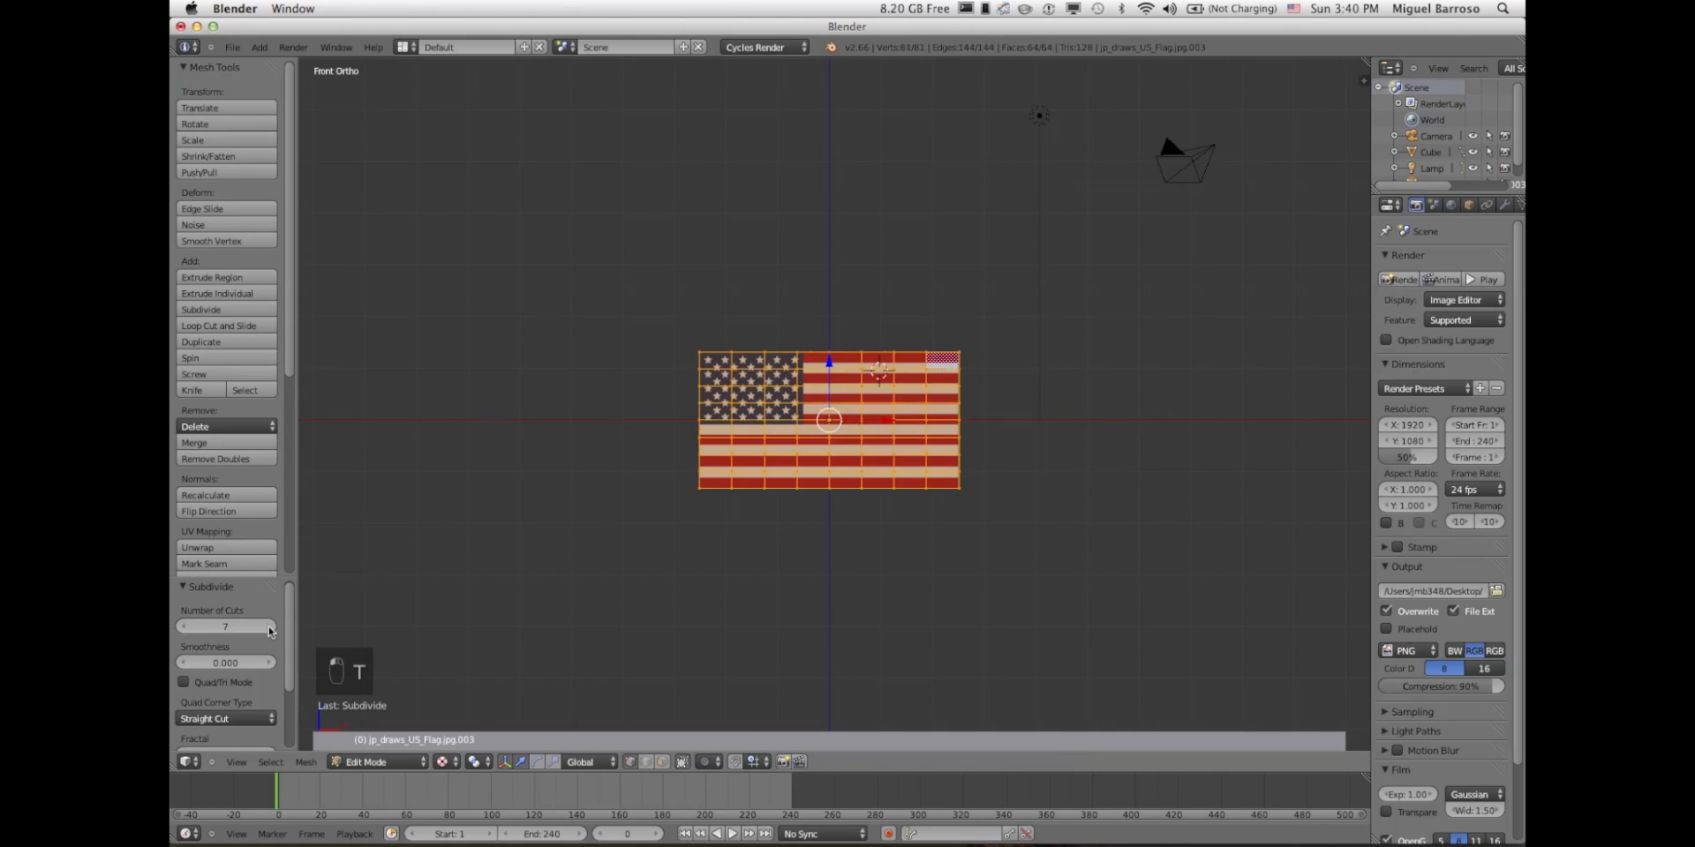
{"action": "left_click", "coordinate": [269, 627]}
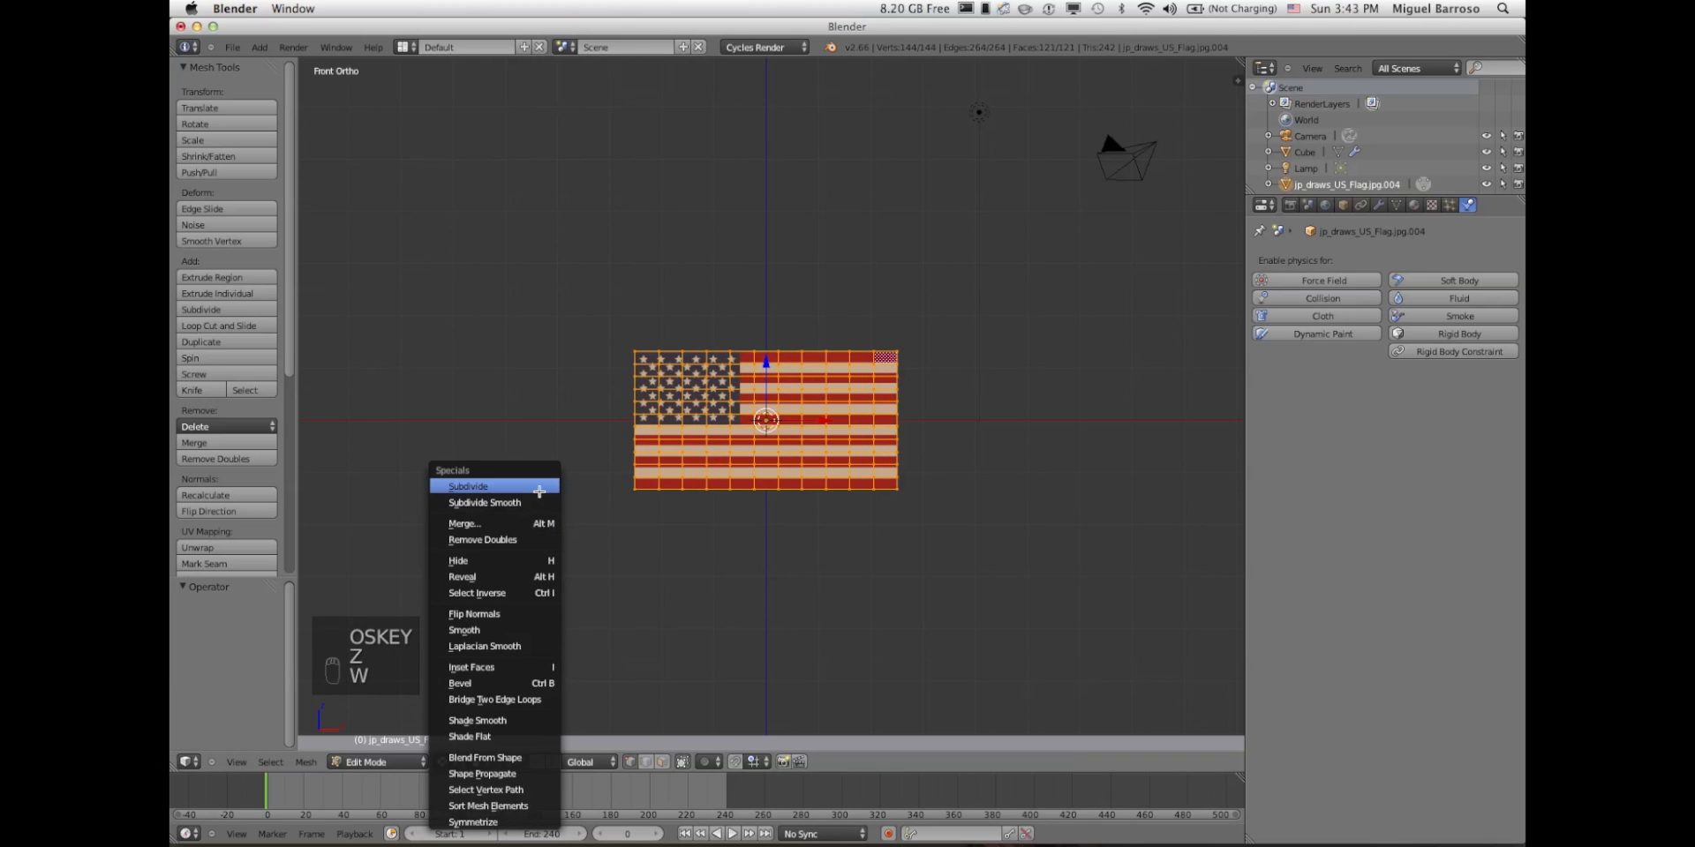
{"action": "left_click", "coordinate": [468, 485]}
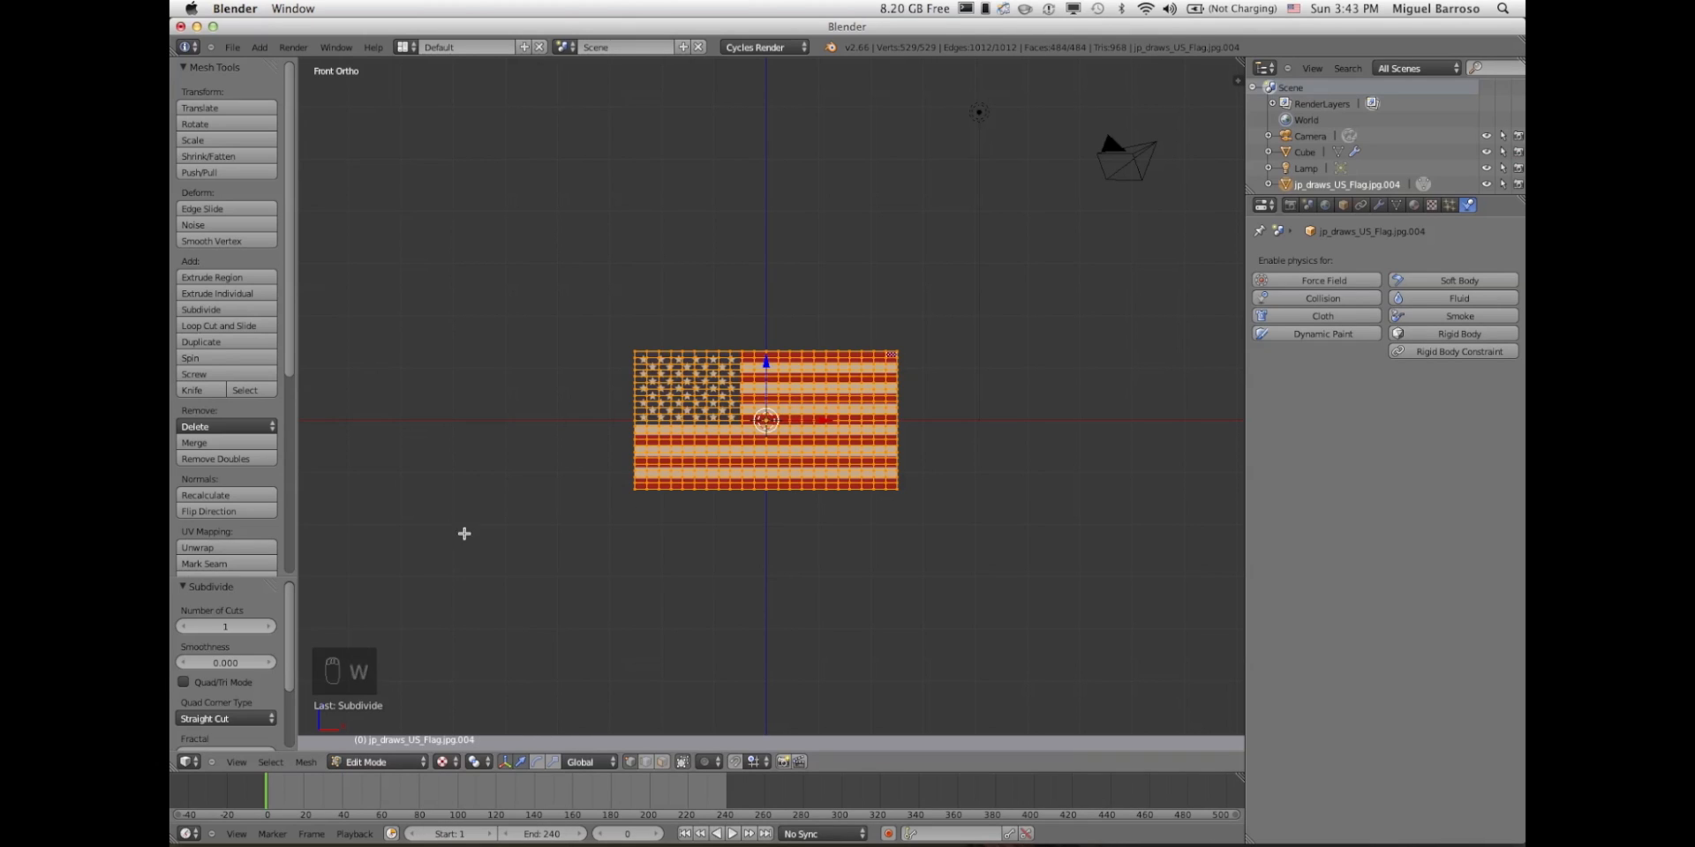
{"action": "left_click", "coordinate": [249, 626]}
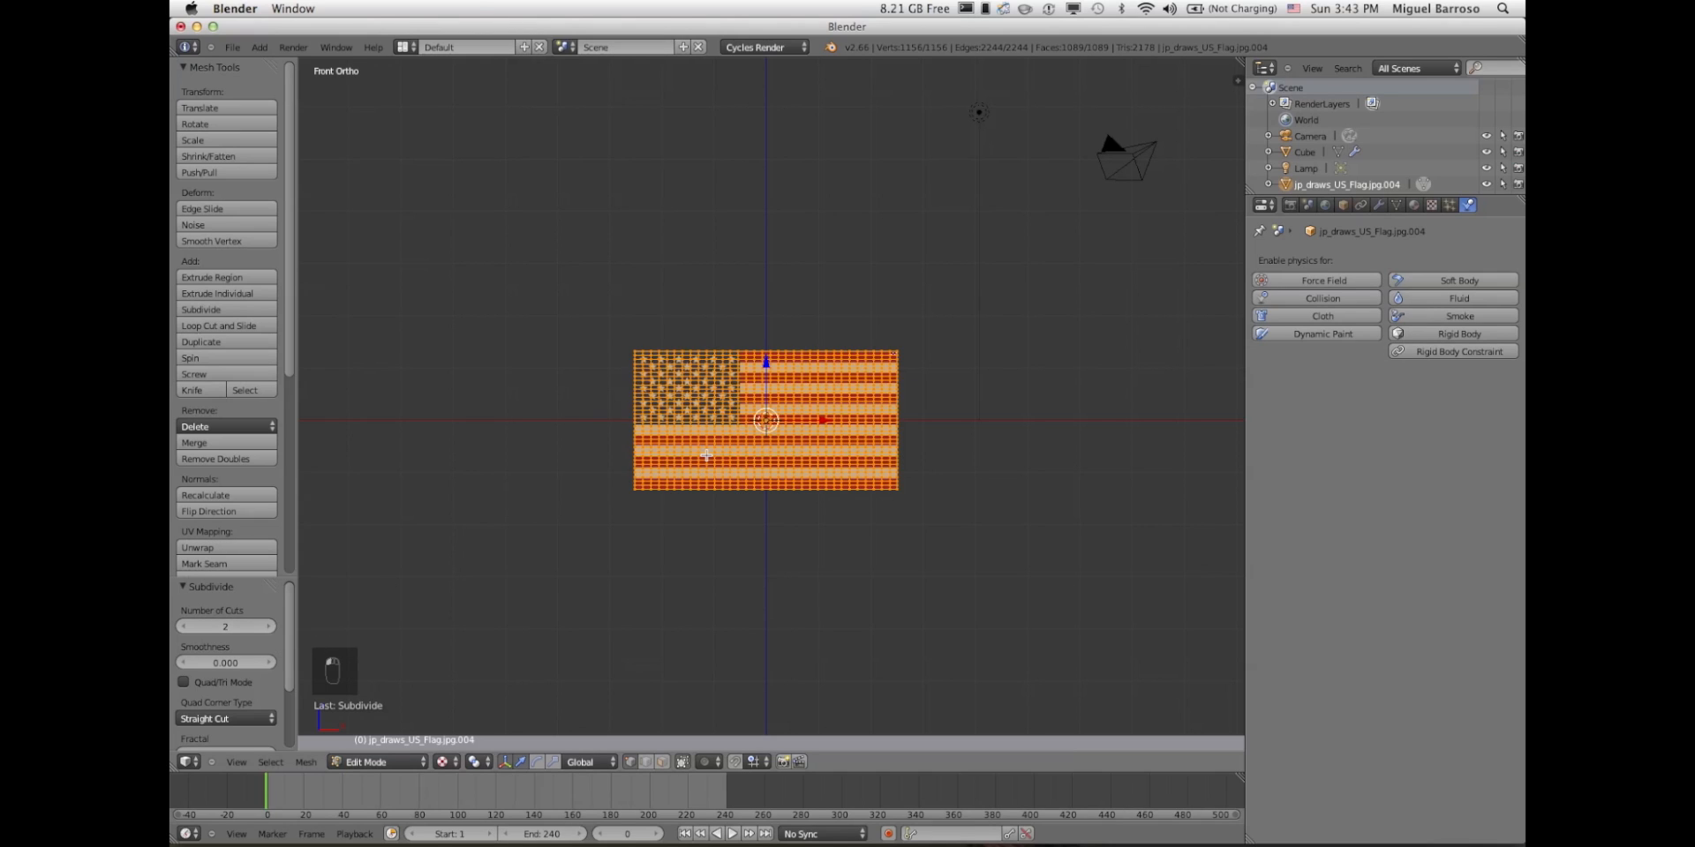
{"action": "key", "text": "Tab"}
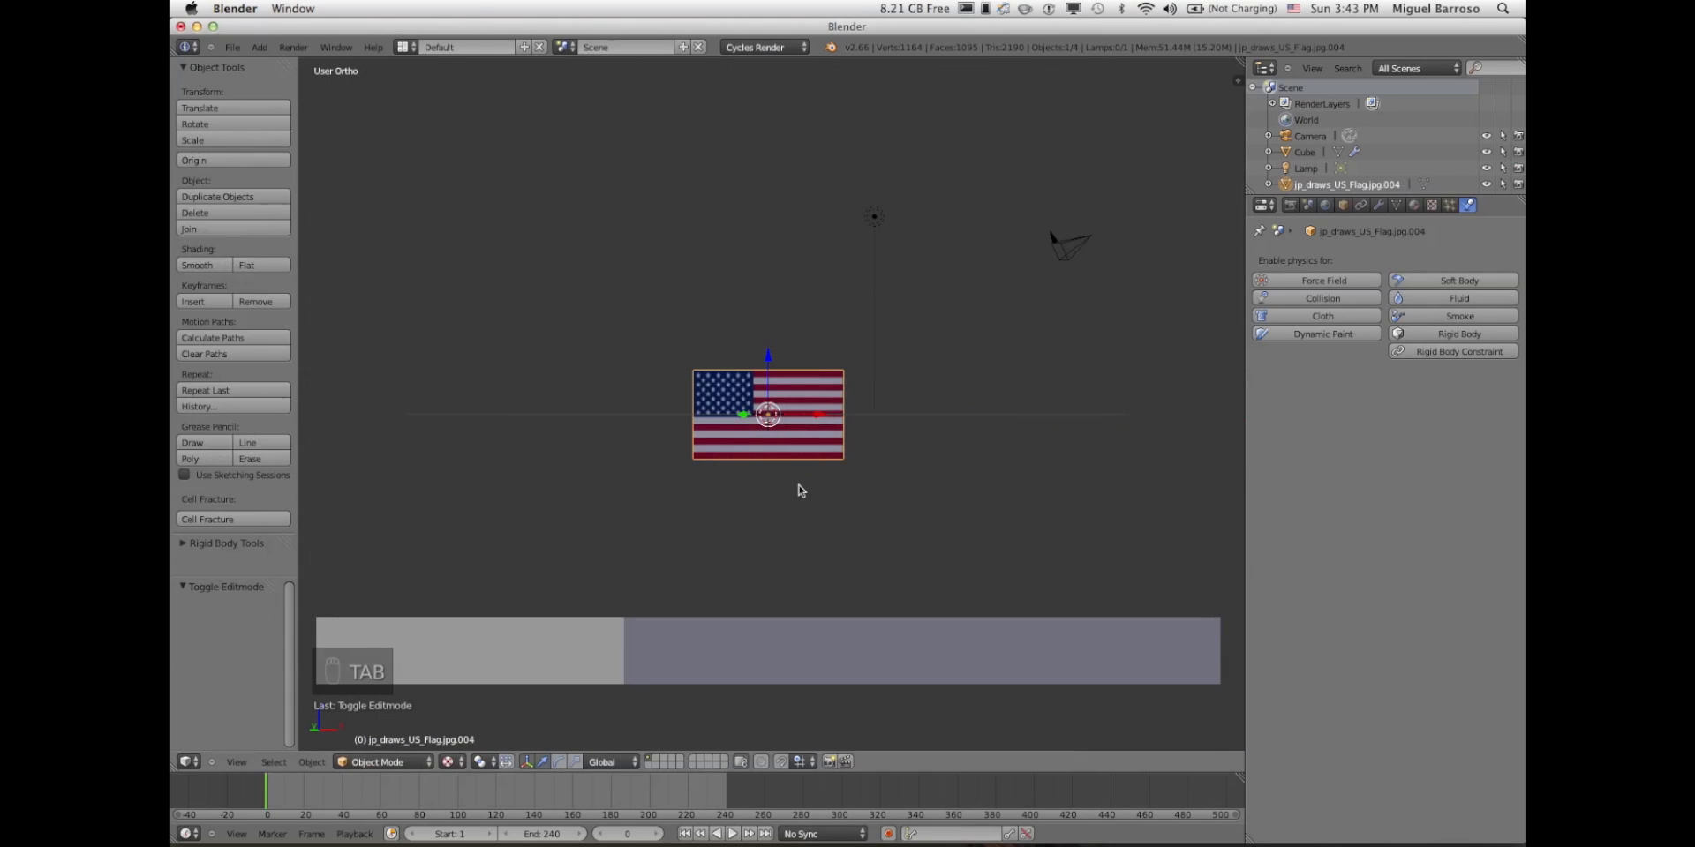
{"action": "key", "text": "Tab"}
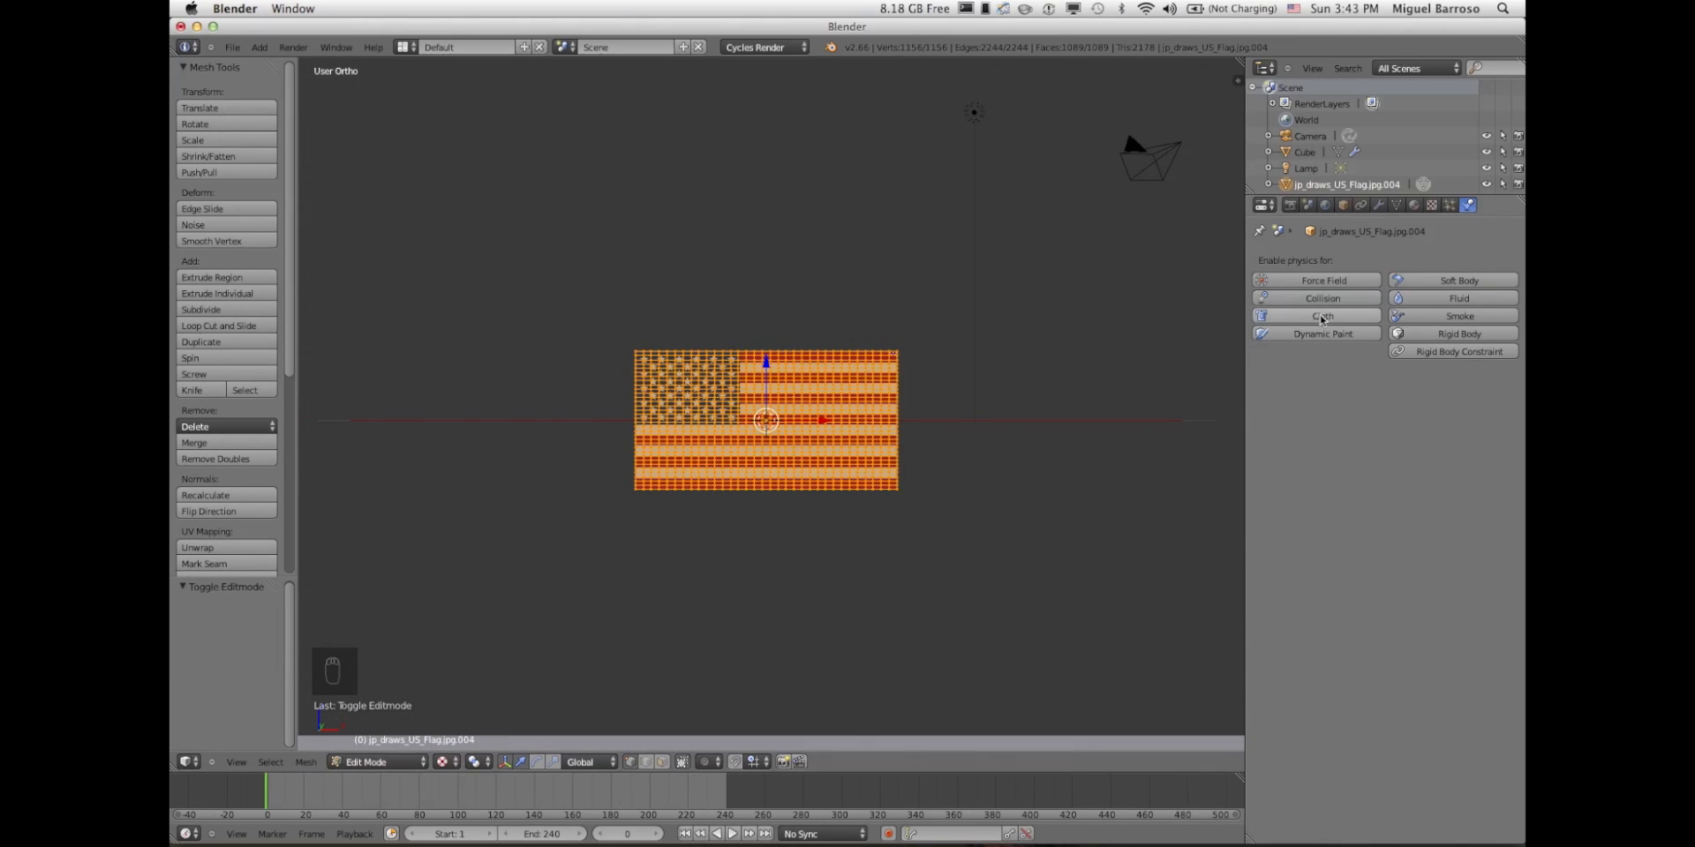
- Add Cloth physics to the flag and play the simulation in Object Mode
{"action": "left_click", "coordinate": [1316, 316]}
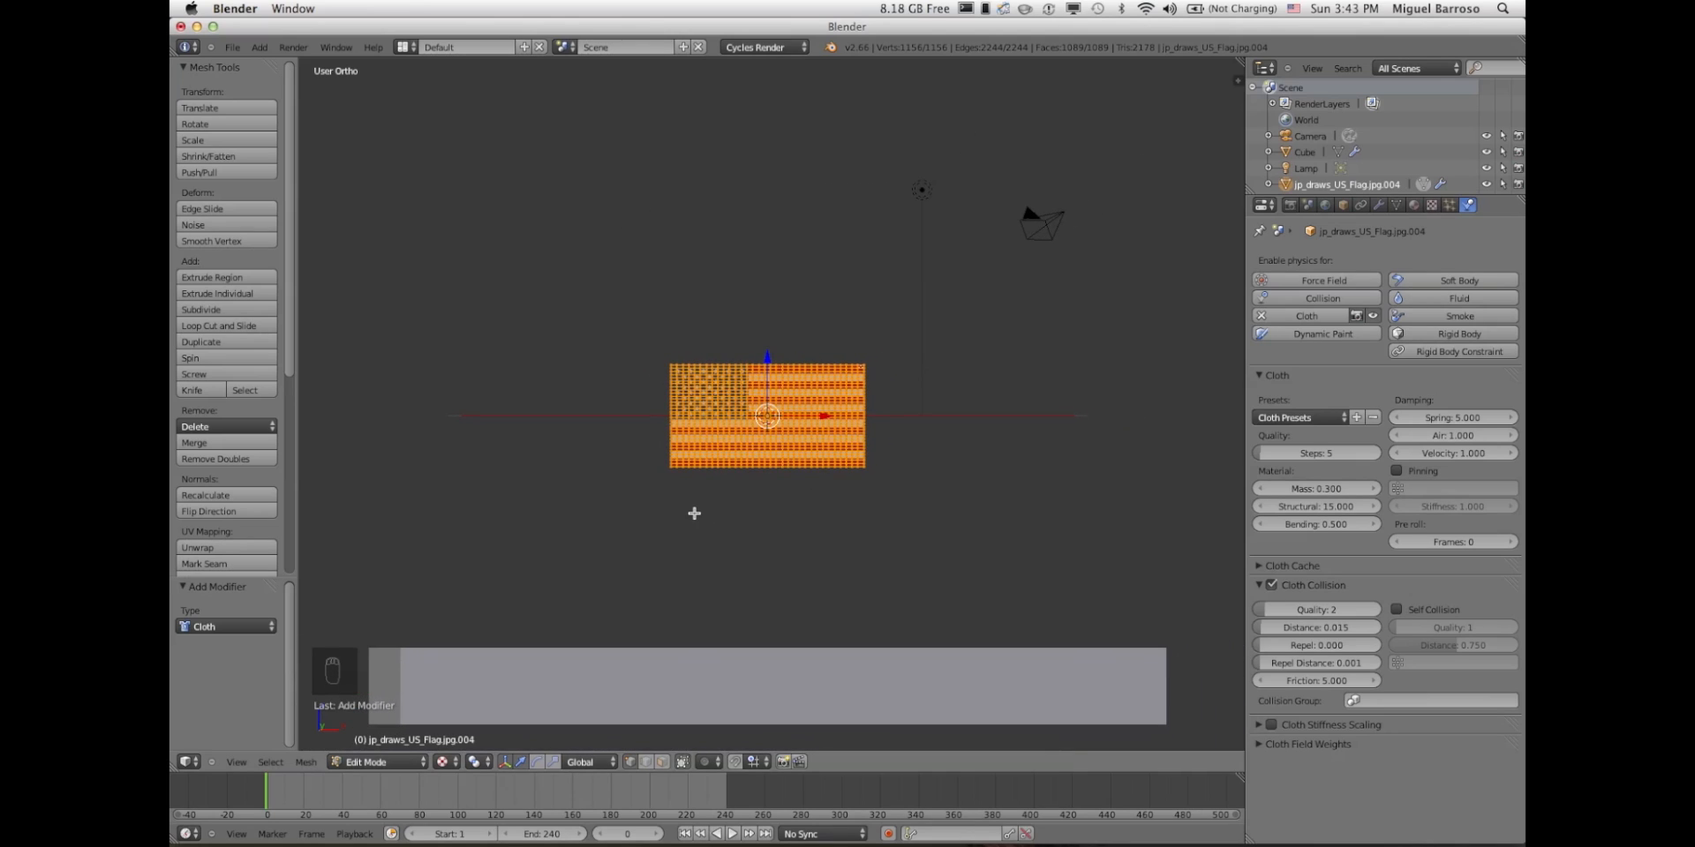
{"action": "key", "text": "Tab"}
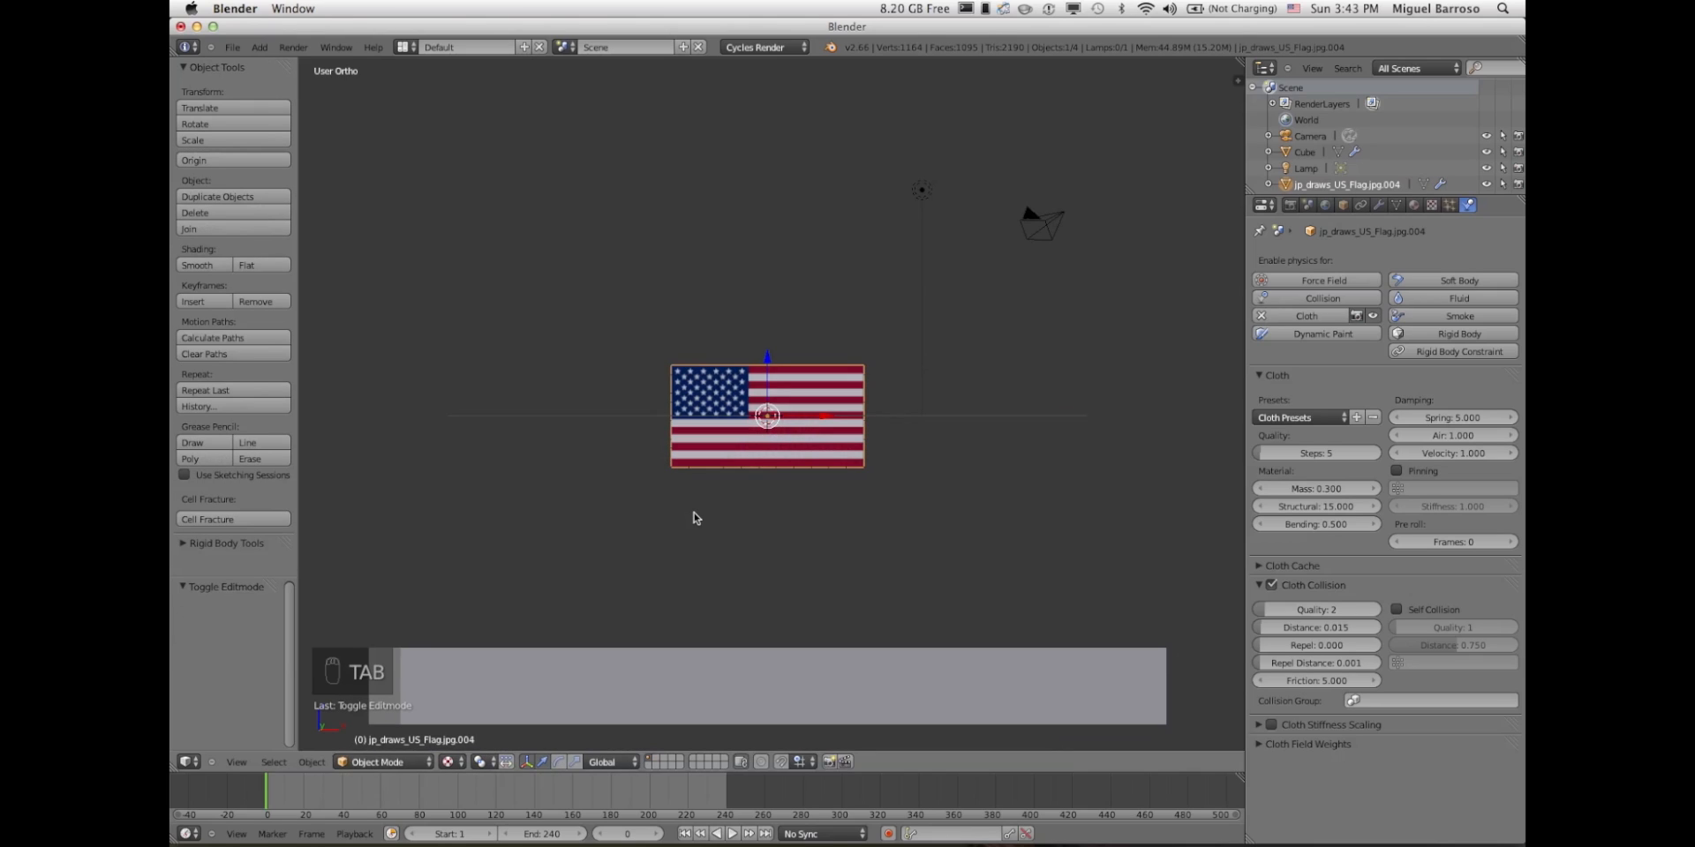
{"action": "key", "text": "alt+a"}
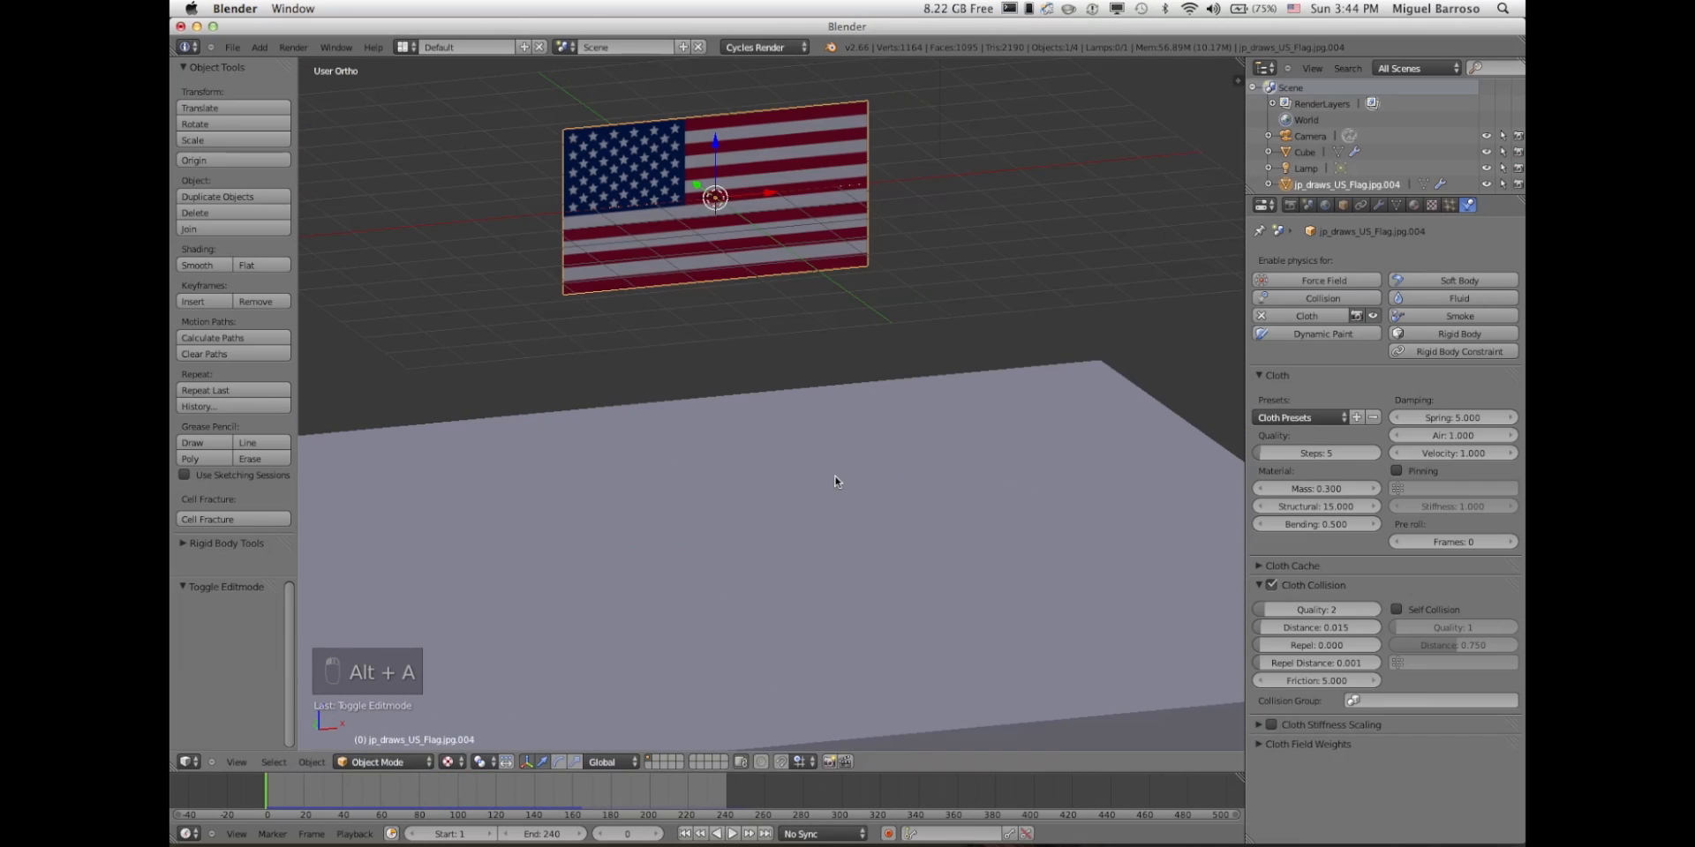
{"action": "key", "text": "KP_1"}
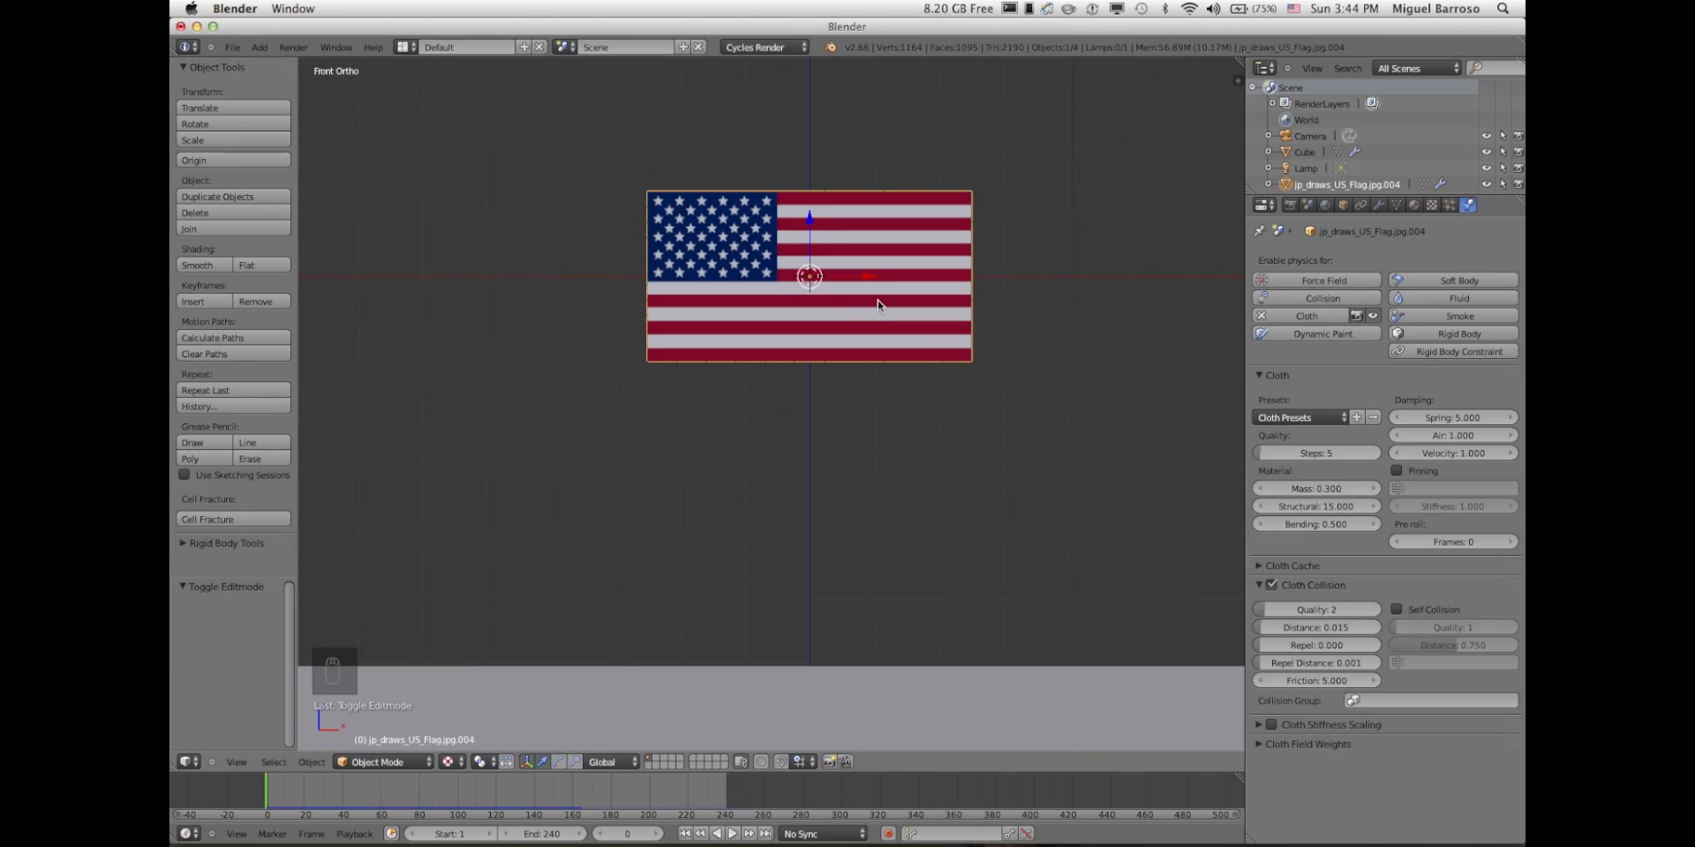
- Enter Edit Mode on the cloth flag, zoomed in front view
{"action": "key", "text": "Tab"}
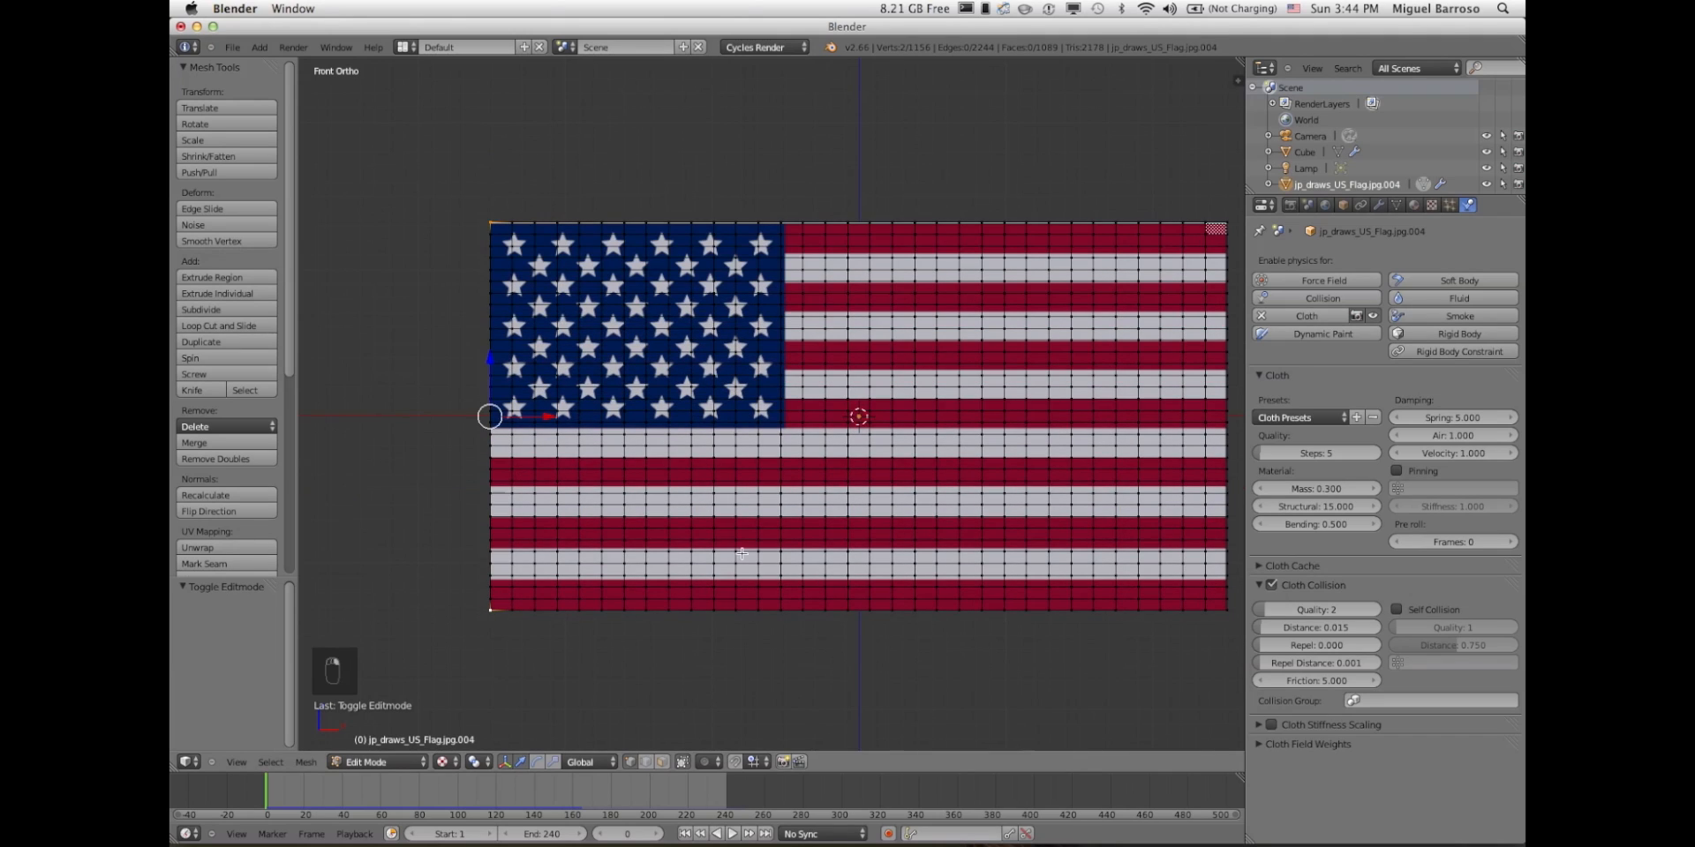
{"action": "mouse_move", "coordinate": [1411, 265]}
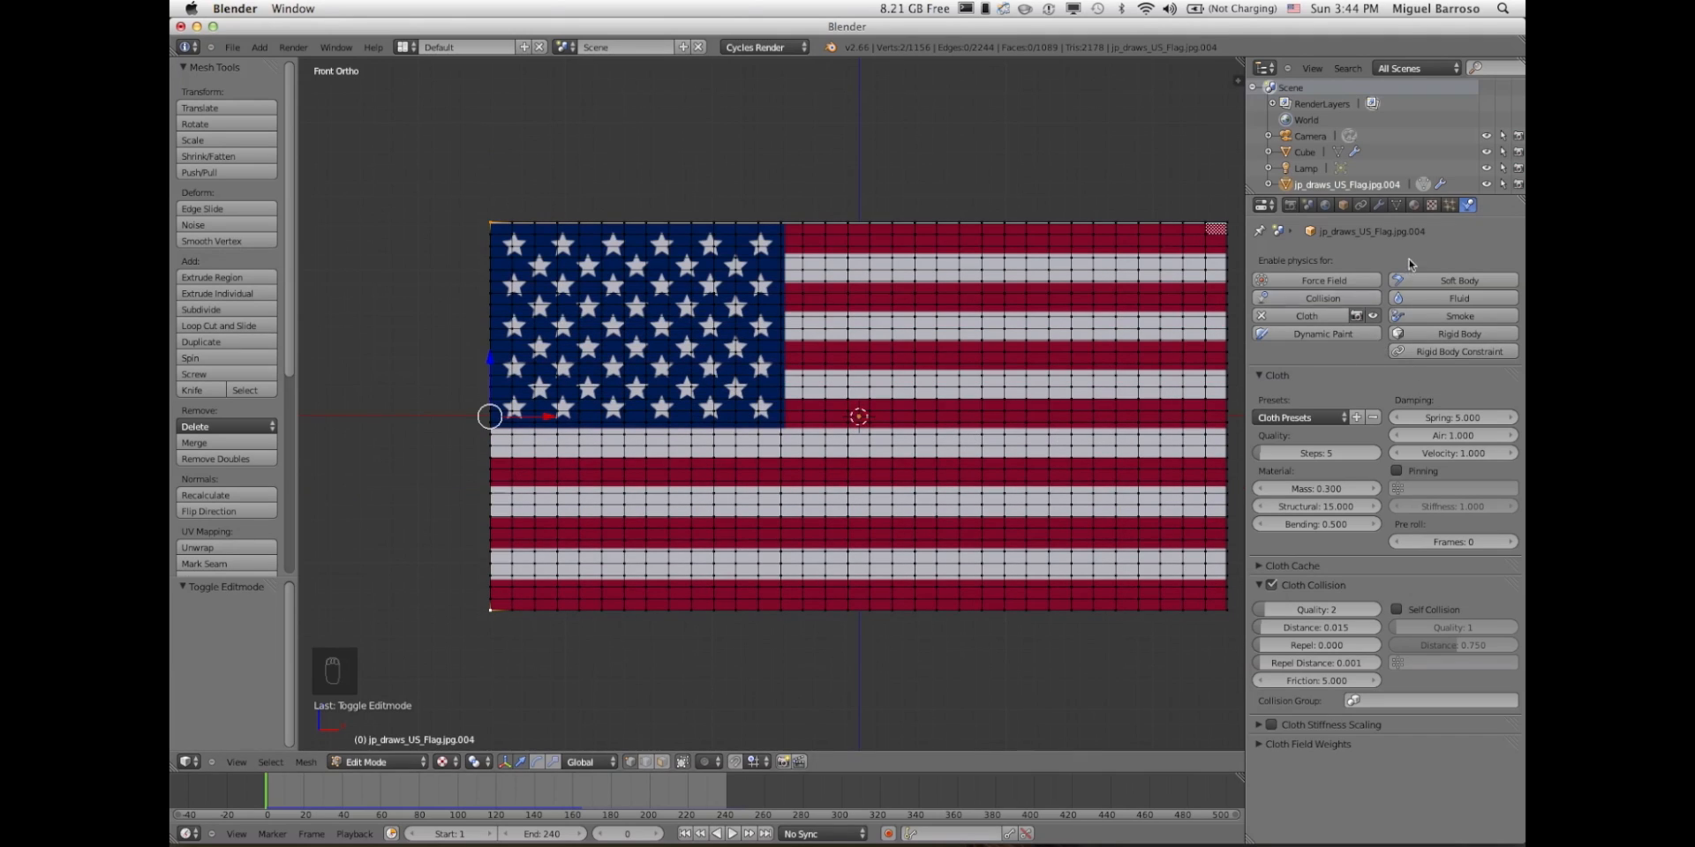
- Add a vertex group to the flag mesh and name it 'corner'
{"action": "left_click", "coordinate": [1398, 205]}
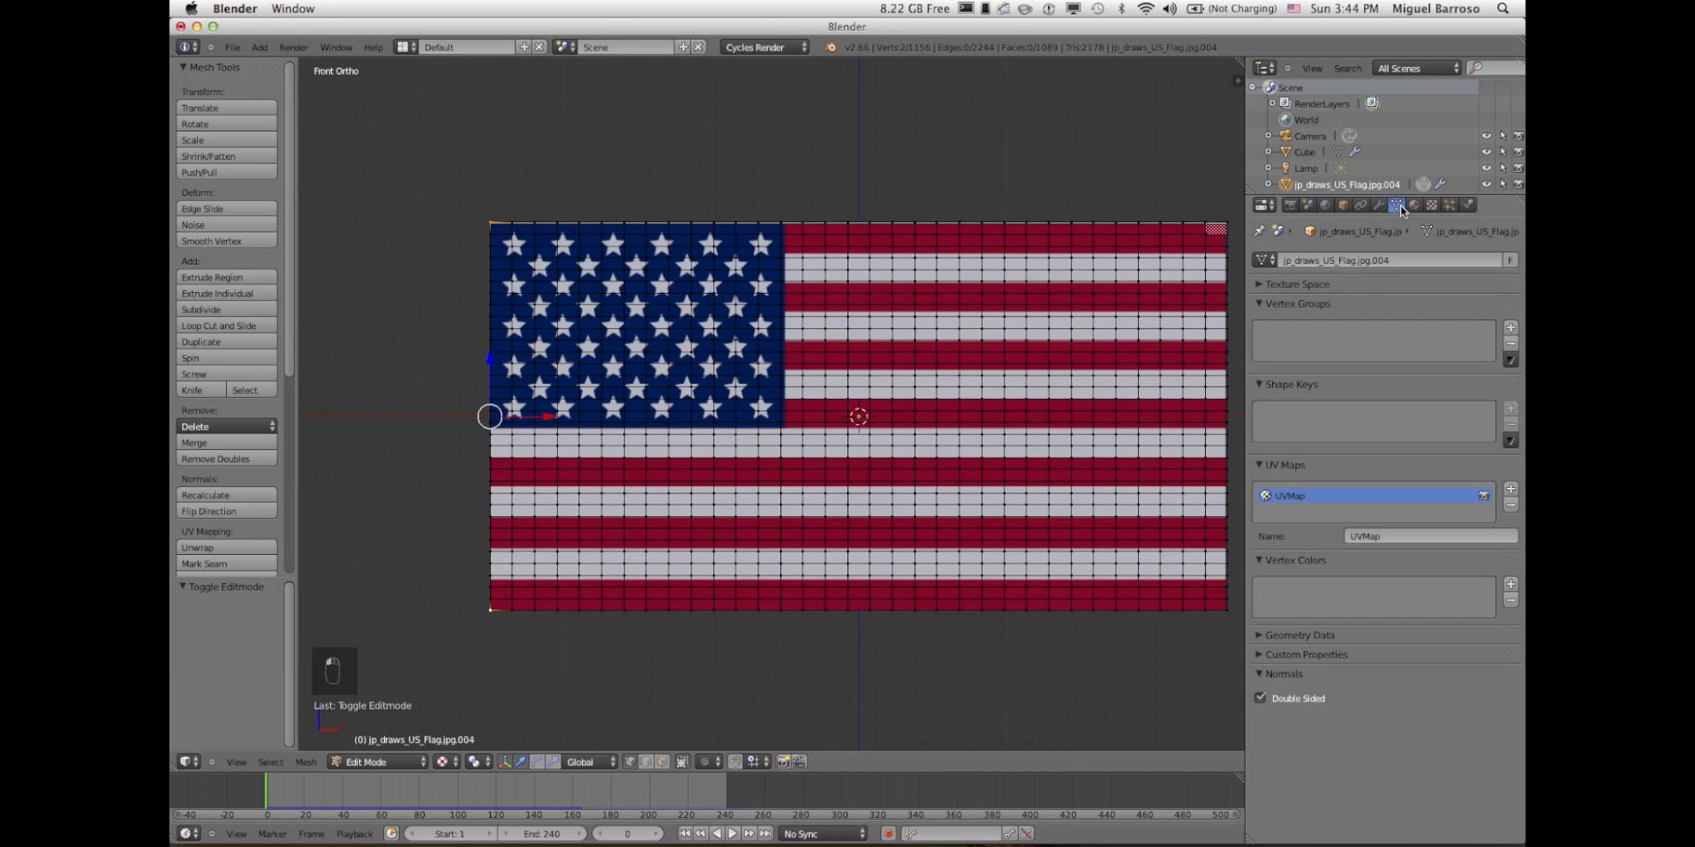
{"action": "mouse_move", "coordinate": [1340, 292]}
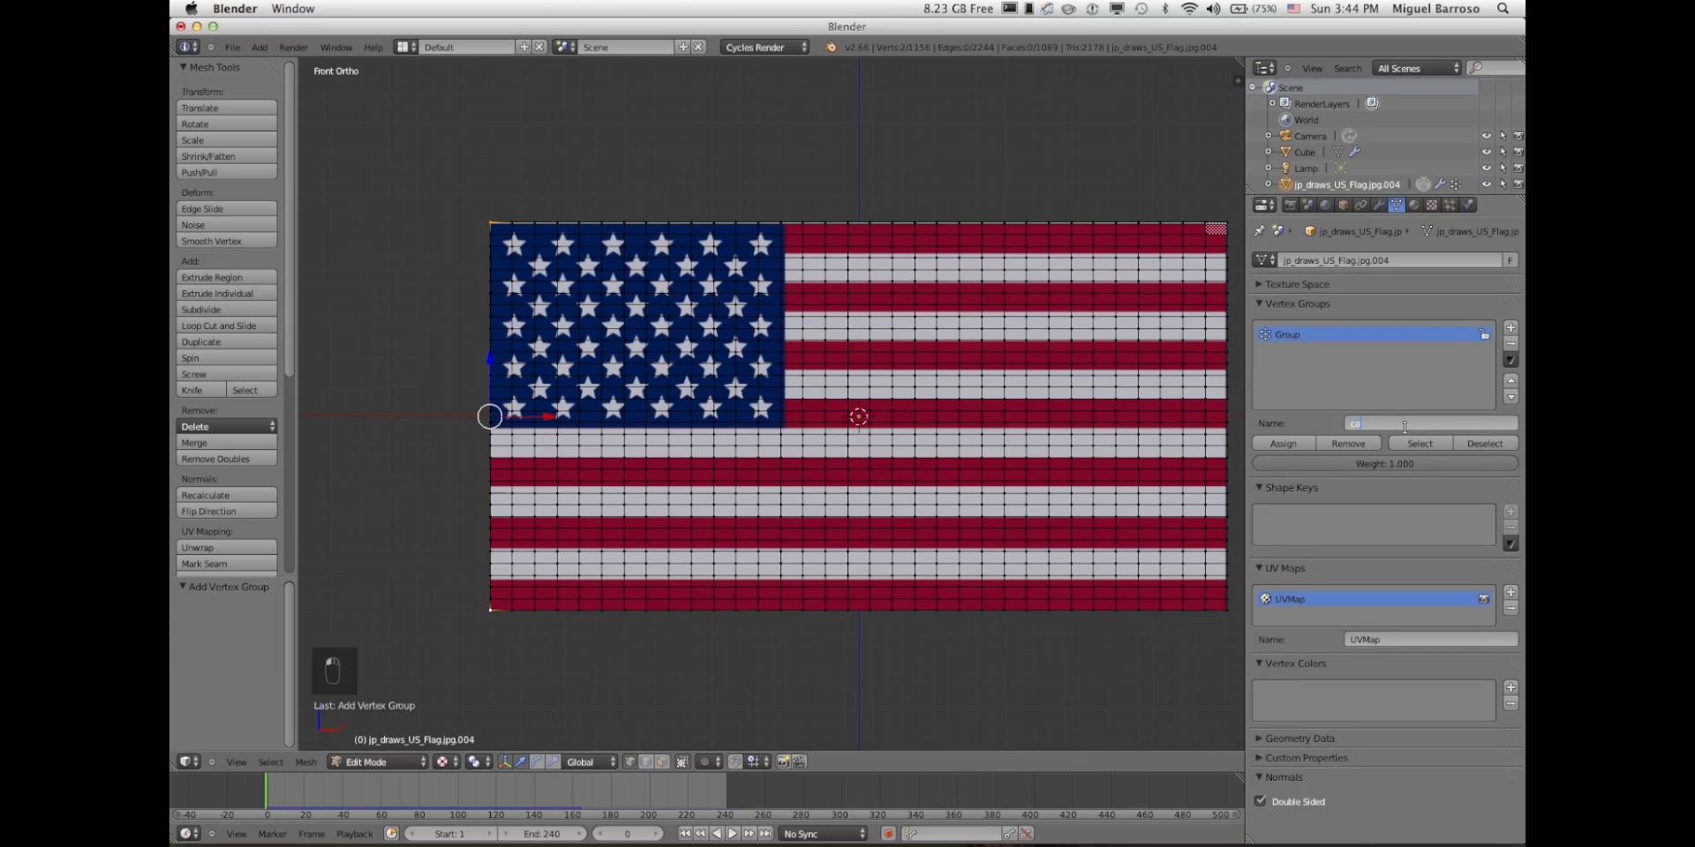
{"action": "type", "text": "corner"}
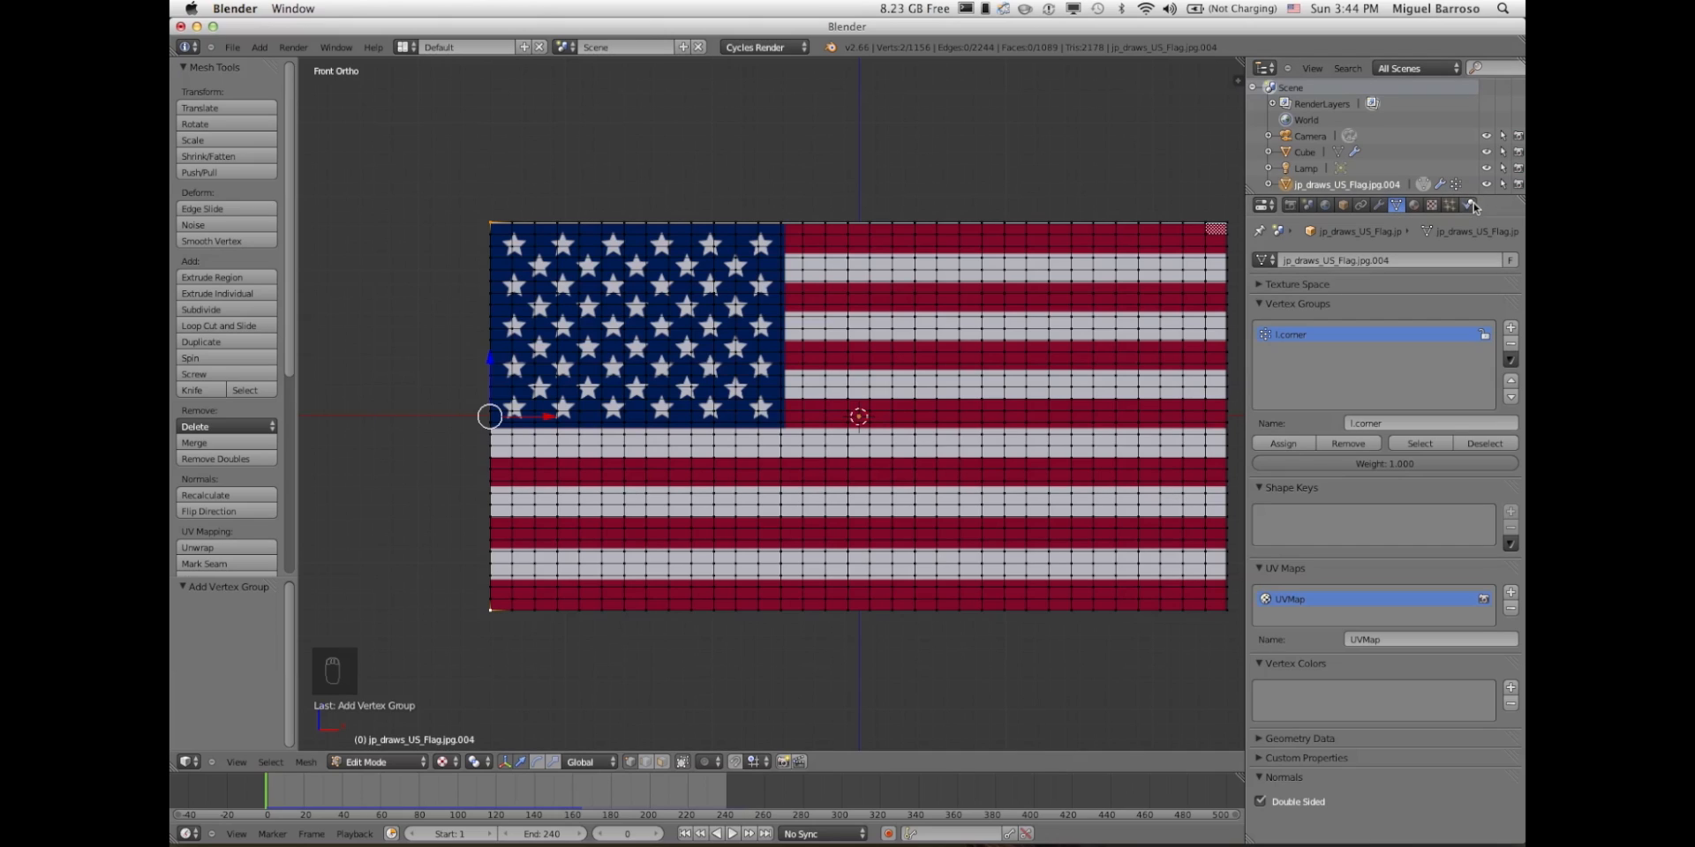
- Enable cloth pinning with the 'corner' vertex group and turn on Self Collision
{"action": "left_click", "coordinate": [1469, 206]}
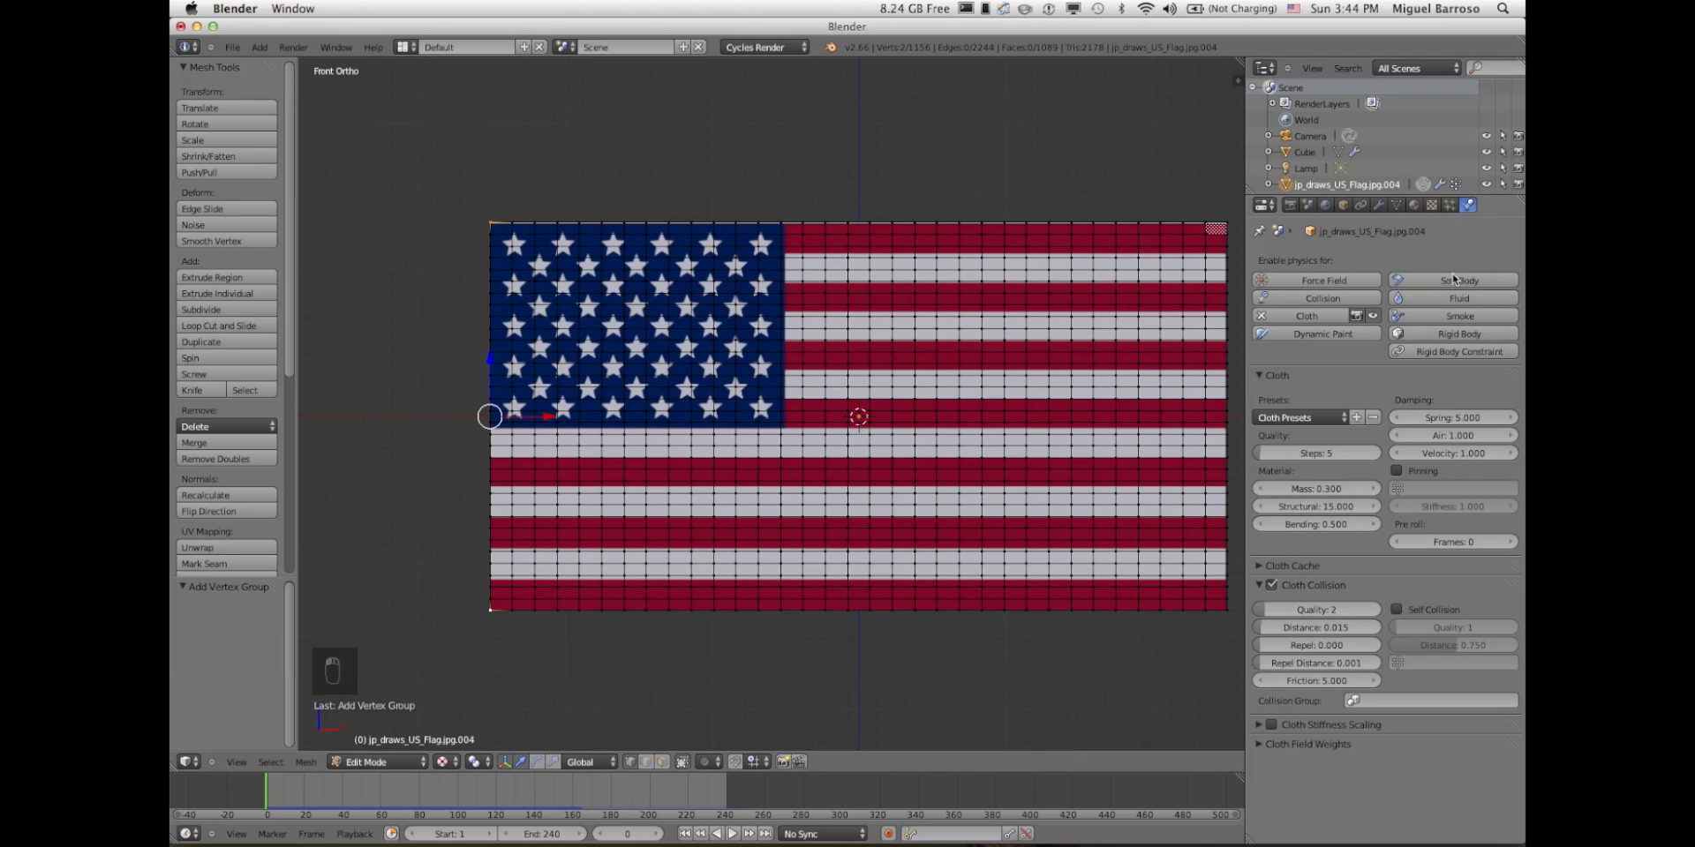
{"action": "mouse_move", "coordinate": [1400, 472]}
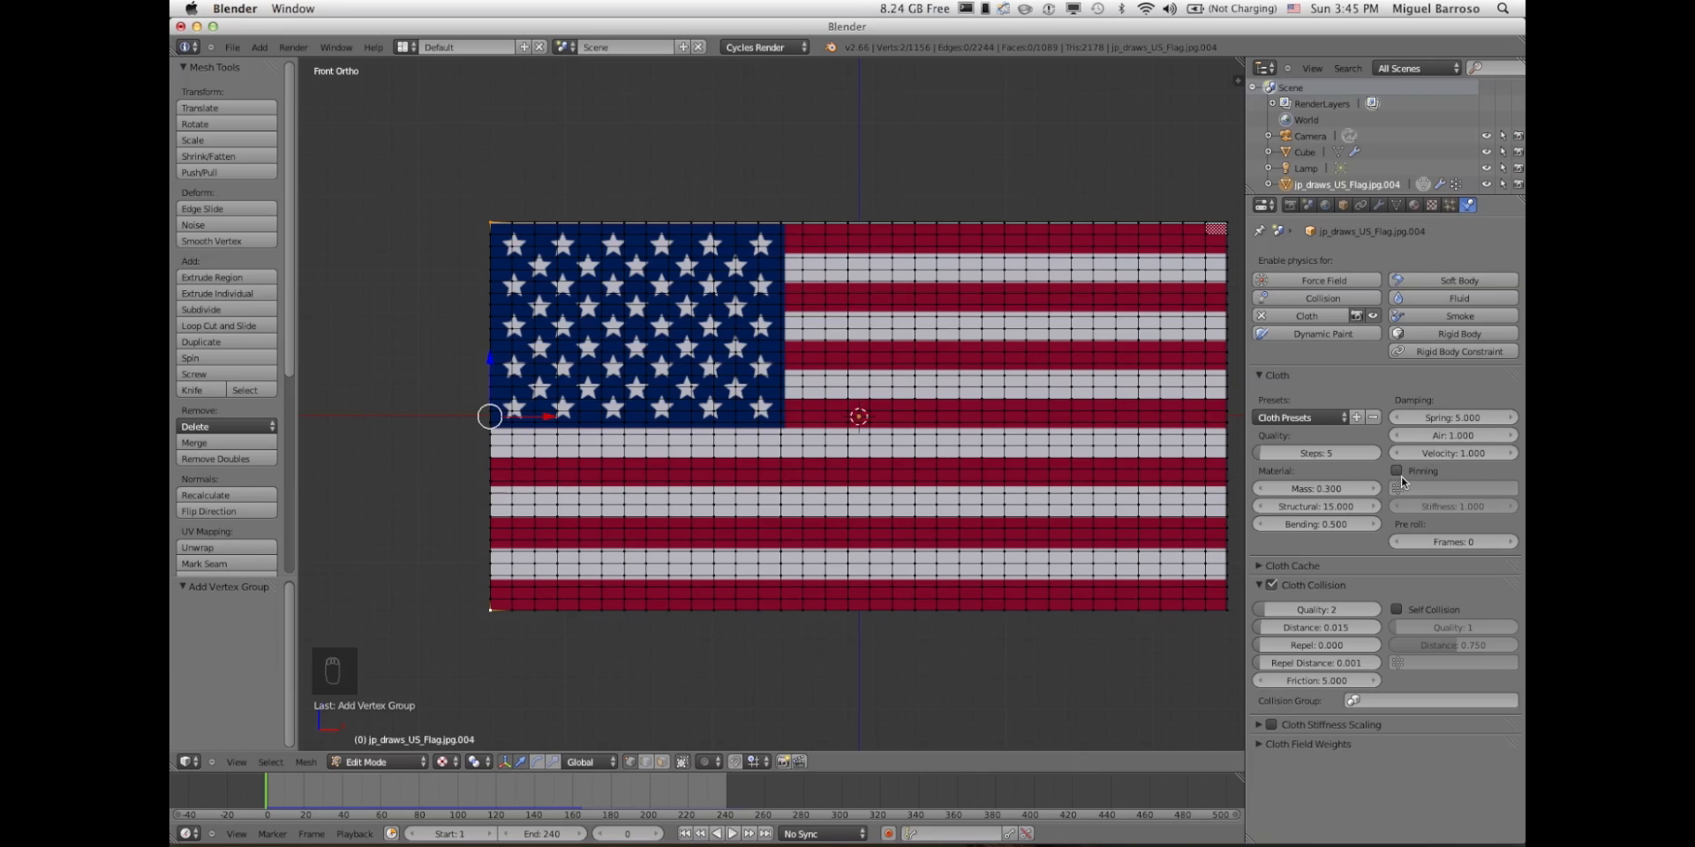
{"action": "left_click", "coordinate": [1398, 471]}
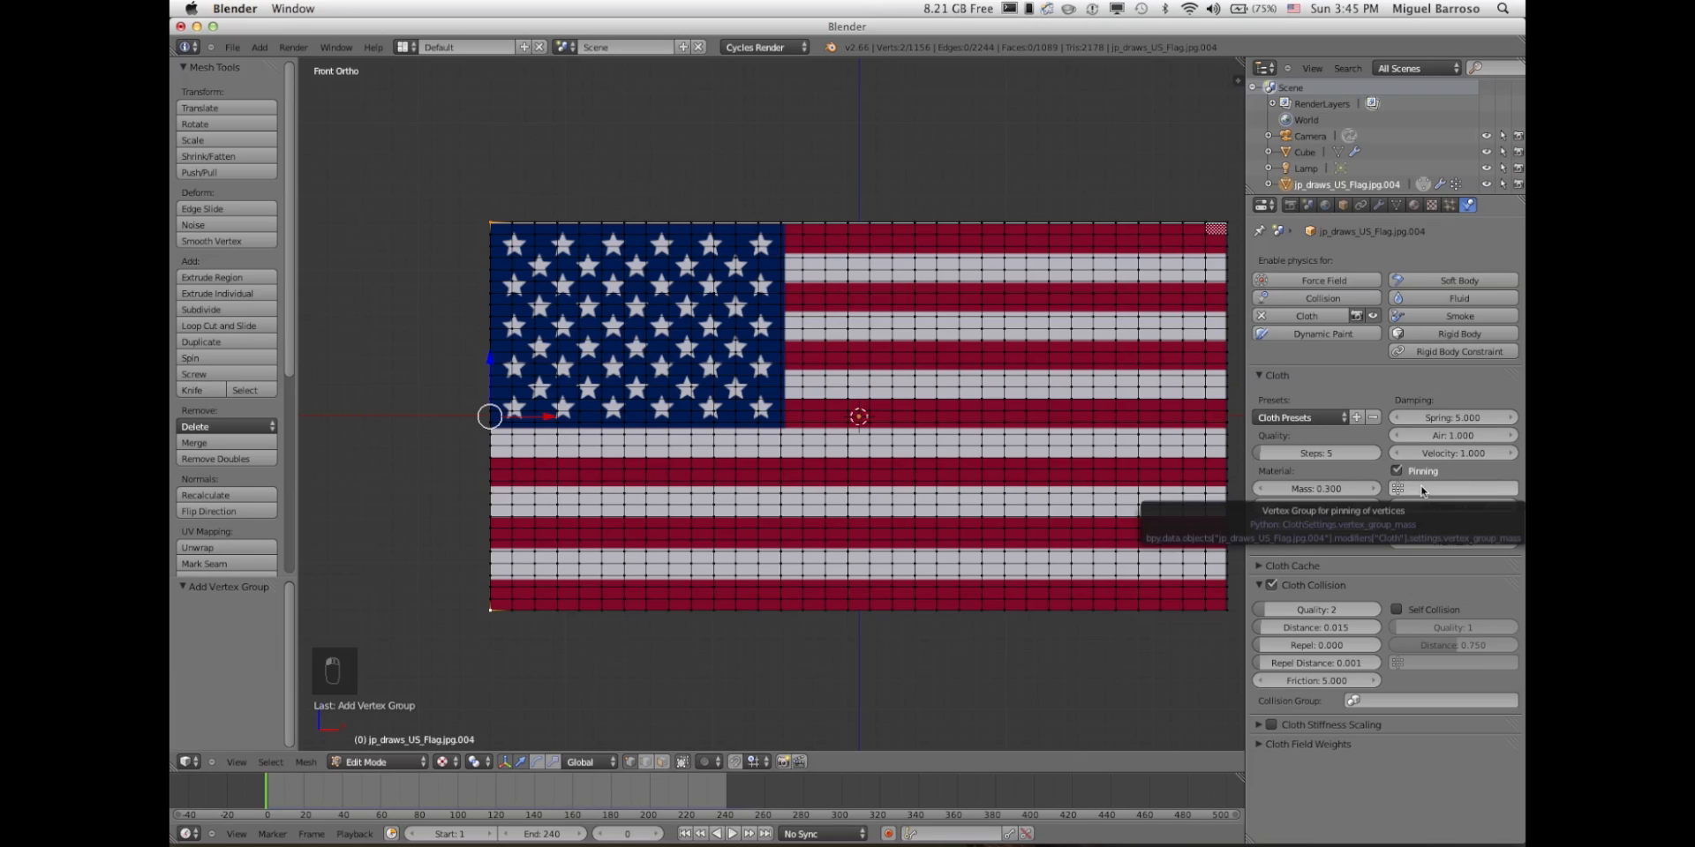
{"action": "left_click", "coordinate": [1454, 488]}
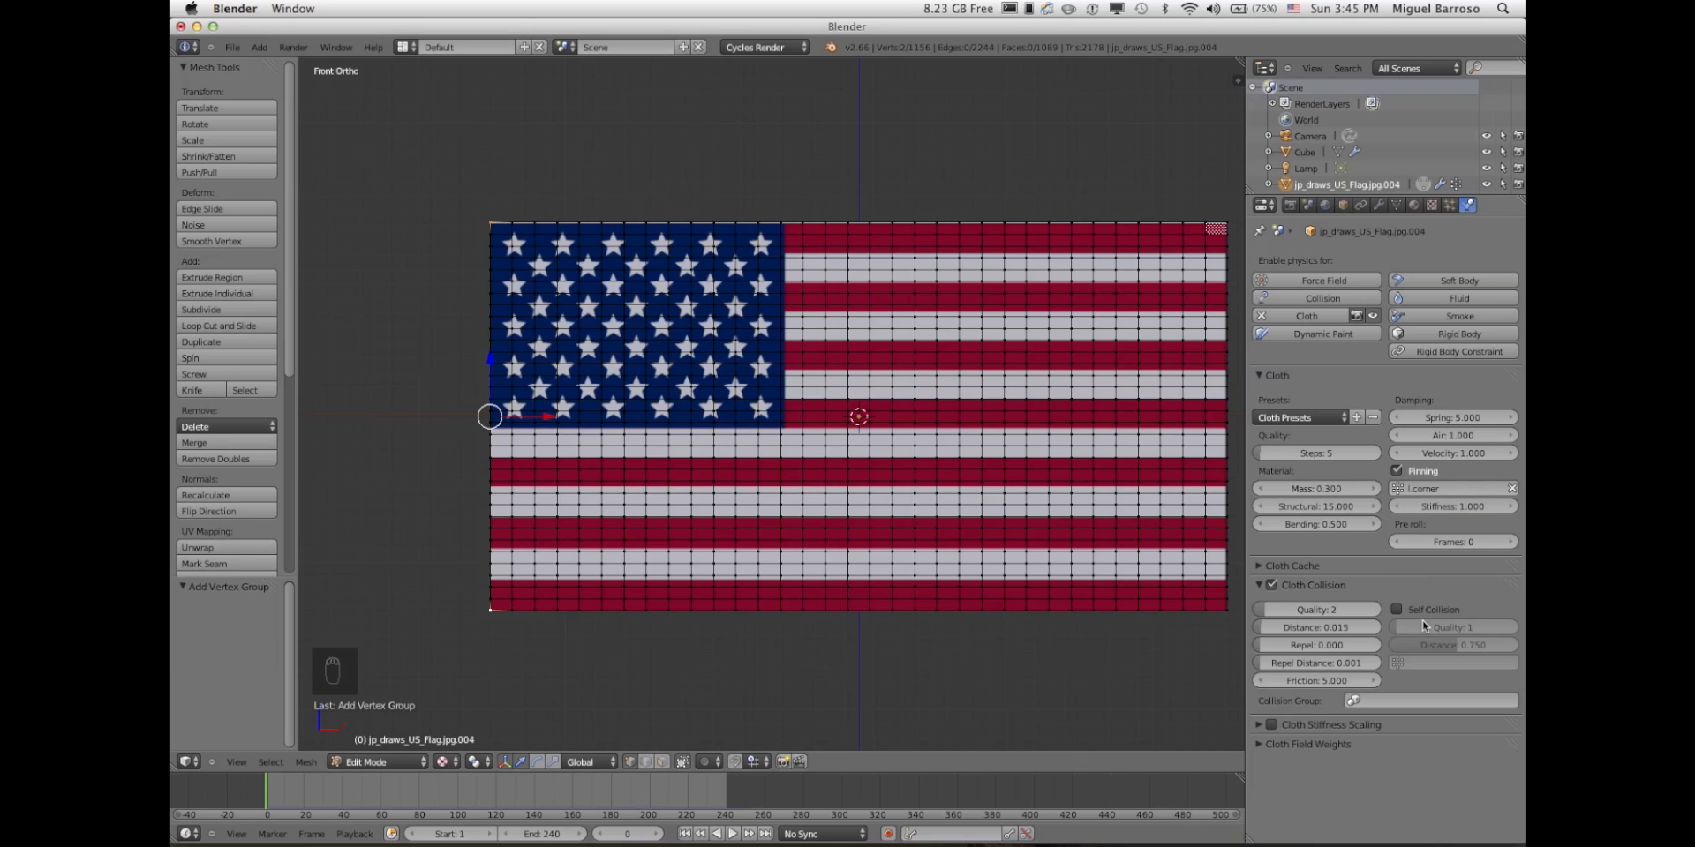
{"action": "mouse_move", "coordinate": [1296, 572]}
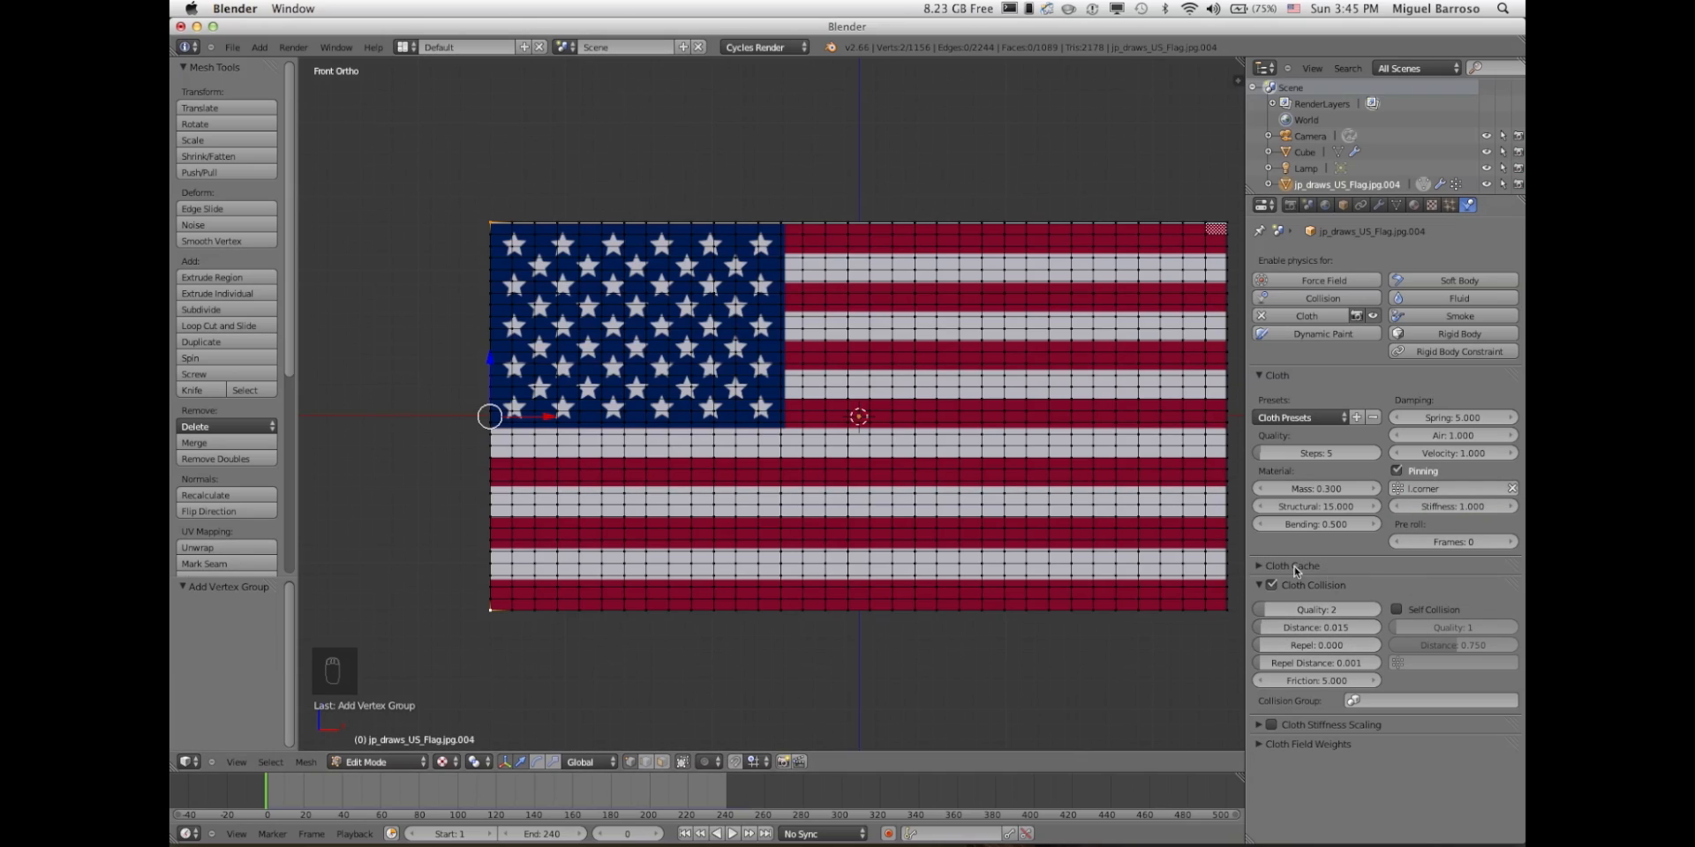
{"action": "left_click", "coordinate": [1396, 608]}
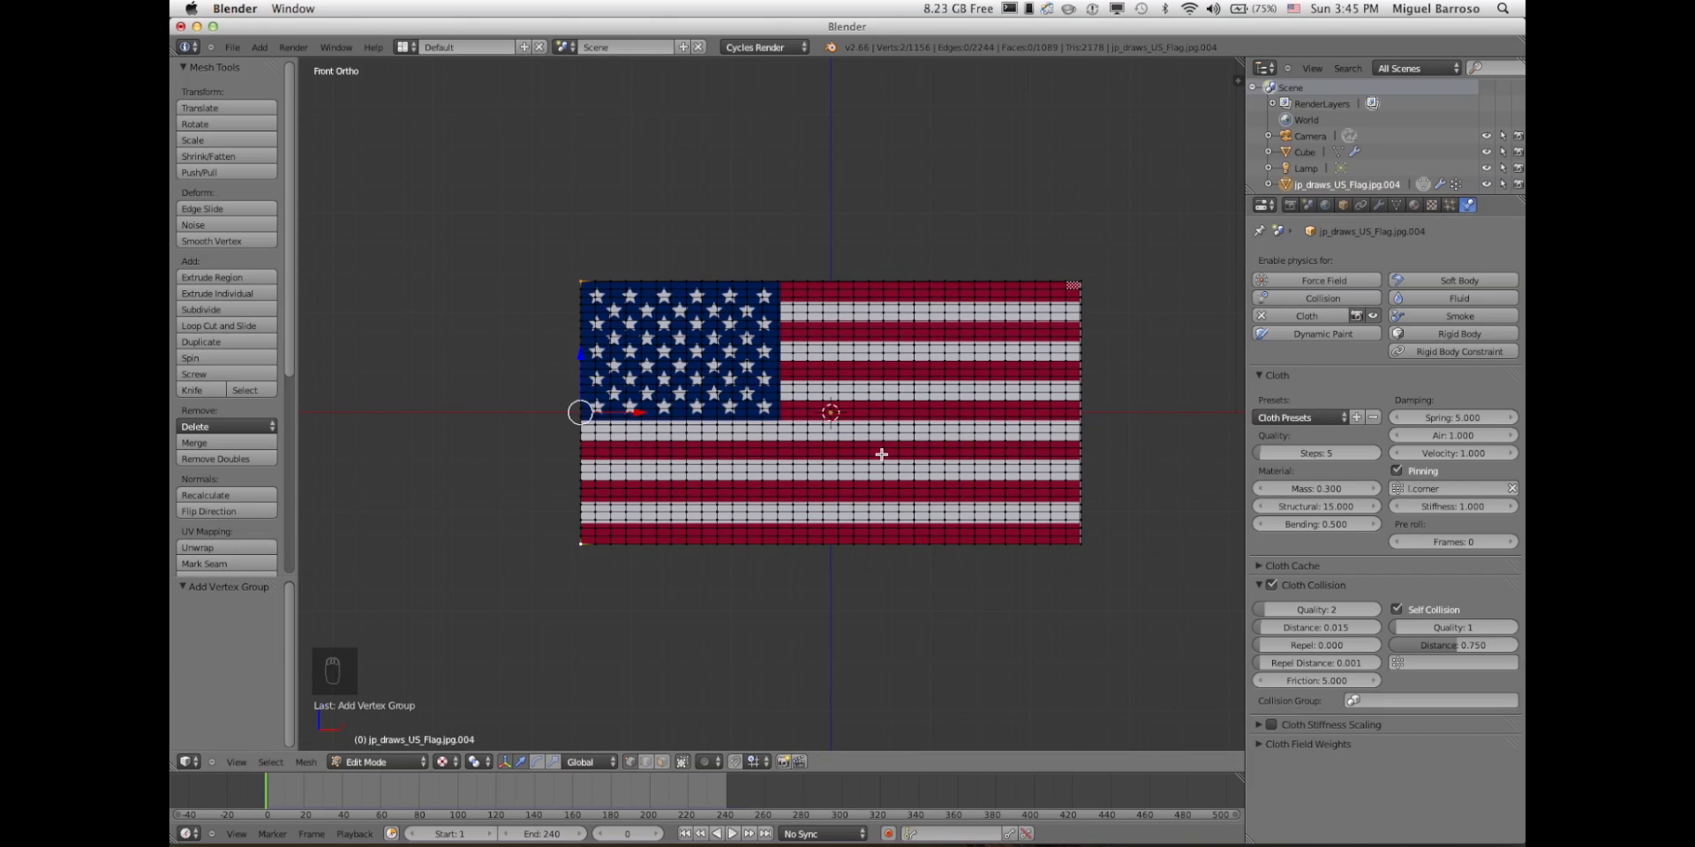
- Apply smooth shading to the simulated flag and rewind to the first frame
{"action": "key", "text": "Tab"}
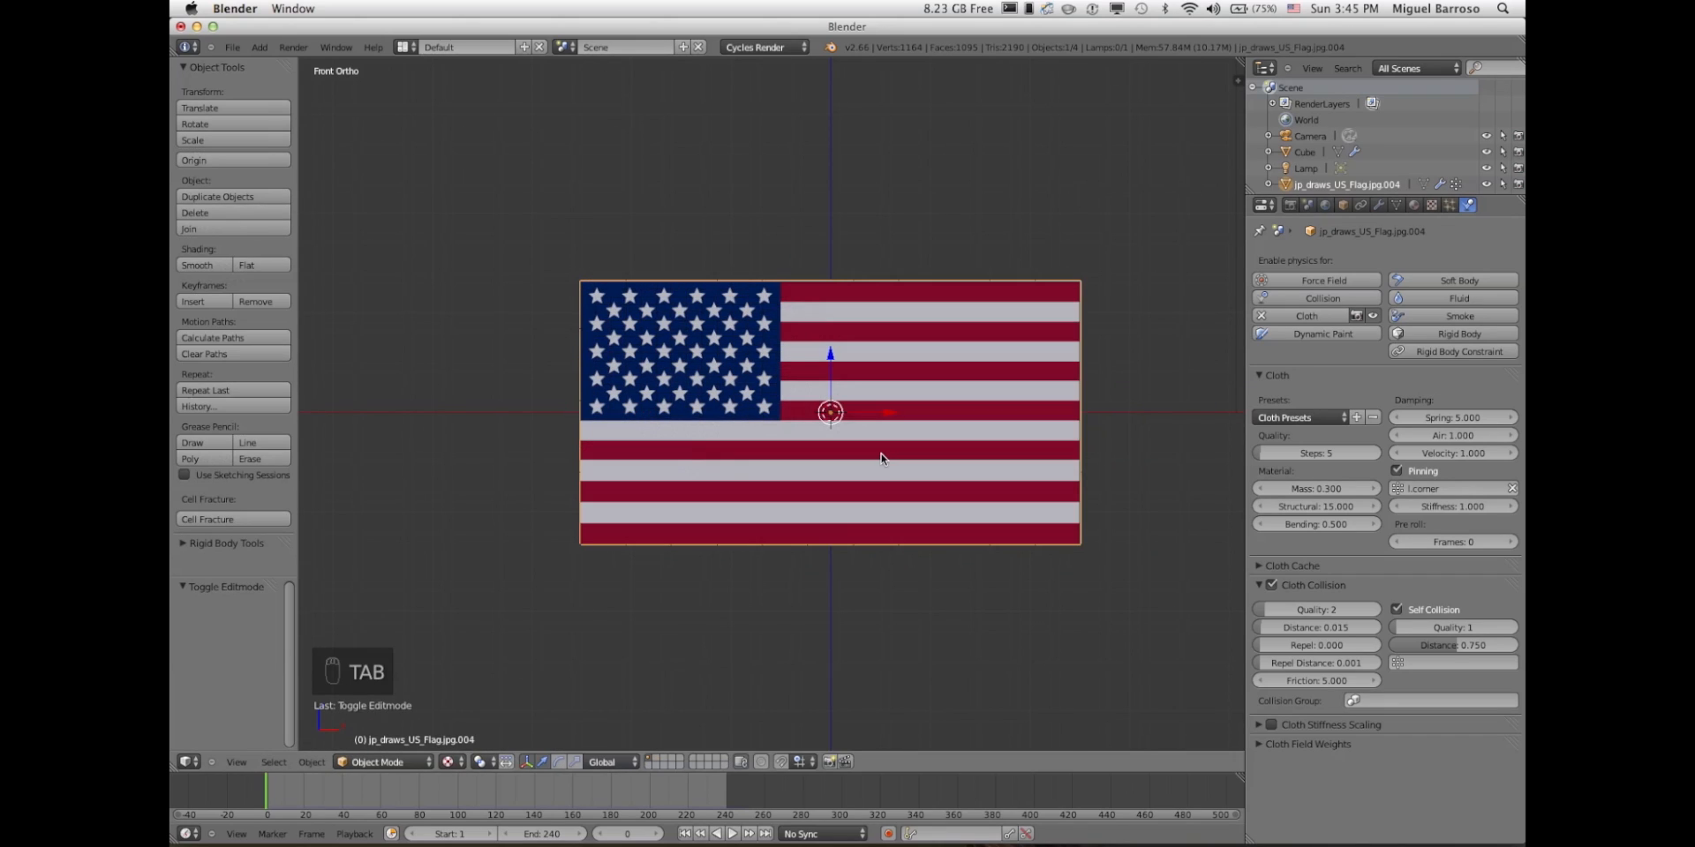
{"action": "mouse_move", "coordinate": [798, 488]}
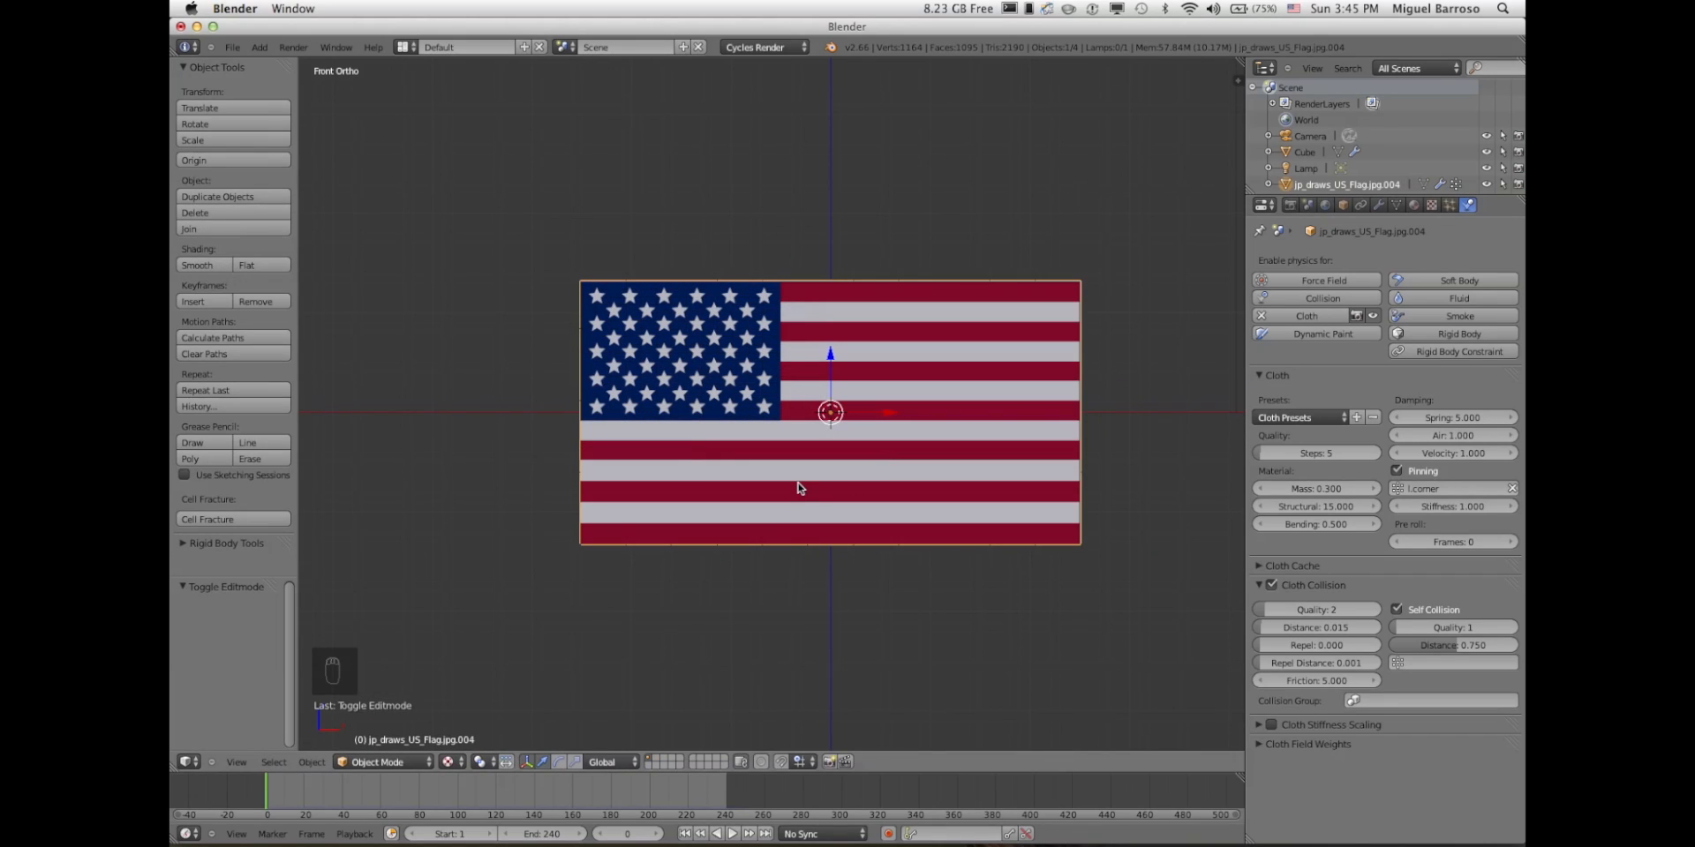
{"action": "left_click", "coordinate": [731, 834]}
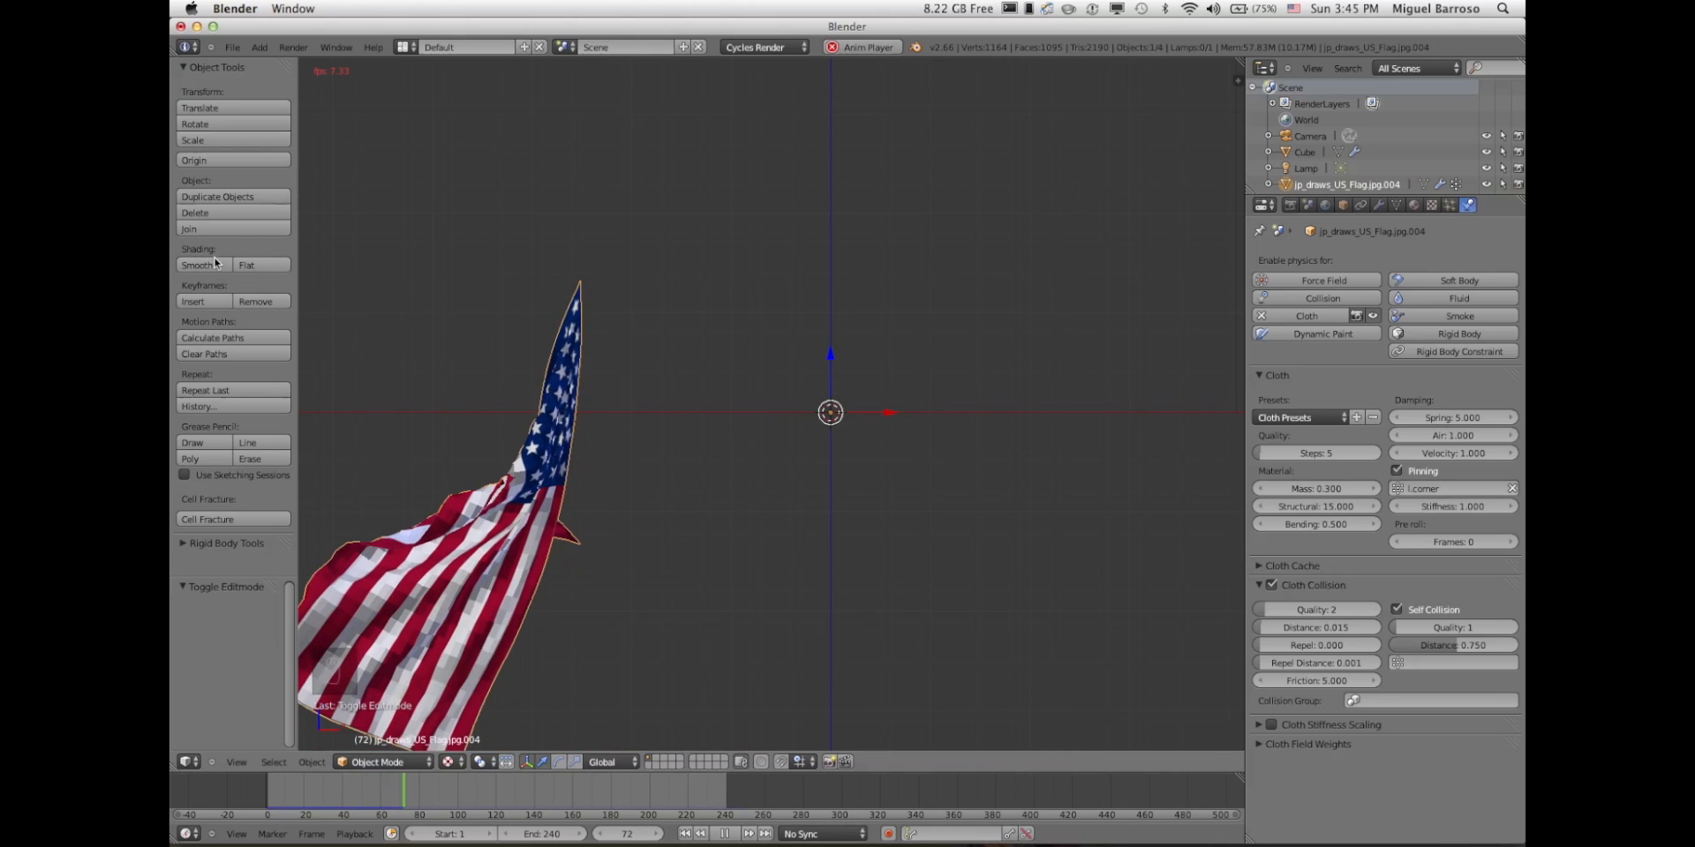
{"action": "left_click", "coordinate": [198, 264]}
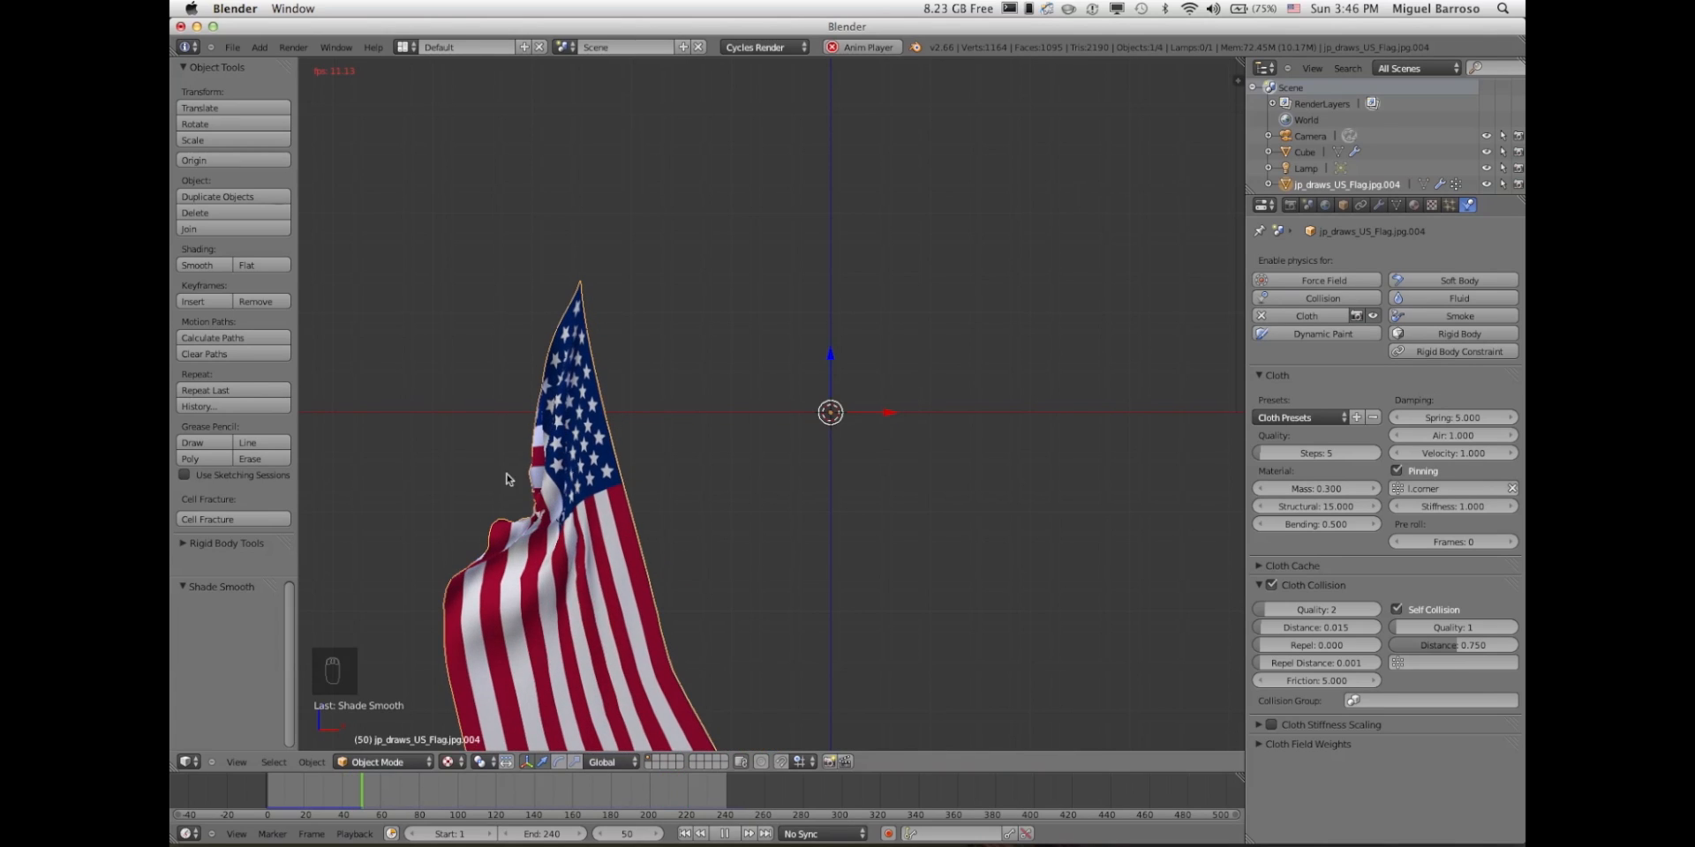
{"action": "key", "text": "alt+a"}
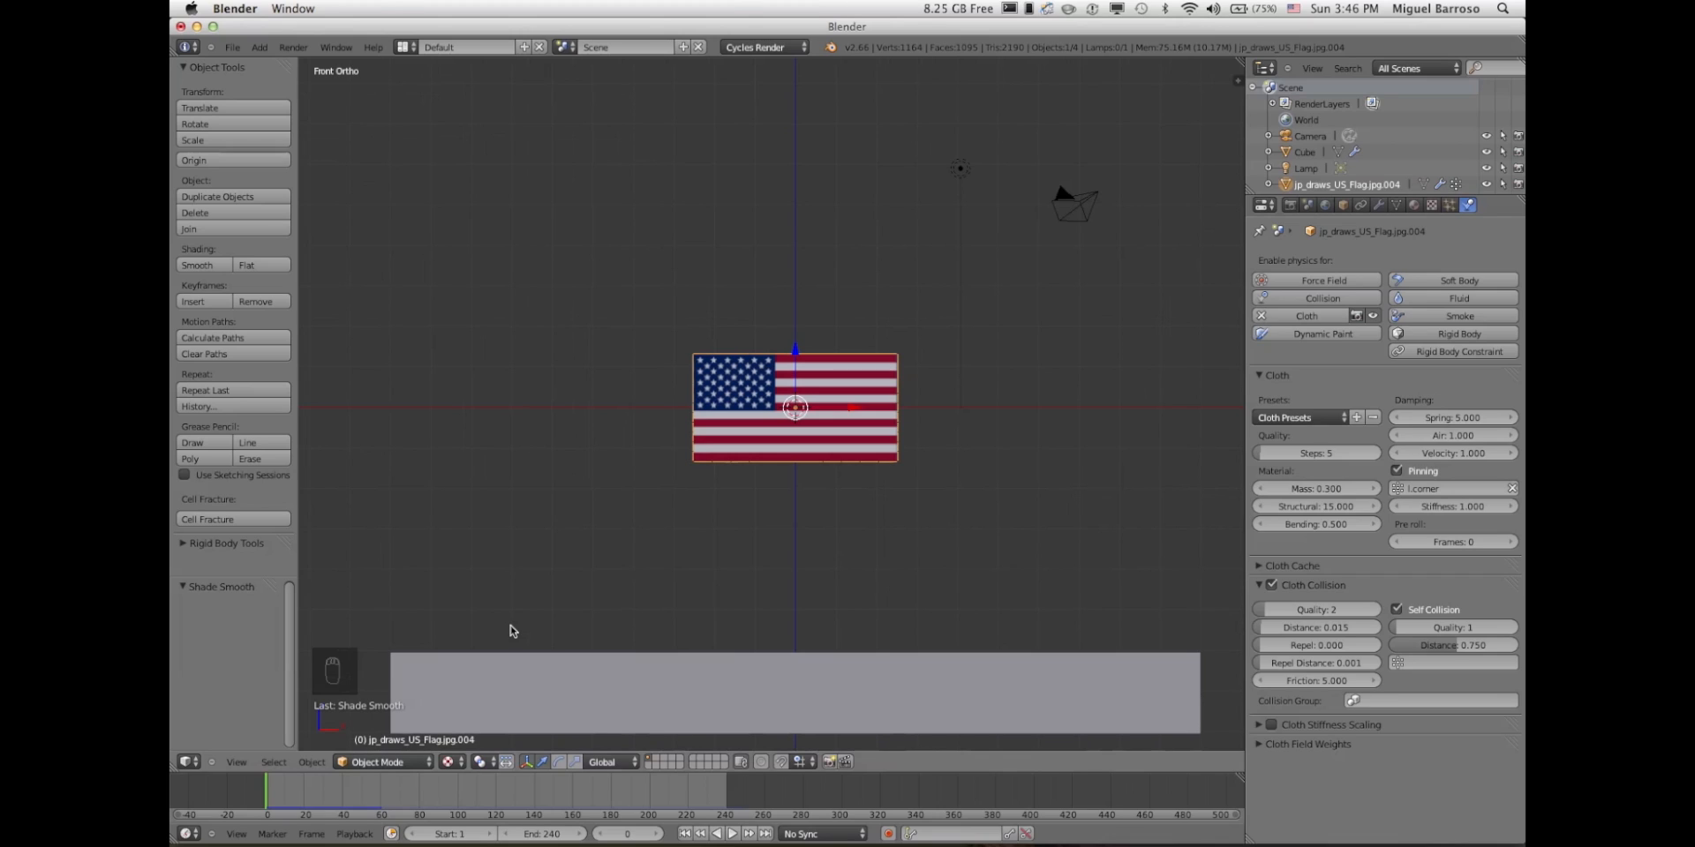
- Add a Wind force field from the Shift+A menu
{"action": "key", "text": "shift+a"}
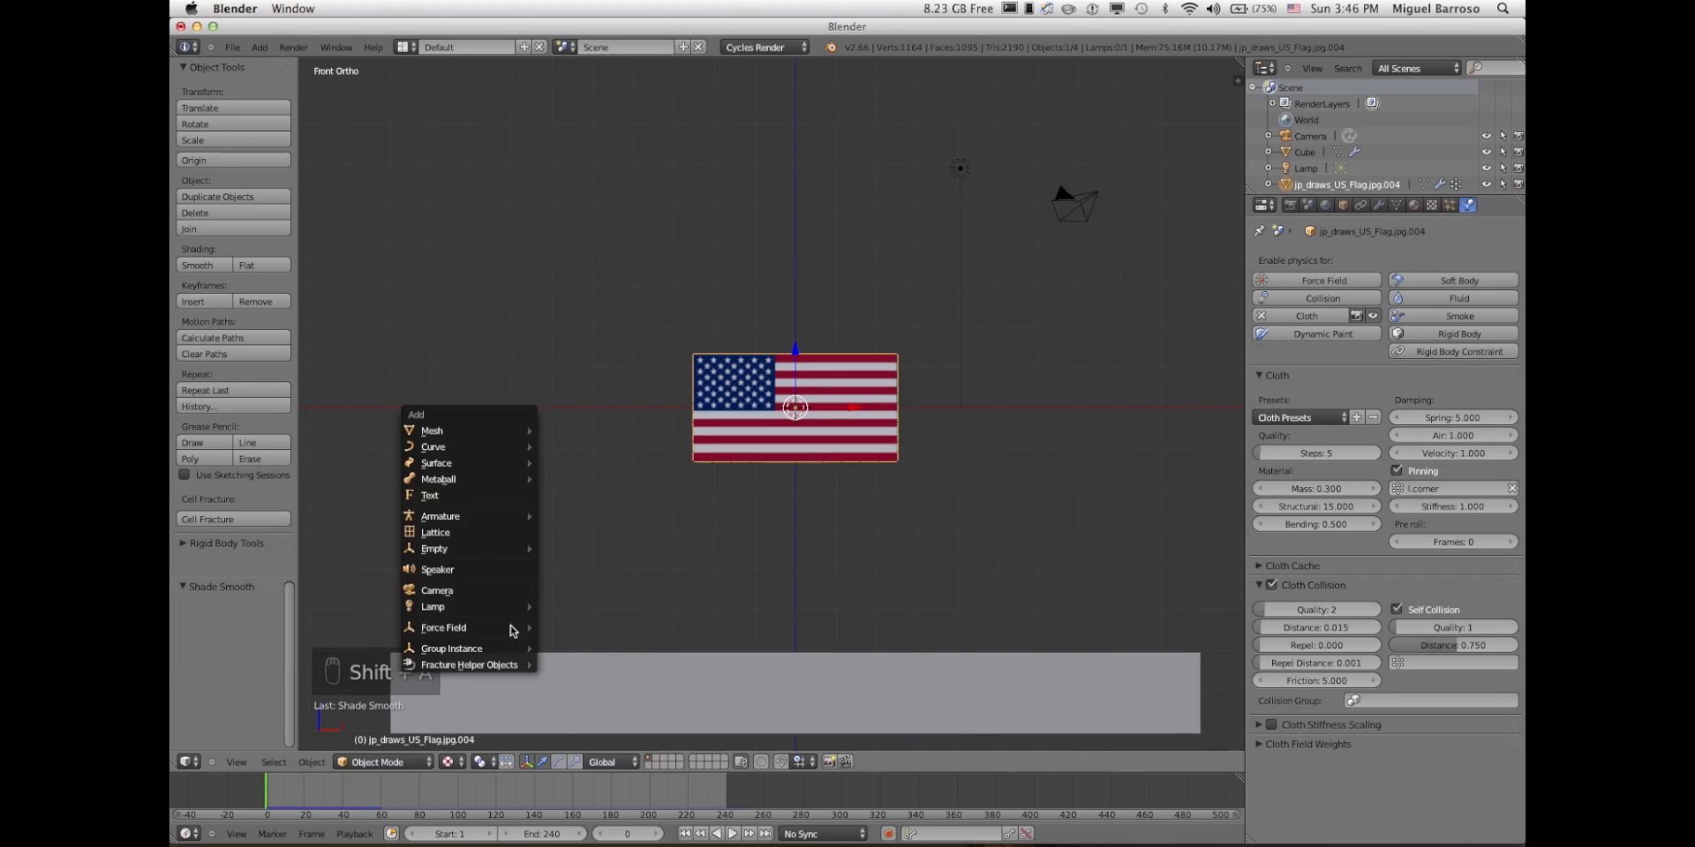
{"action": "mouse_move", "coordinate": [444, 628]}
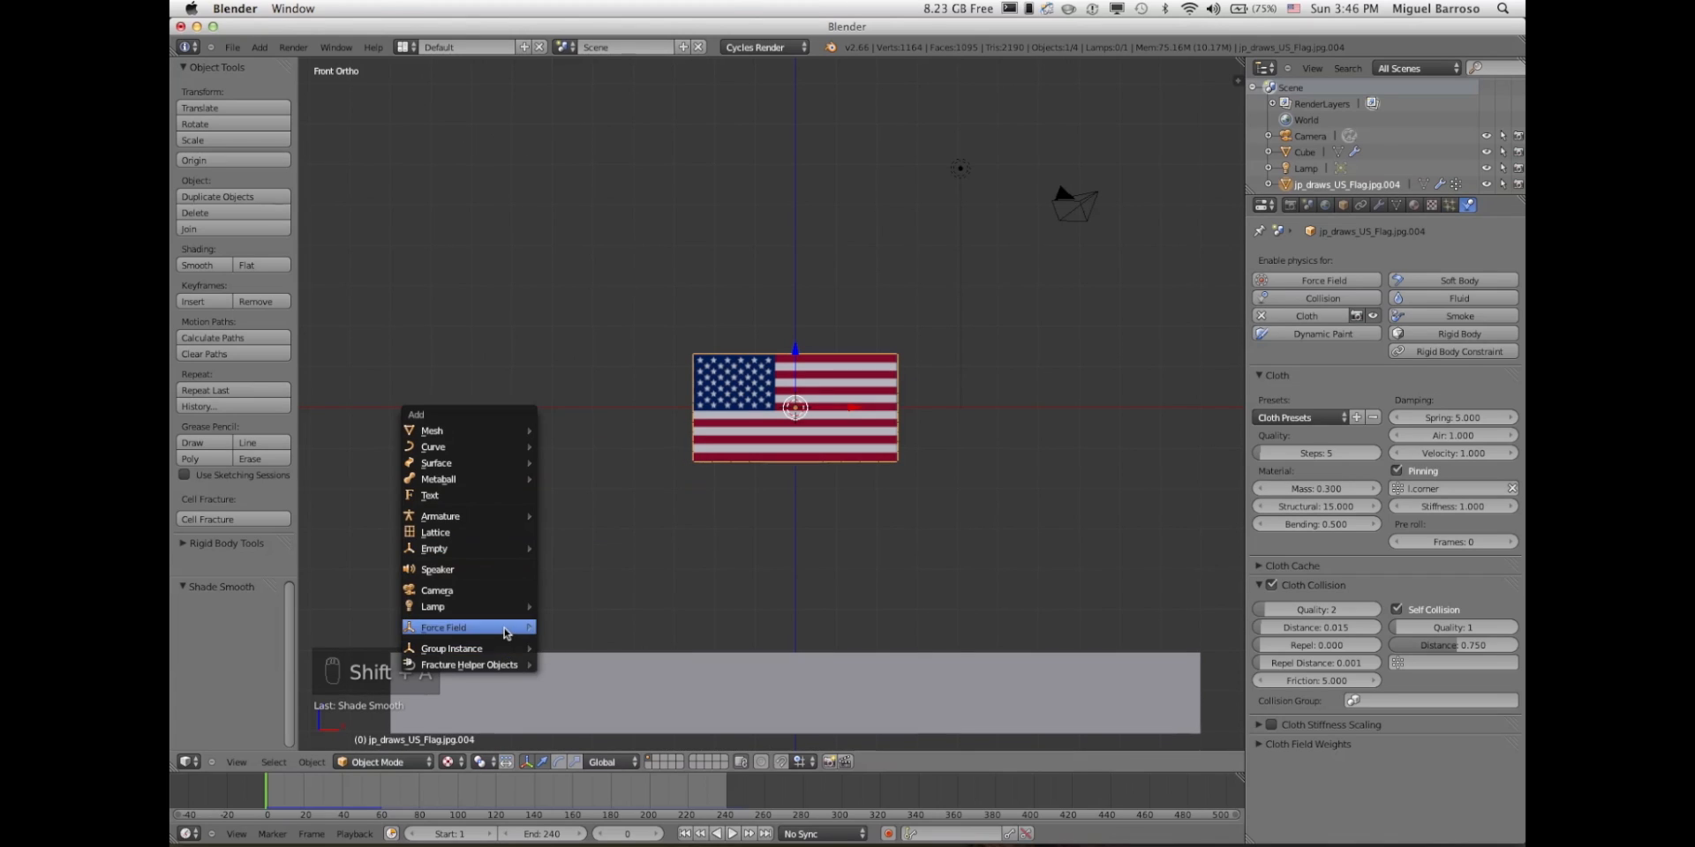
{"action": "mouse_move", "coordinate": [443, 627]}
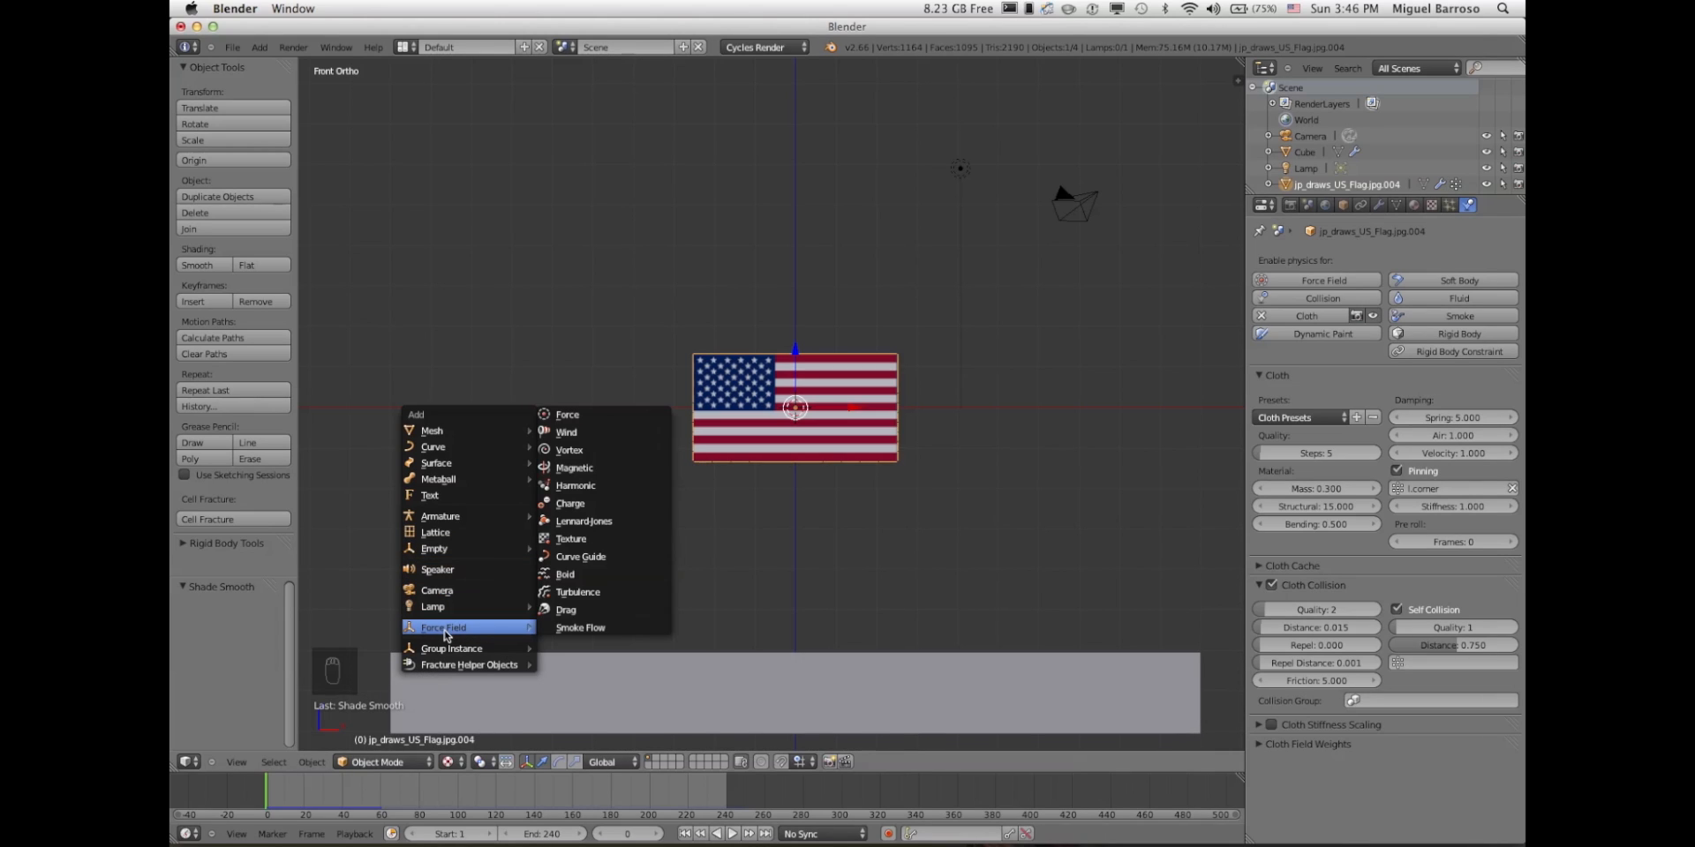
{"action": "mouse_move", "coordinate": [574, 467]}
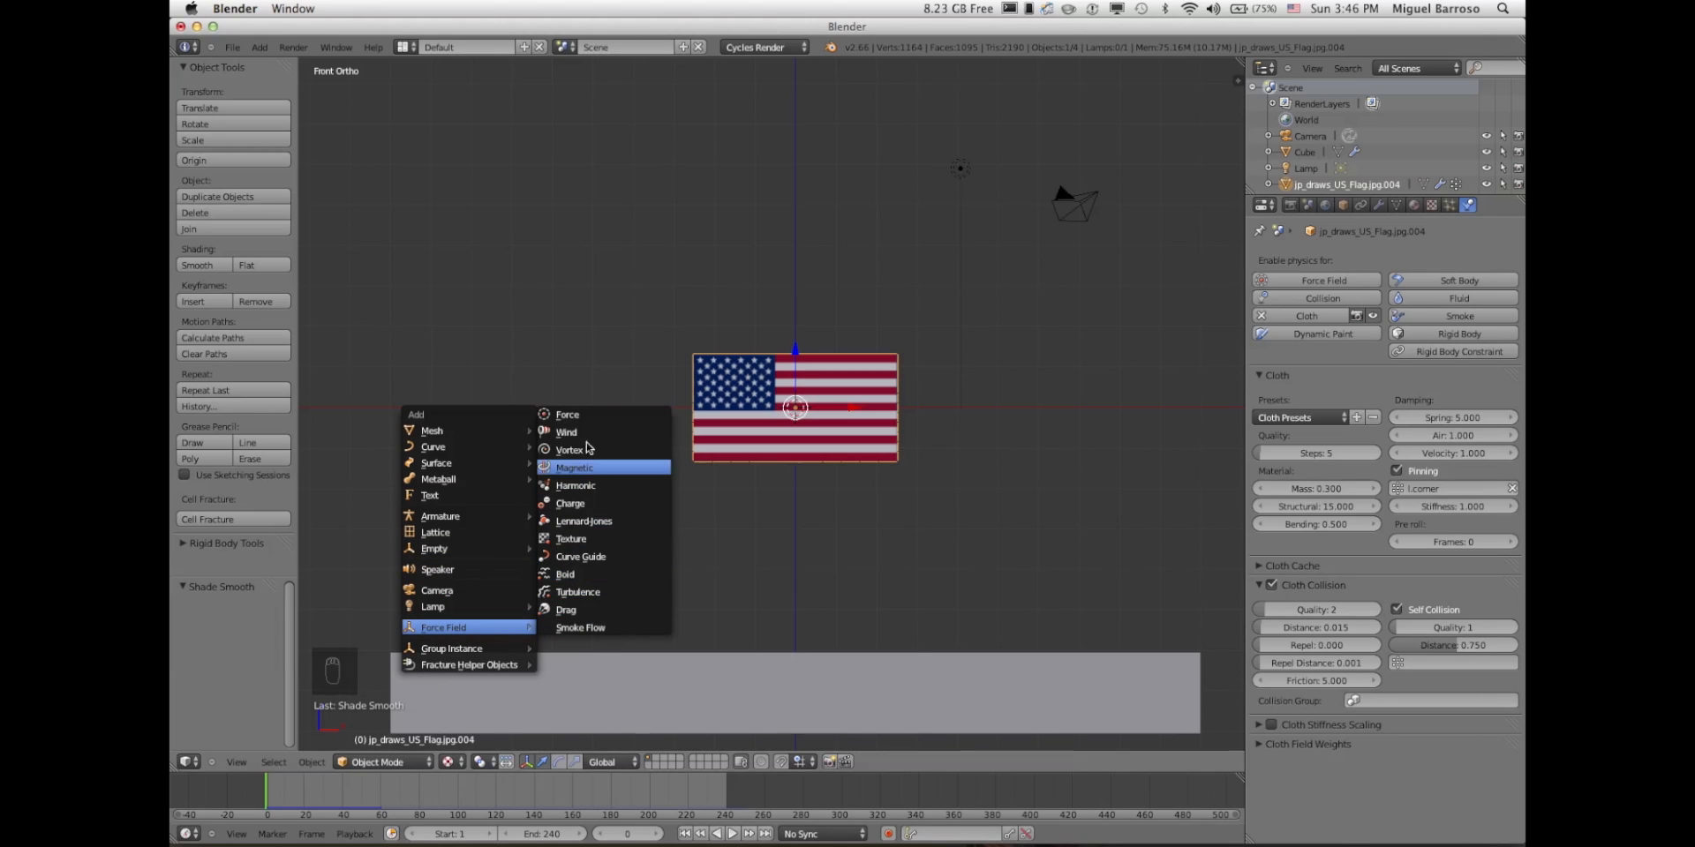
{"action": "left_click", "coordinate": [566, 431]}
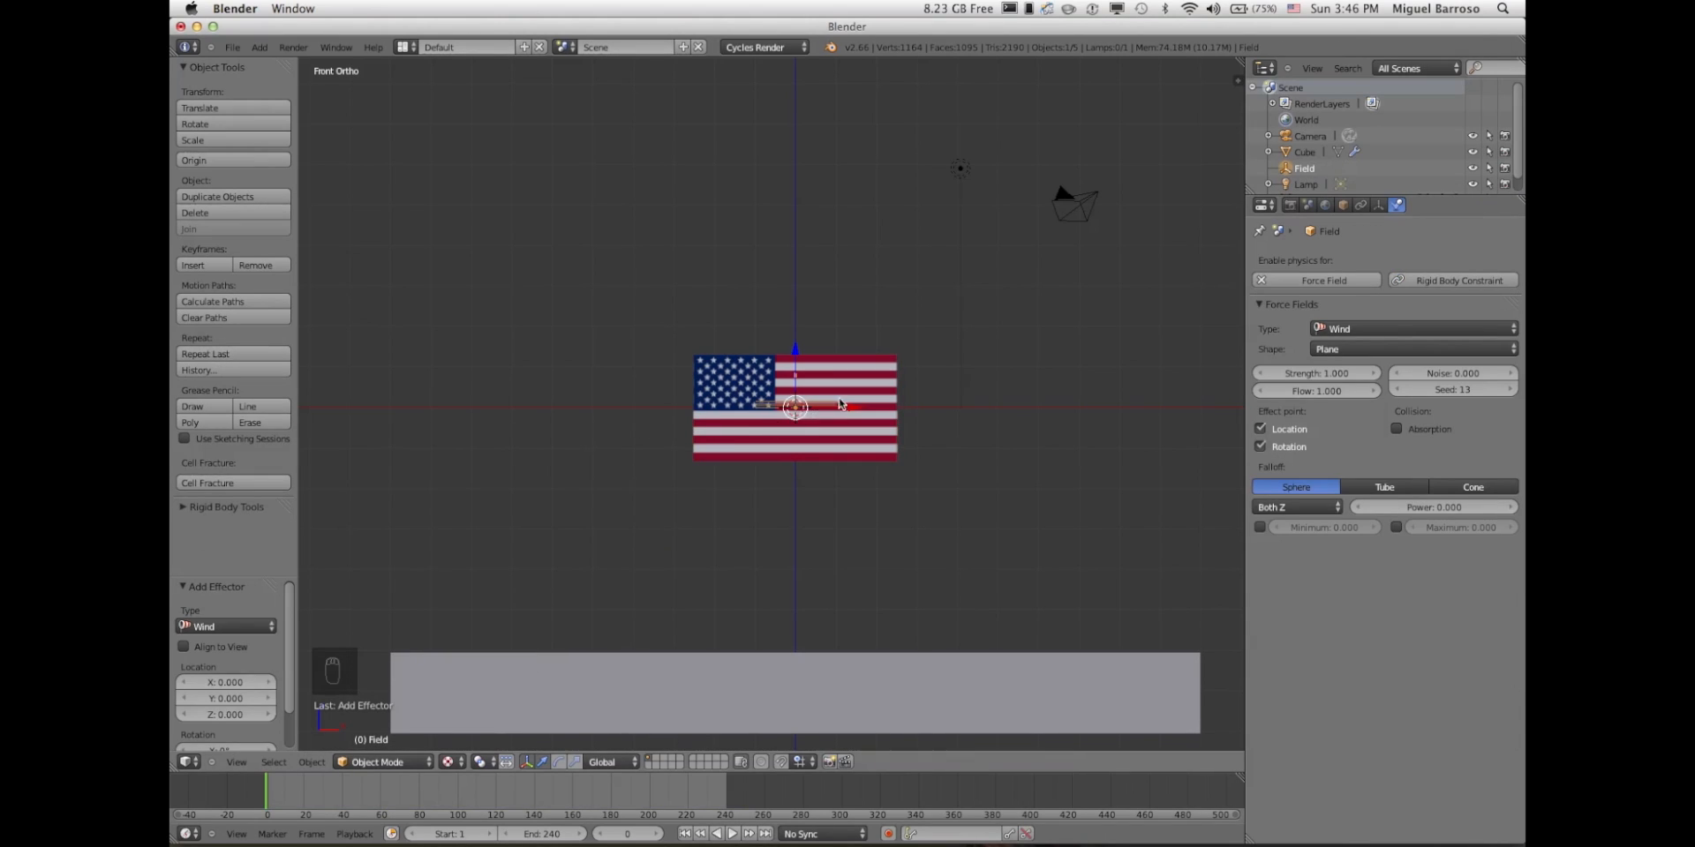
- Drag the wind field to the flag's left and rotate it to face the flag
{"action": "left_click_drag", "start_coordinate": [794, 406], "coordinate": [324, 405]}
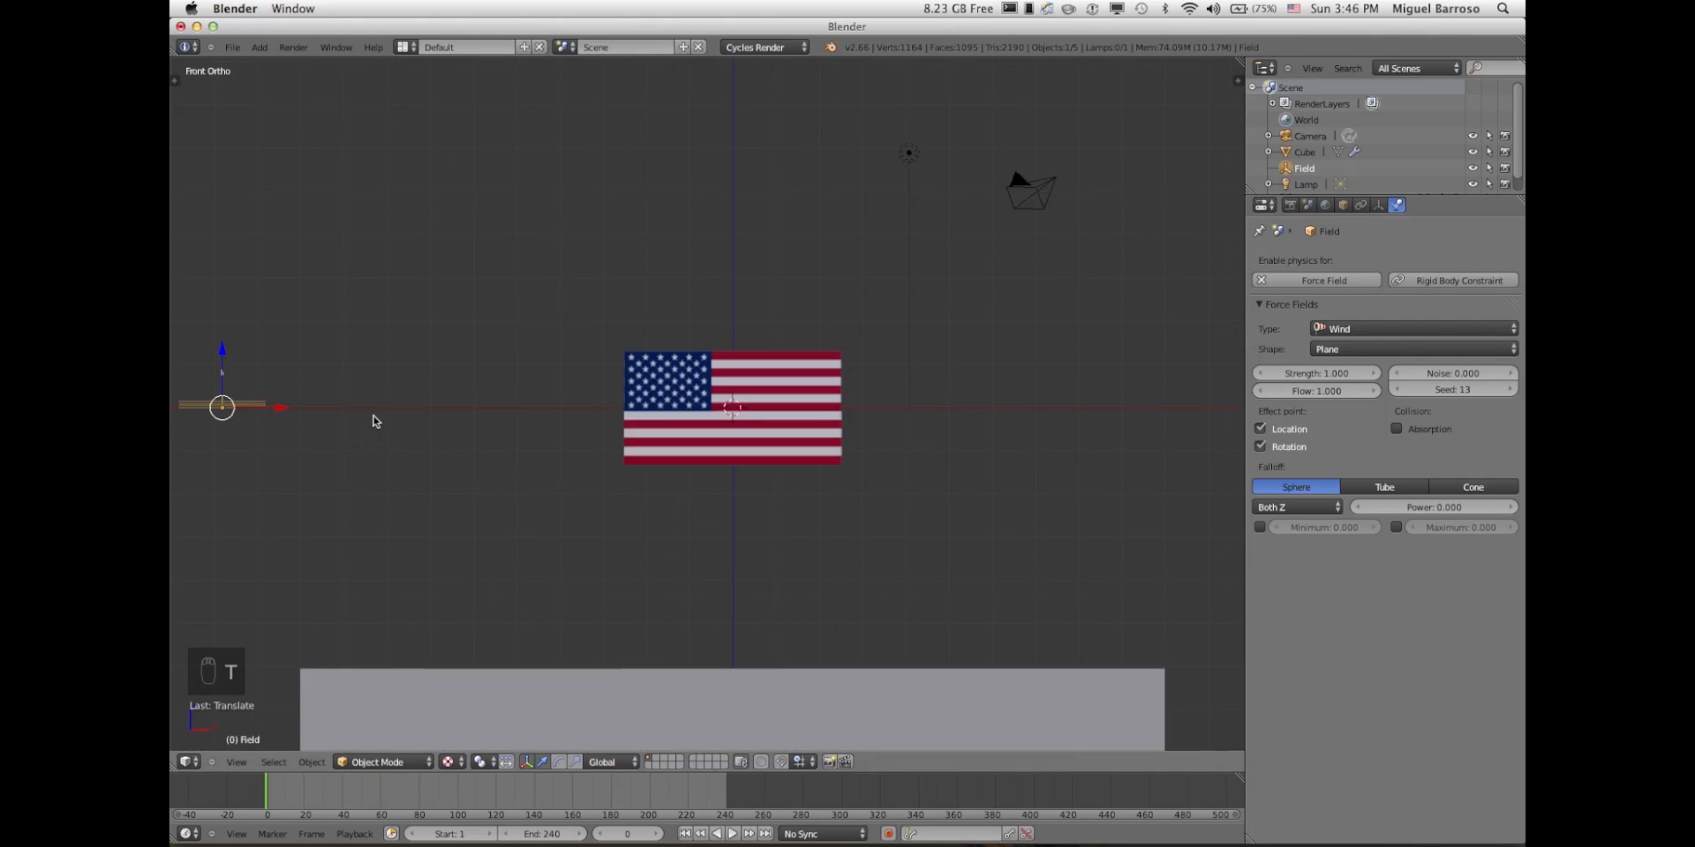
{"action": "key", "text": "r"}
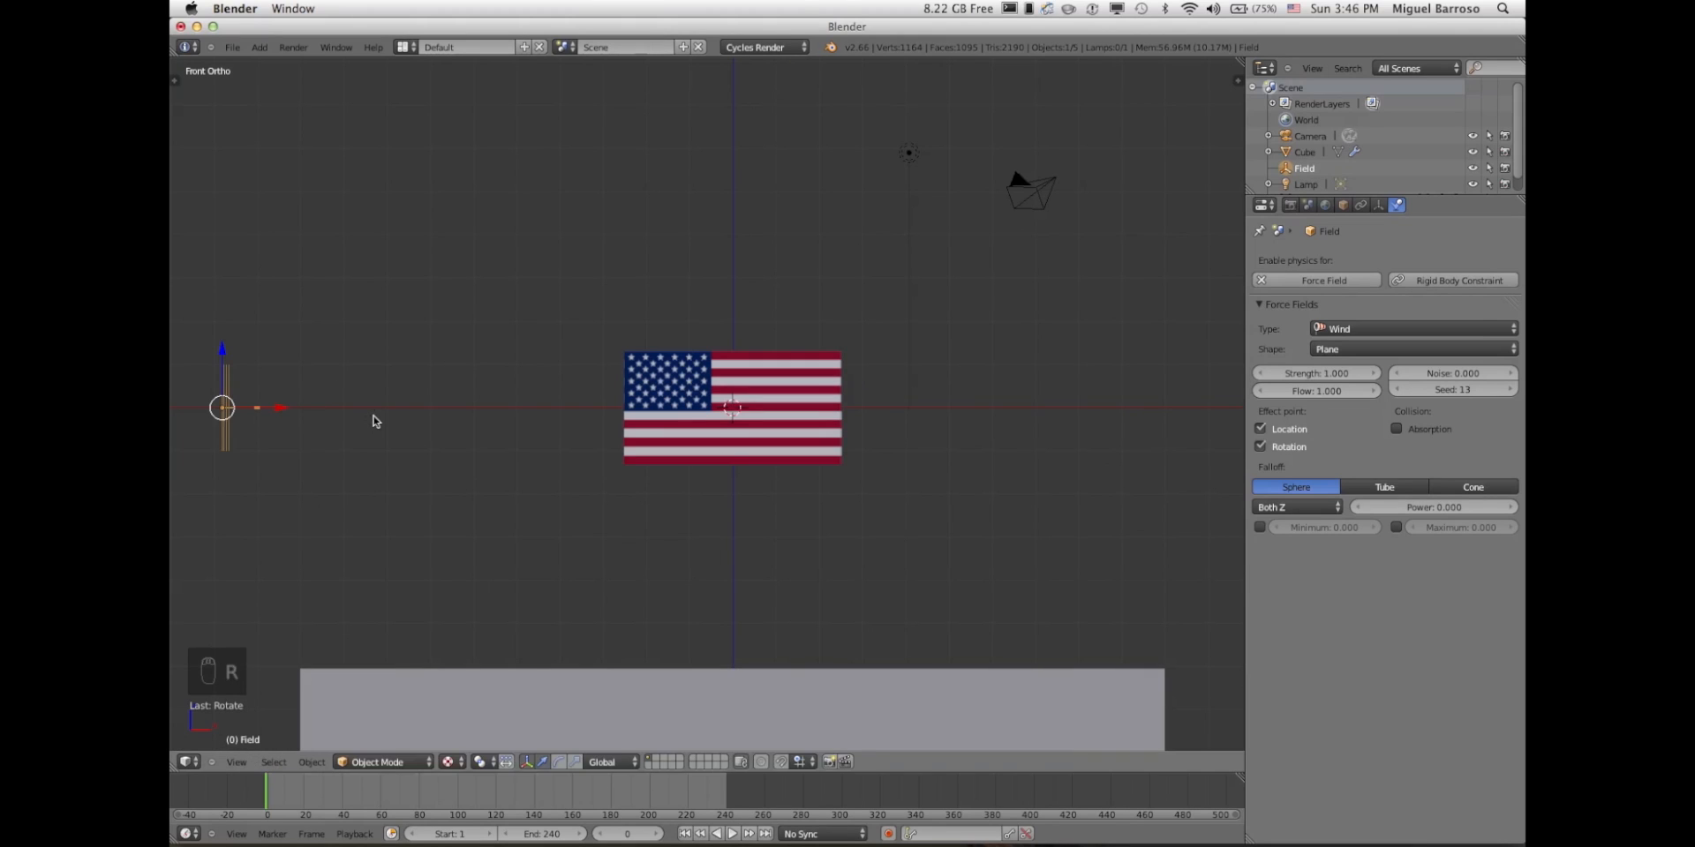
{"action": "mouse_move", "coordinate": [249, 448]}
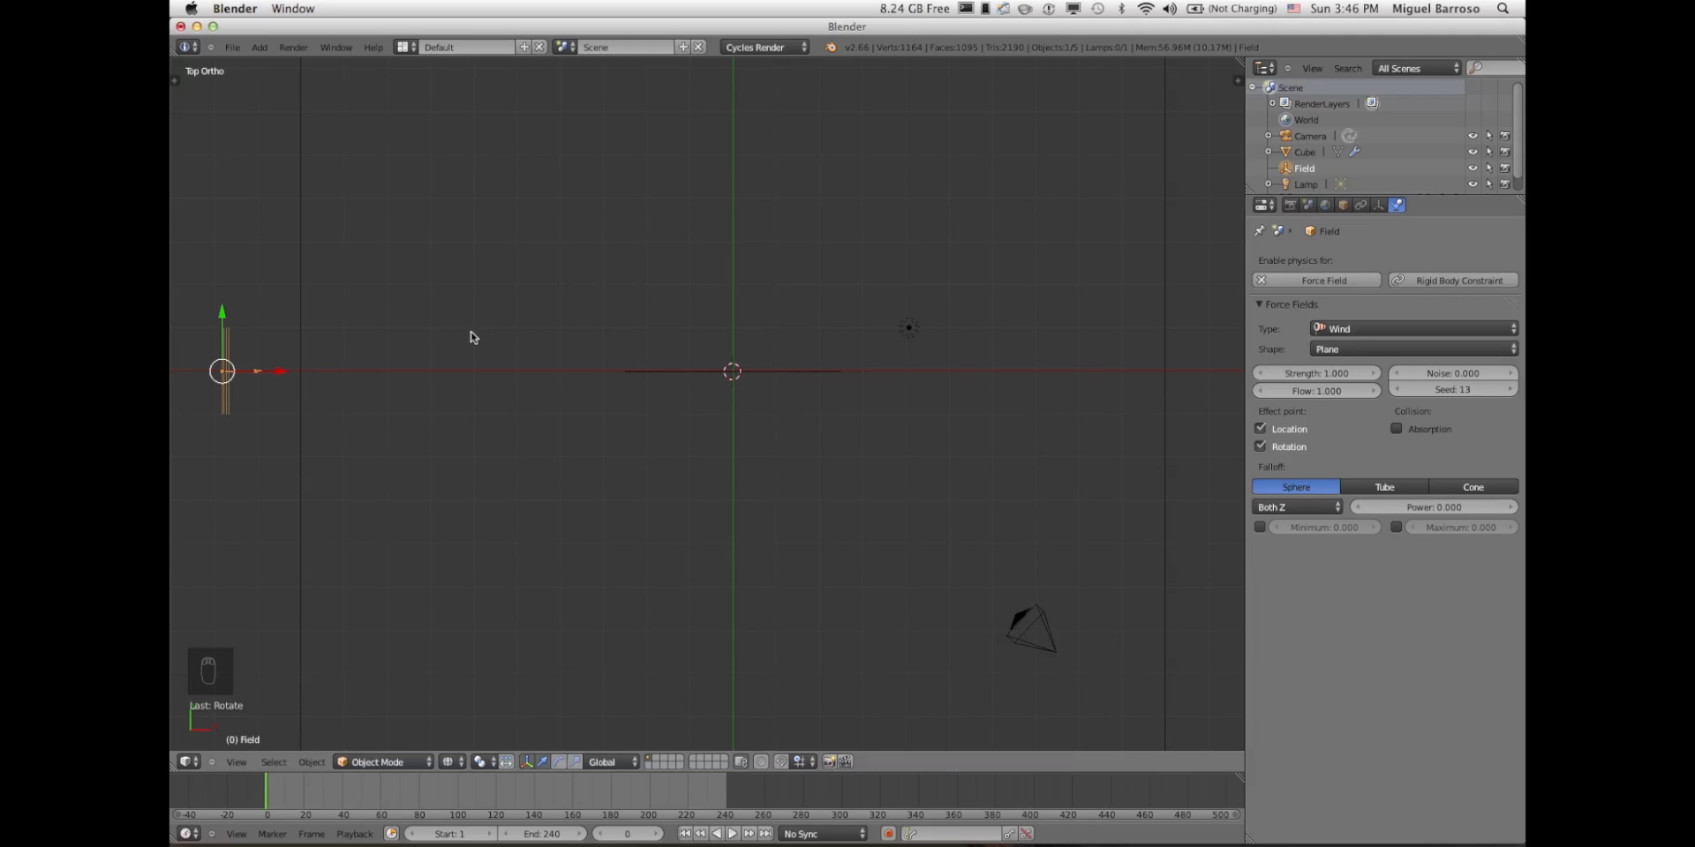
{"action": "mouse_move", "coordinate": [221, 315]}
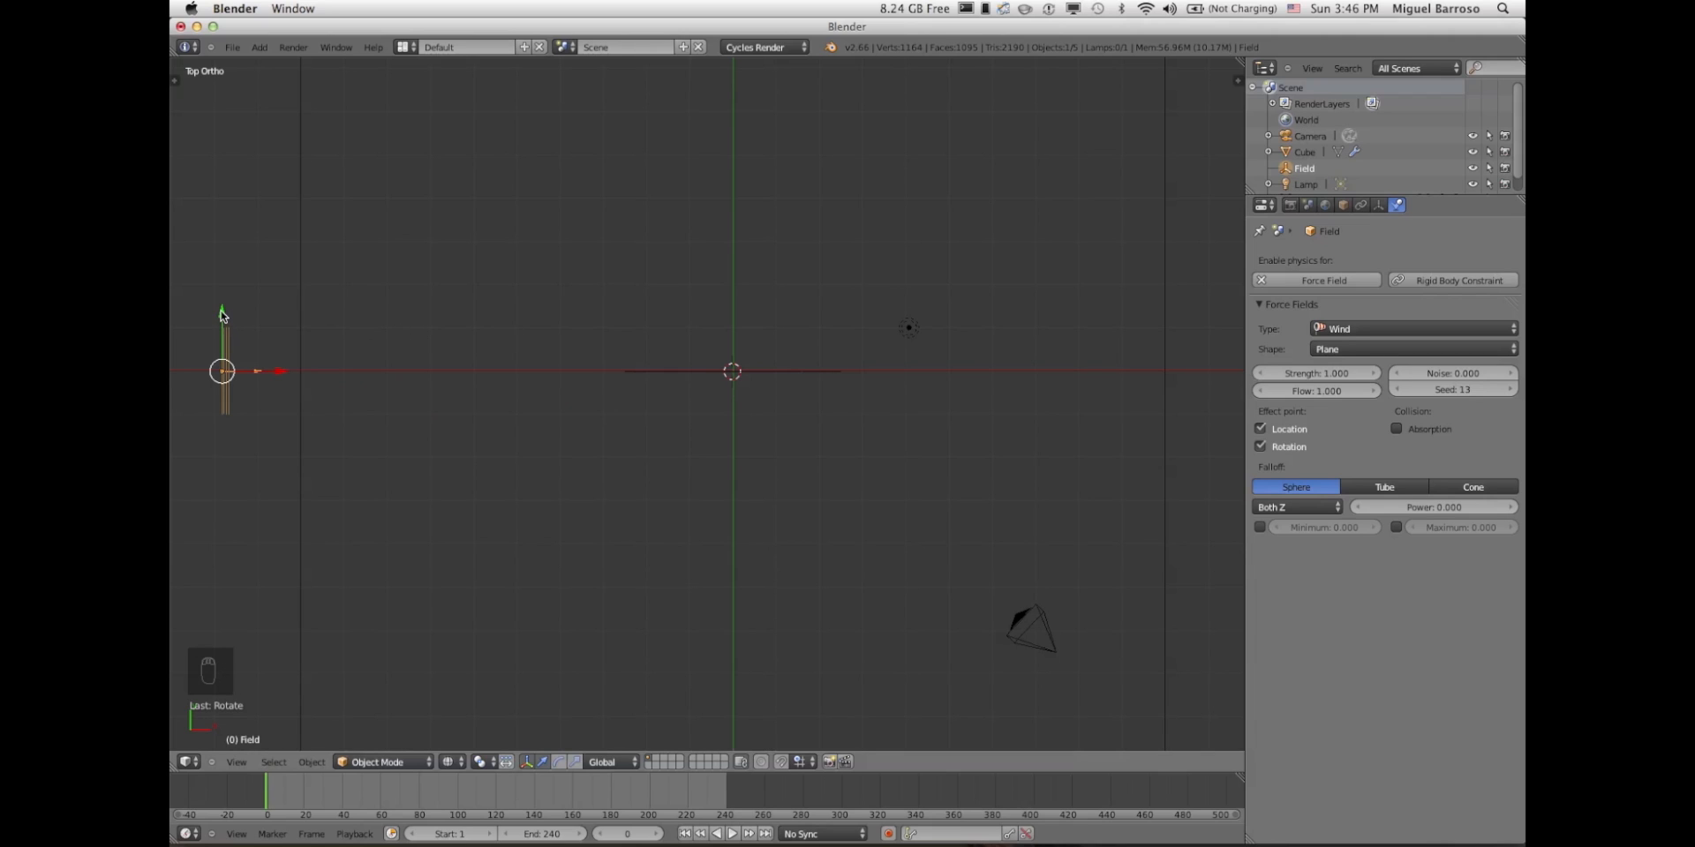
{"action": "mouse_move", "coordinate": [312, 332]}
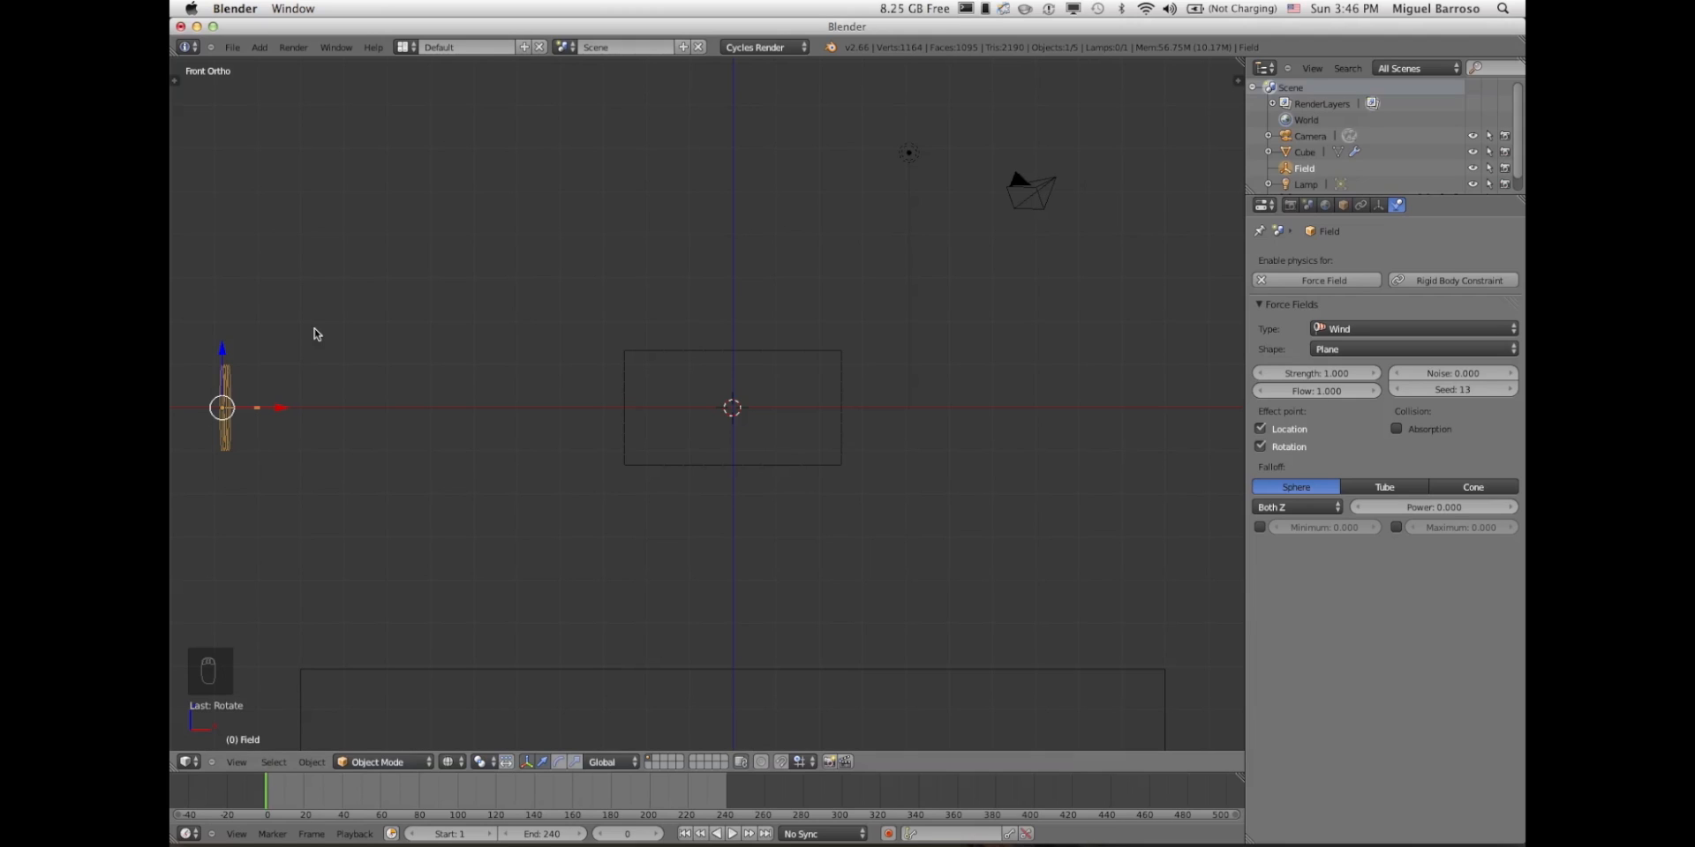
{"action": "mouse_move", "coordinate": [362, 524]}
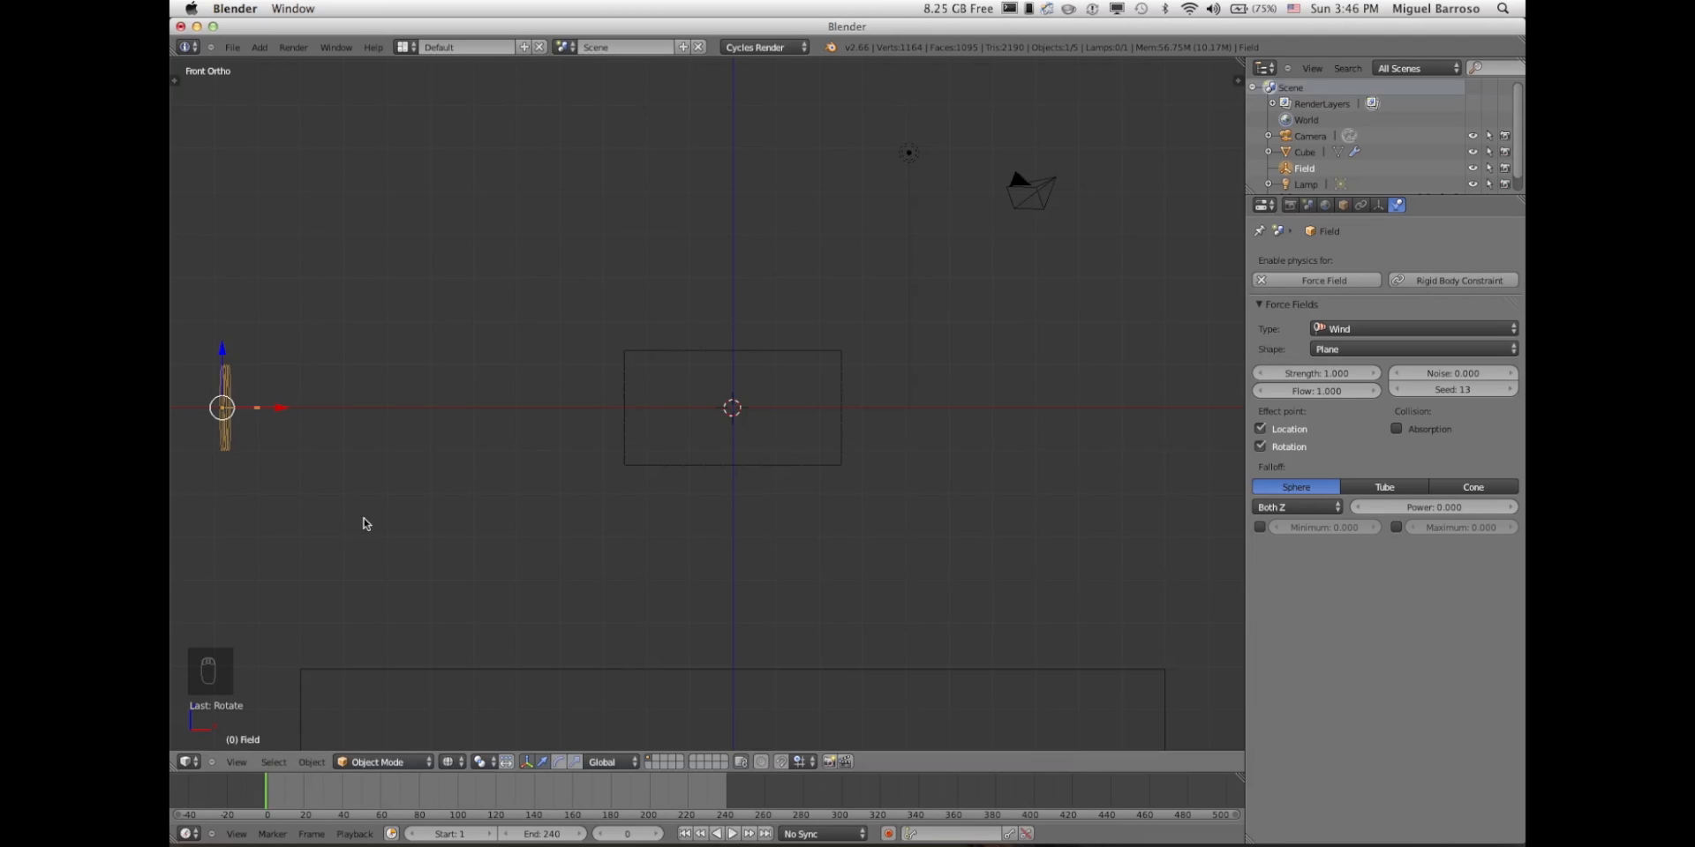
{"action": "mouse_move", "coordinate": [319, 441]}
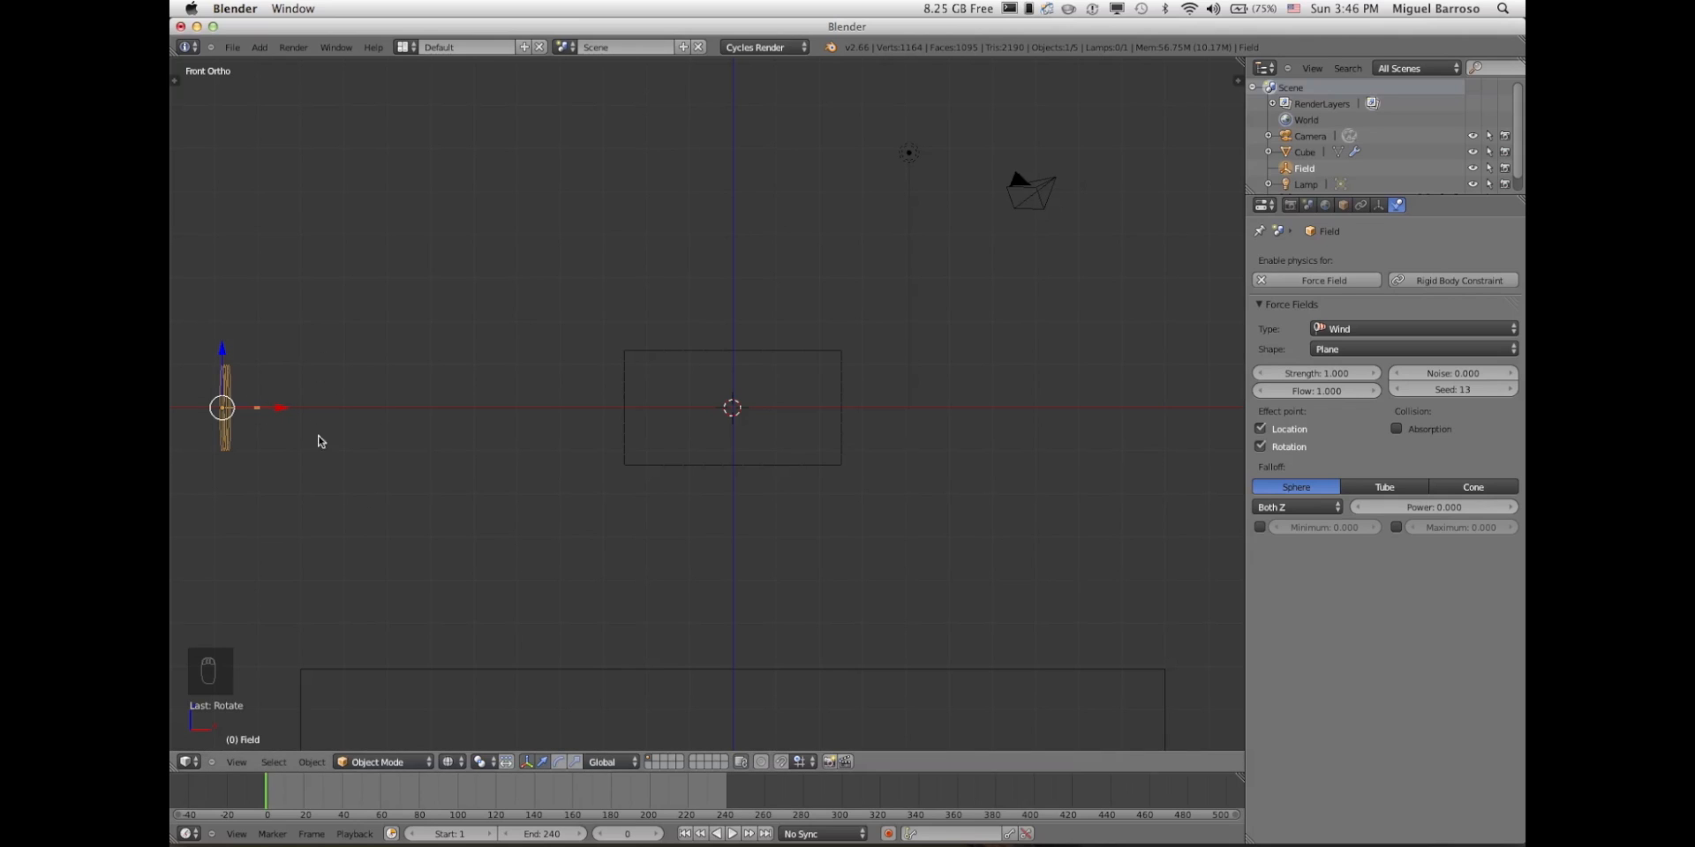
{"action": "mouse_move", "coordinate": [184, 476]}
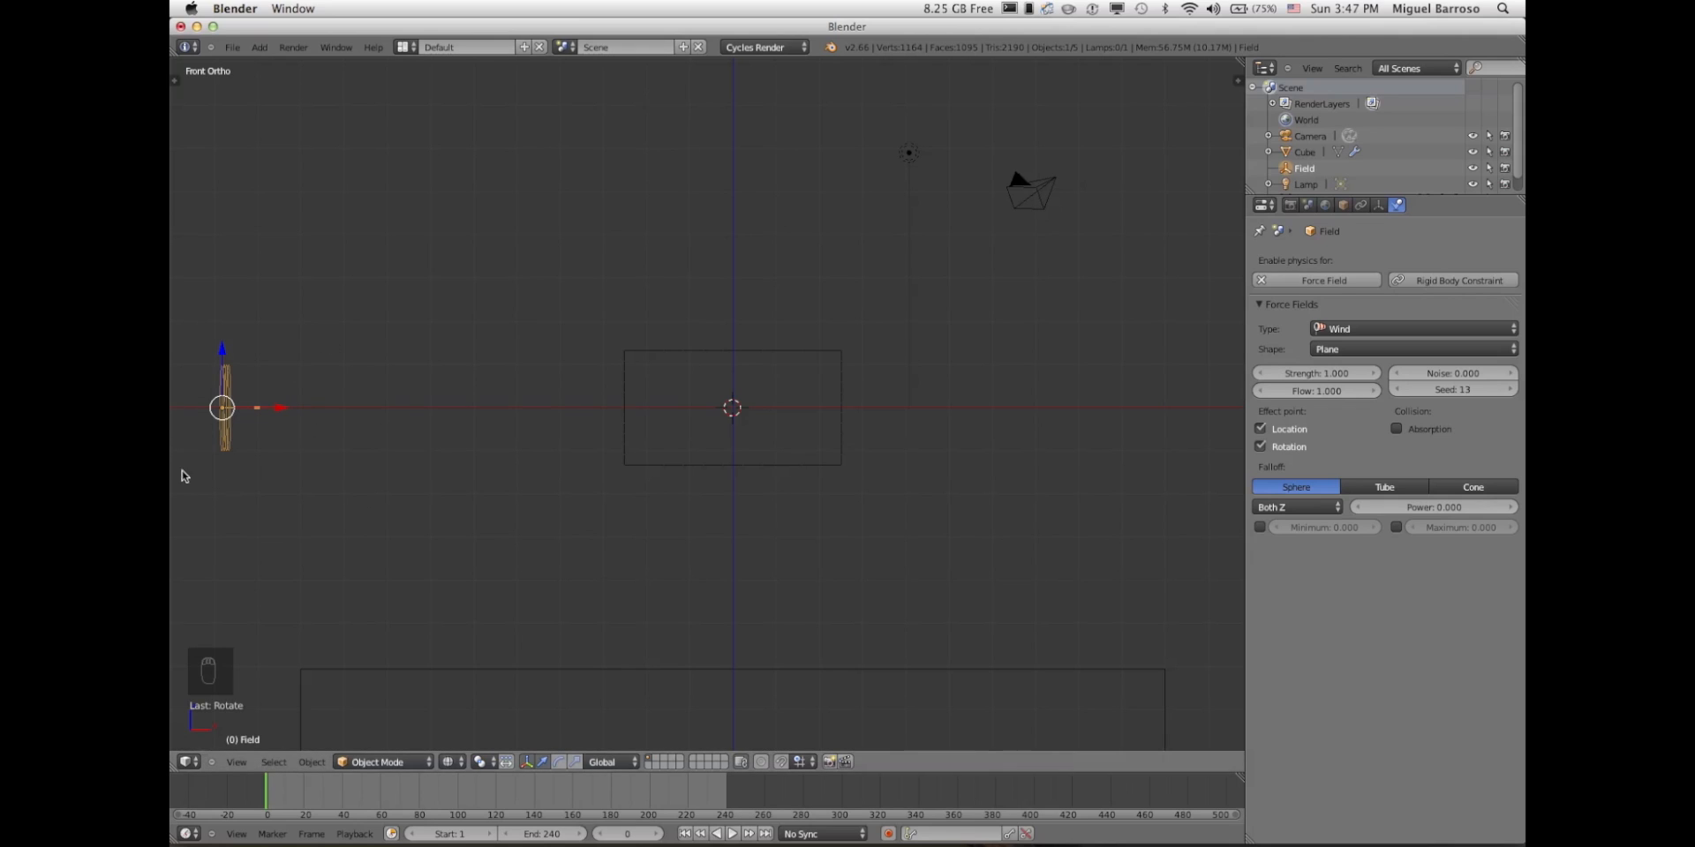
{"action": "mouse_move", "coordinate": [217, 449]}
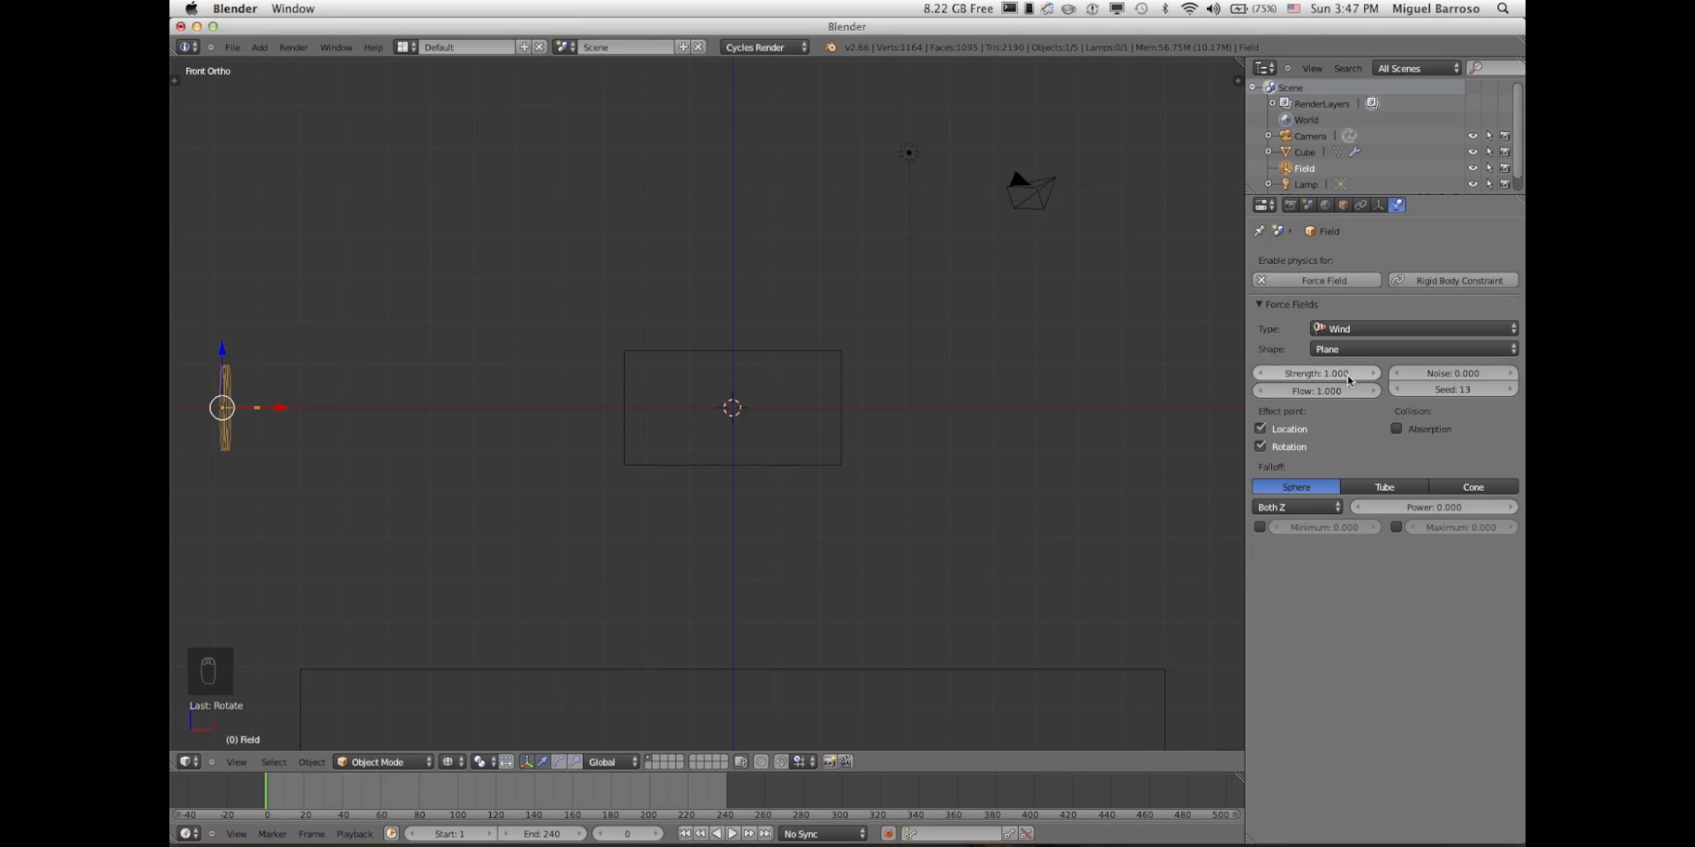
- Enter 3000 as the wind force field's Strength value
{"action": "left_click", "coordinate": [1316, 372]}
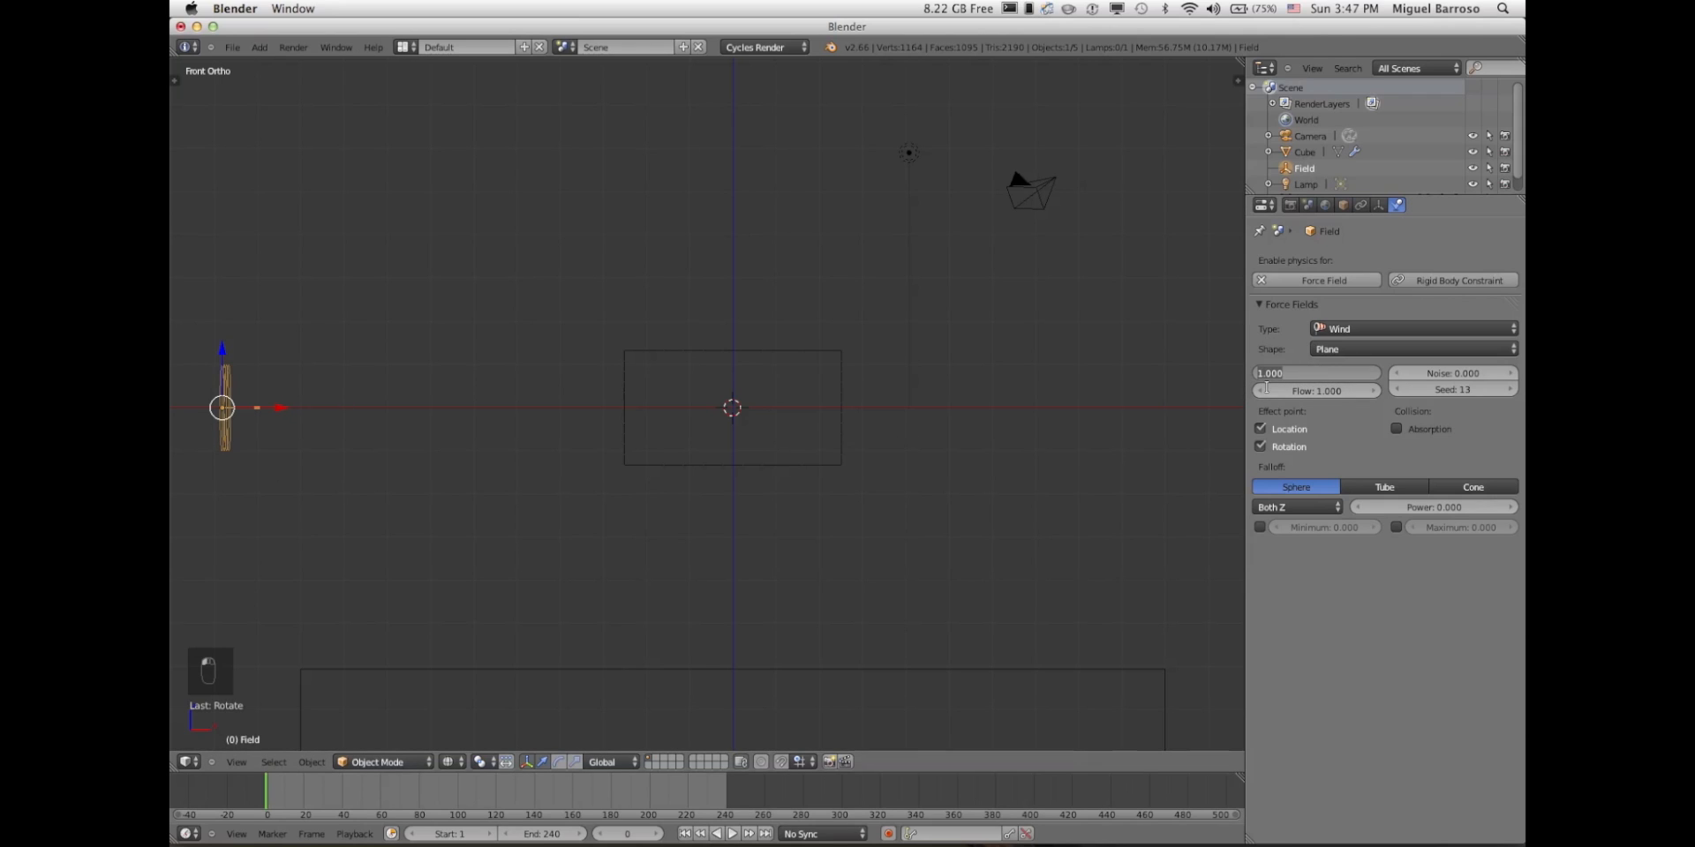
{"action": "type", "text": "3000"}
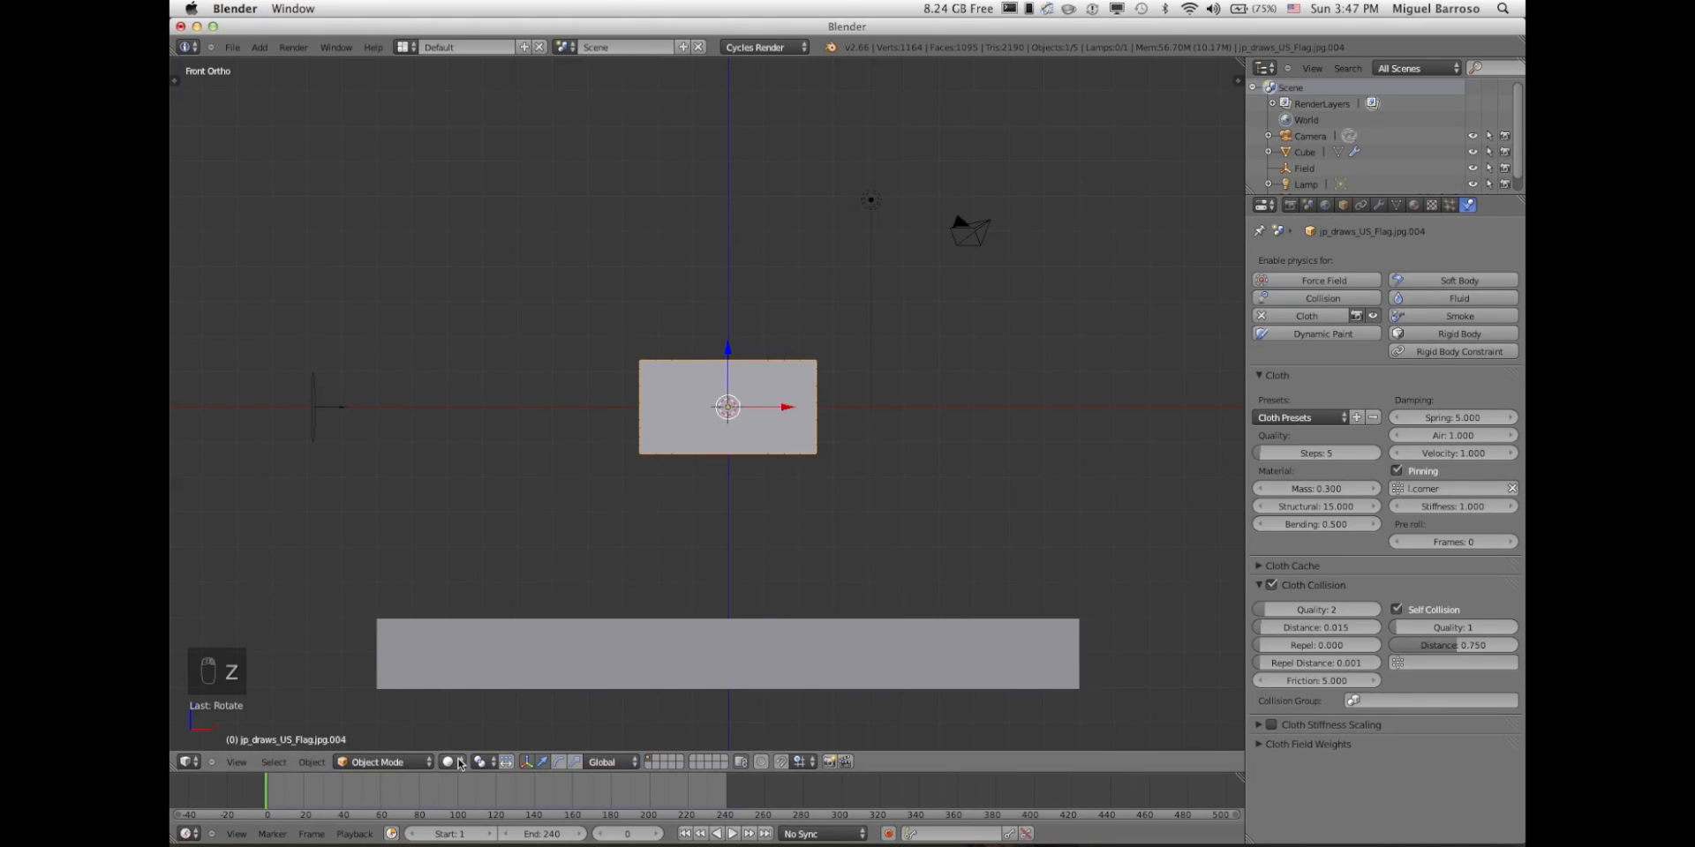
- Switch viewport shading to Texture so the flag shows its stars-and-stripes image
{"action": "left_click", "coordinate": [445, 762]}
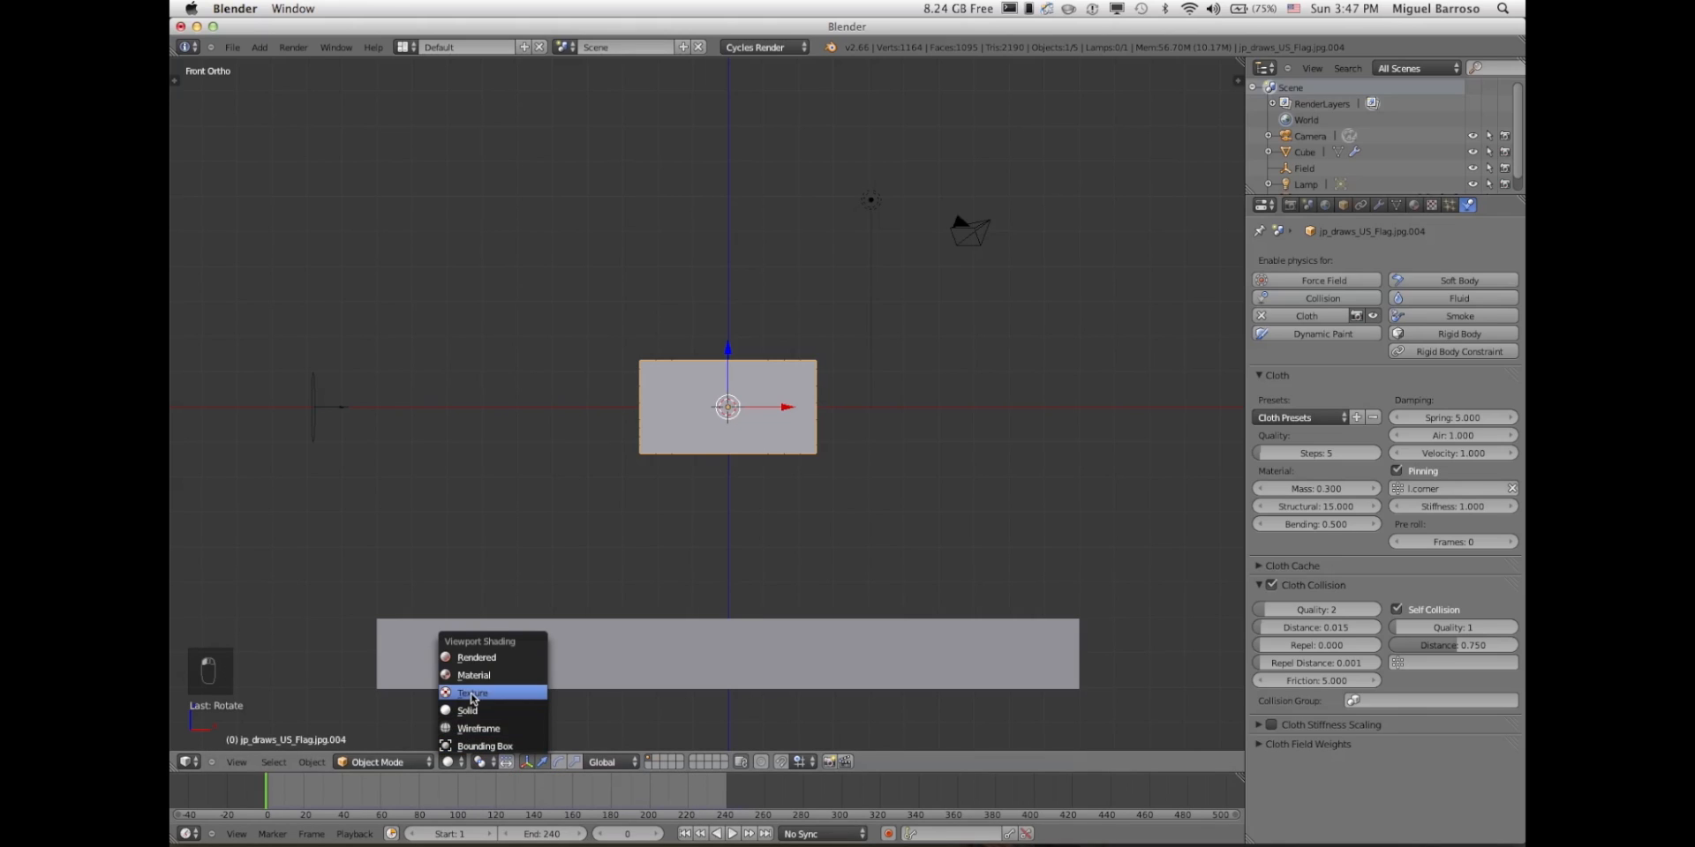
{"action": "left_click", "coordinate": [471, 693]}
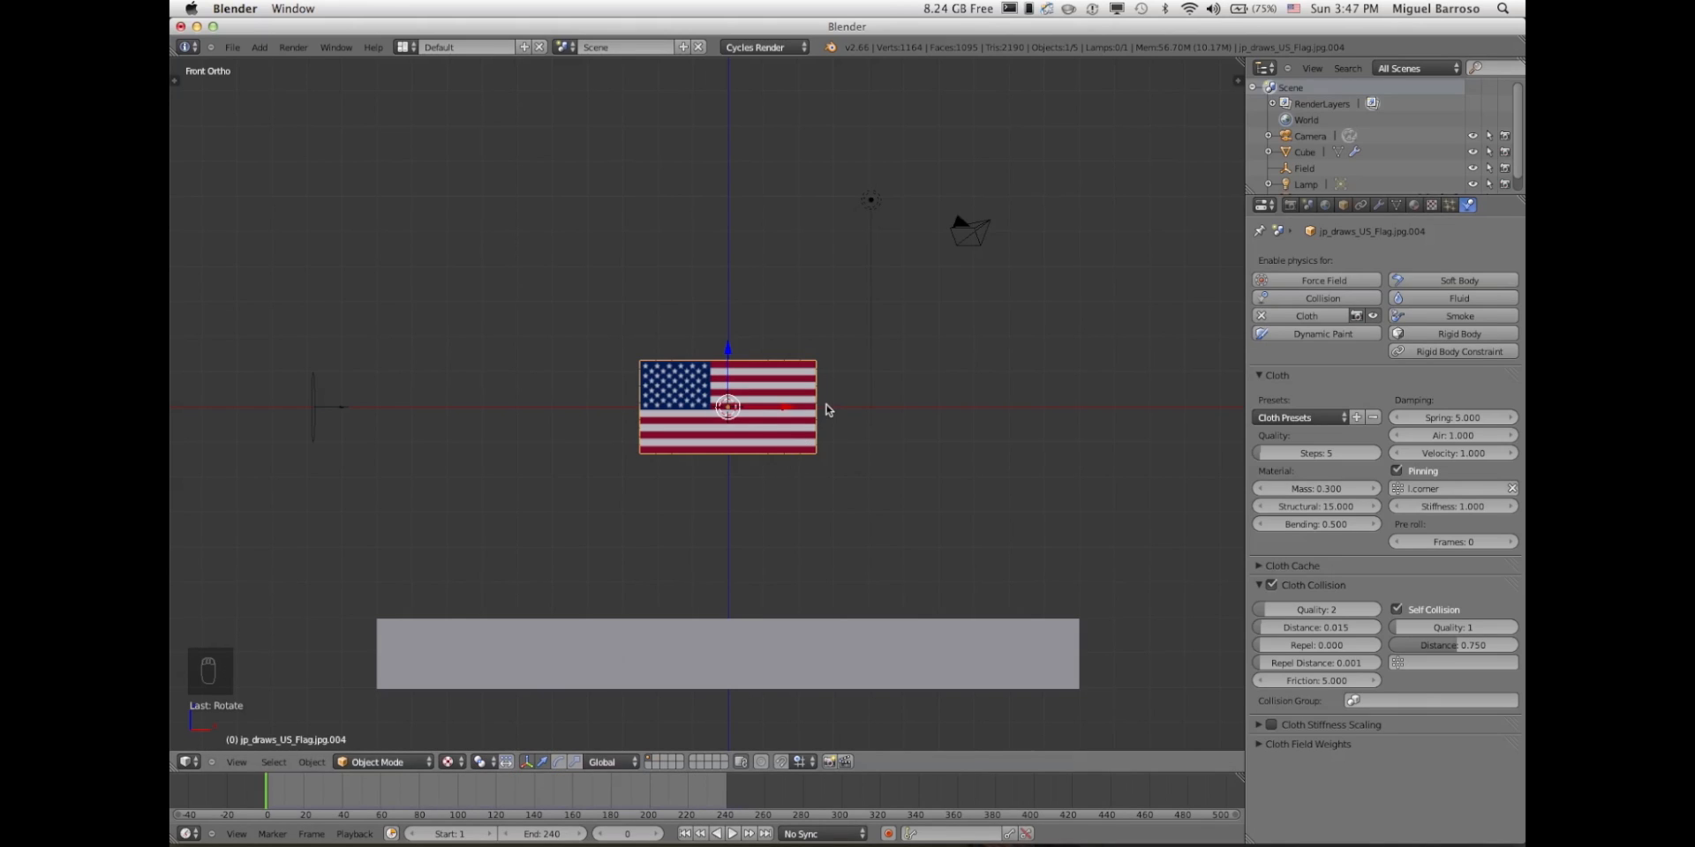
{"action": "key", "text": "Tab"}
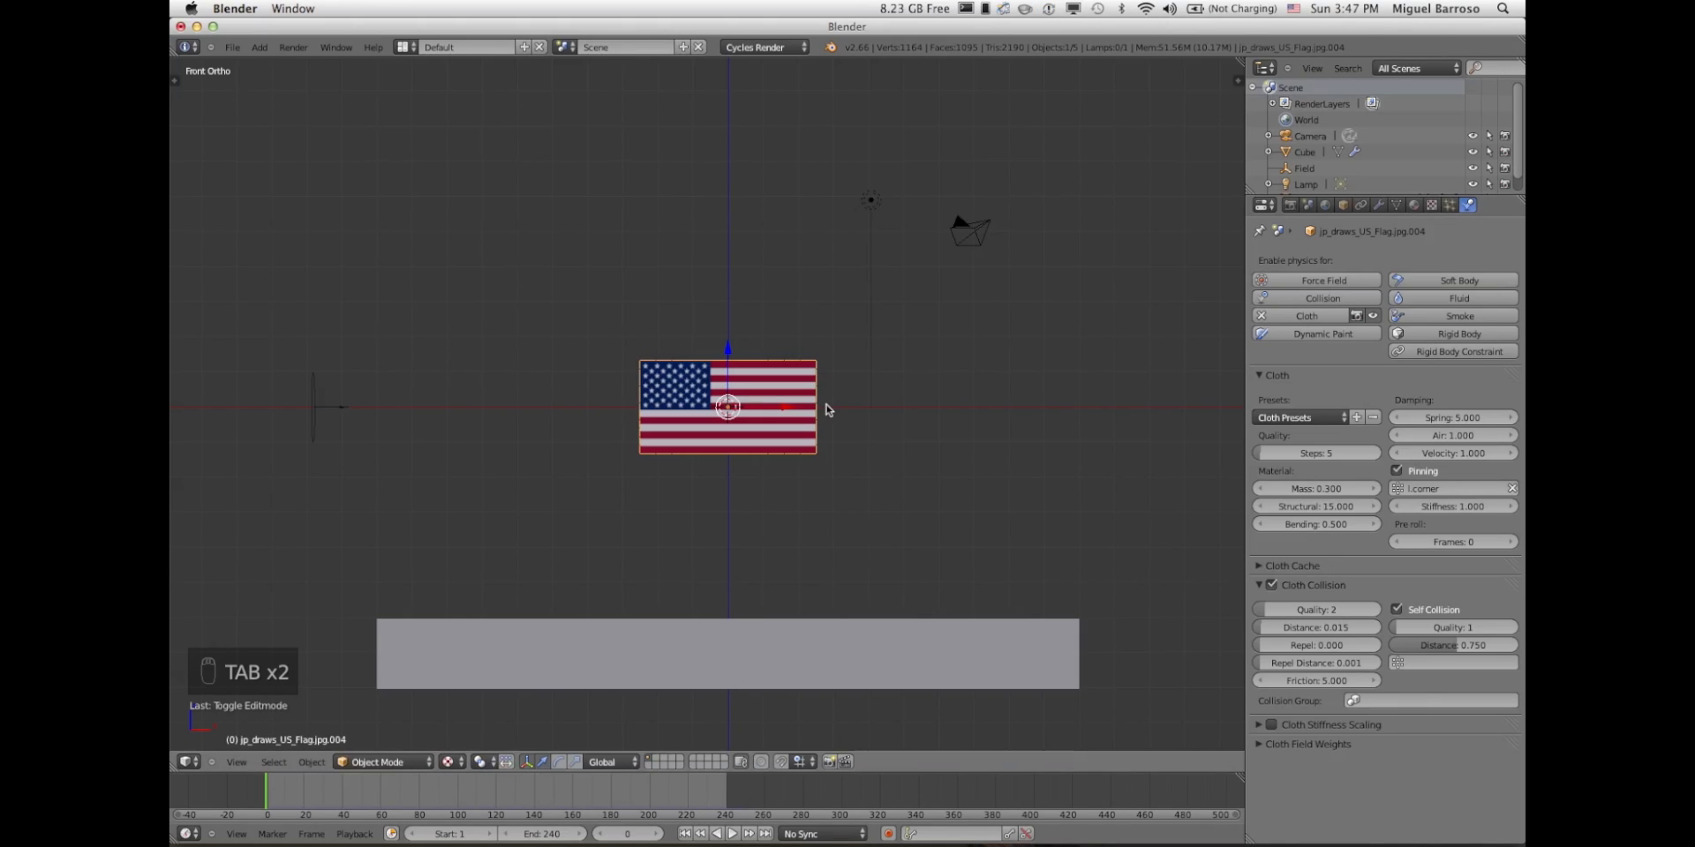